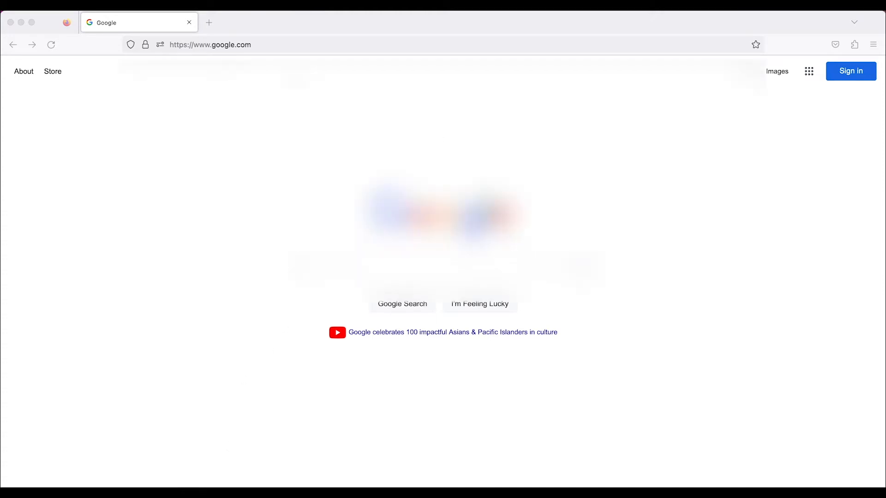
Navigate Firefox to the mackie100projects OpenCore Configurator page by entering 'opencore' in the address bar
click(209, 44)
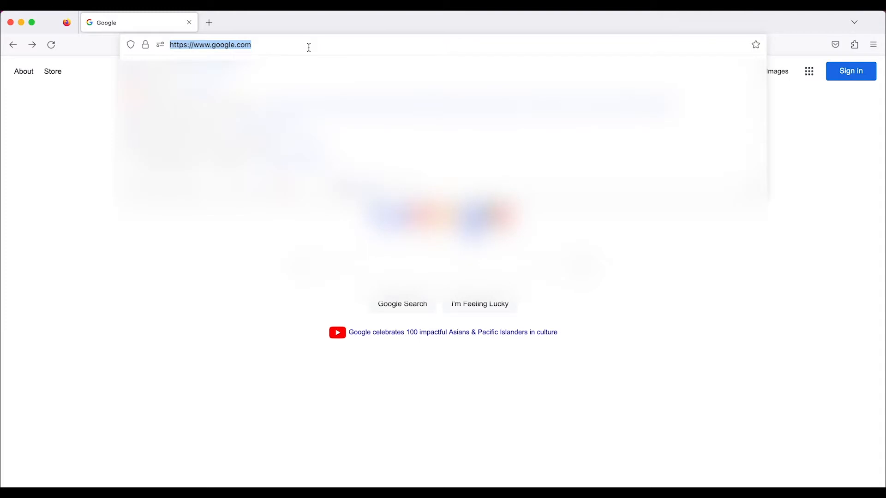
text(opendns.com/)
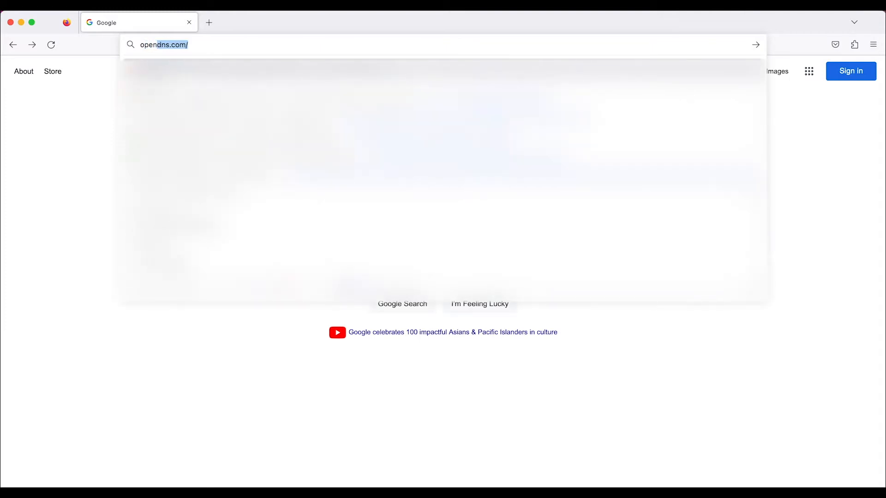
text(opencore)
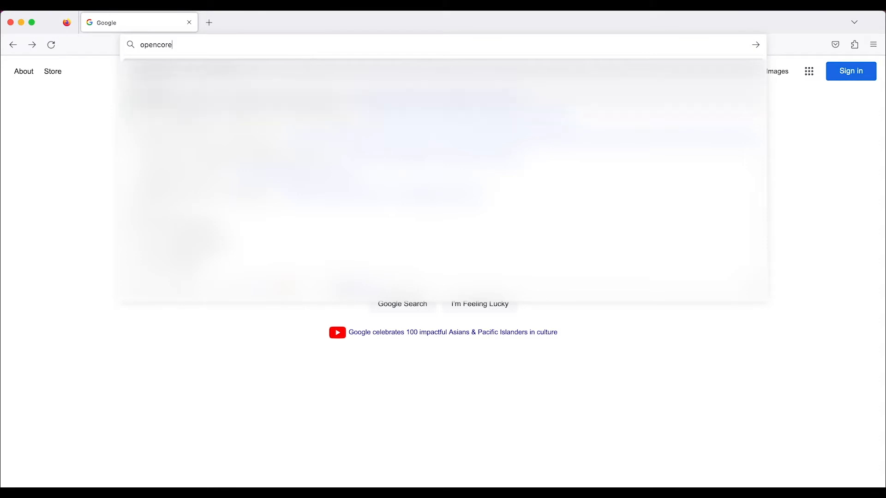
key(Return)
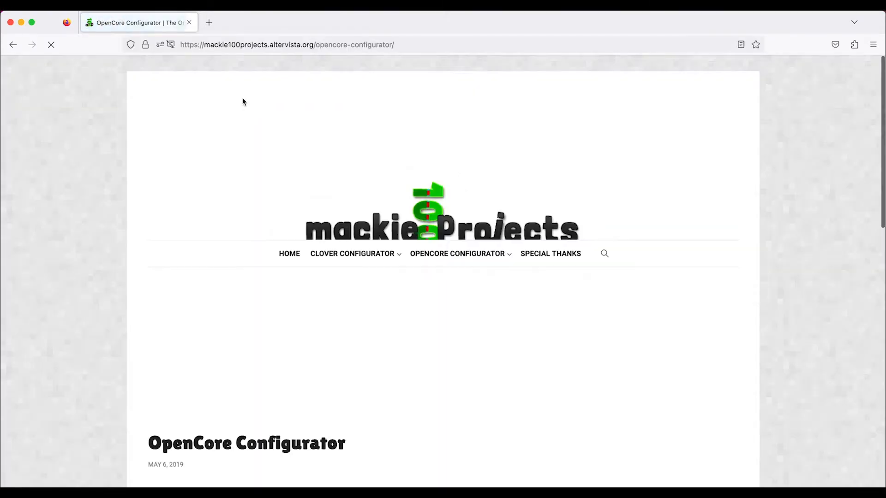
mouse_move(218, 143)
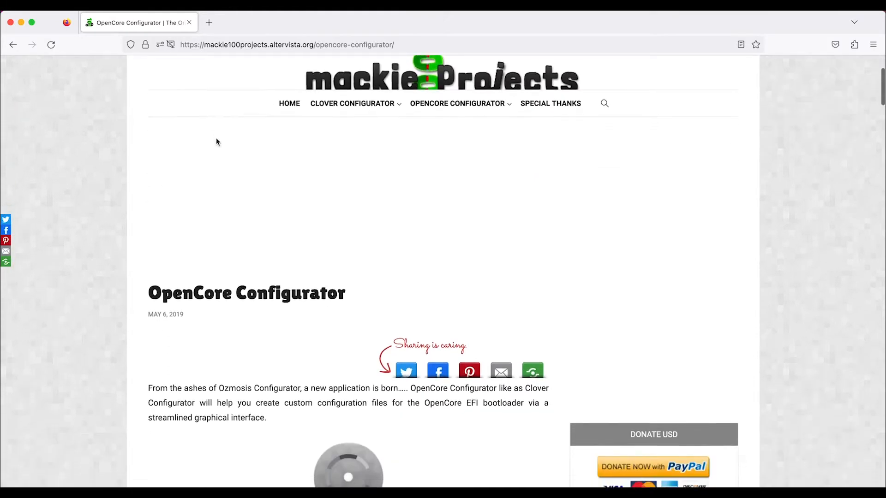
Reach the Download OpenCore Configurator page showing the 10.2 MB download entry
scroll(up, 3)
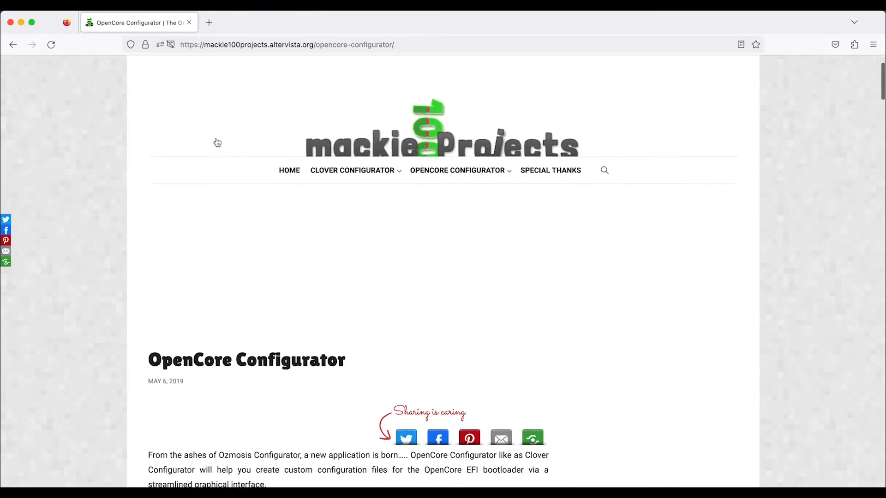
scroll(down, 3)
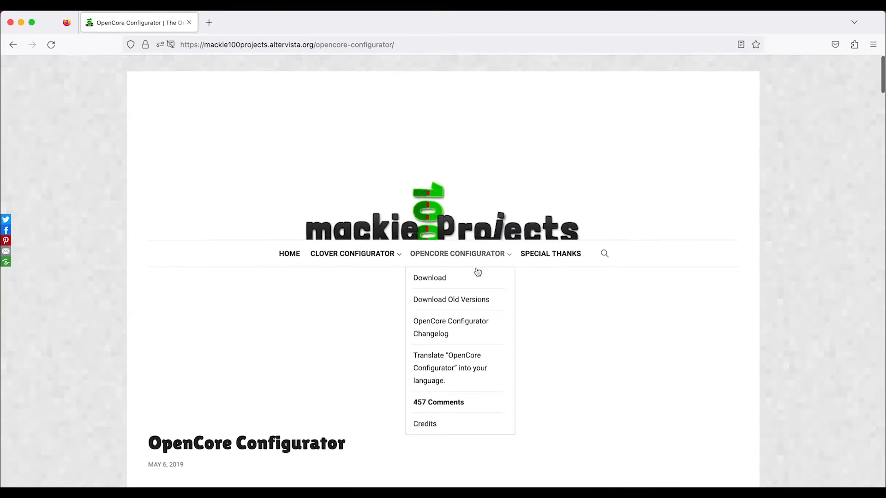
click(429, 278)
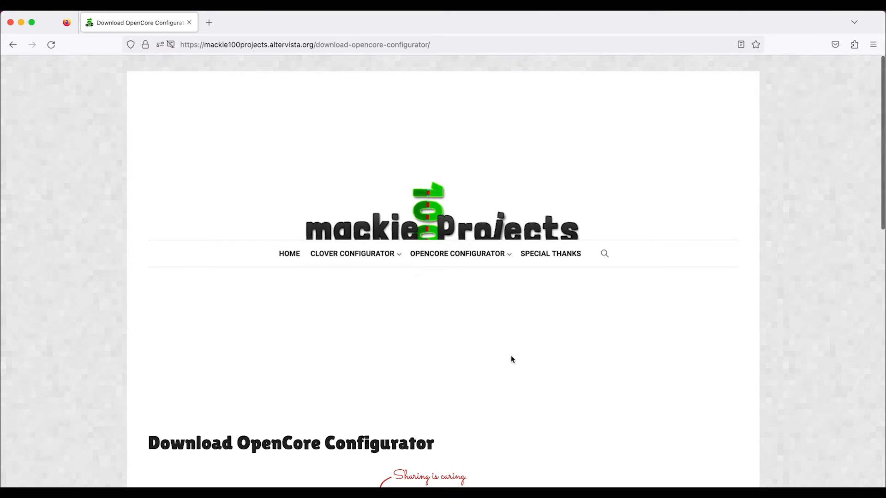
scroll(down, 3)
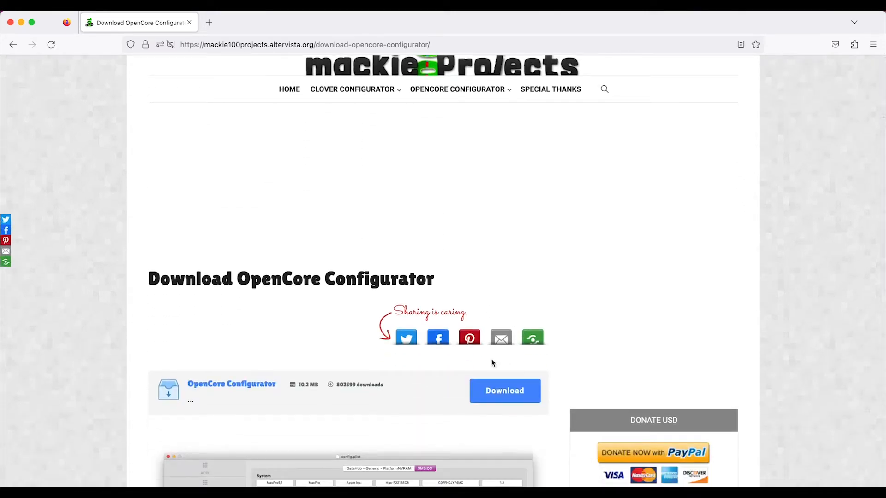
mouse_move(556, 416)
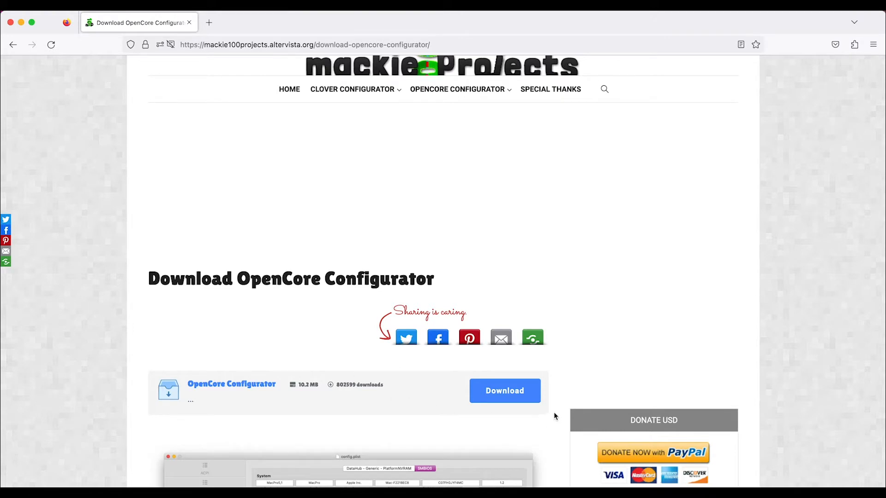
mouse_move(553, 409)
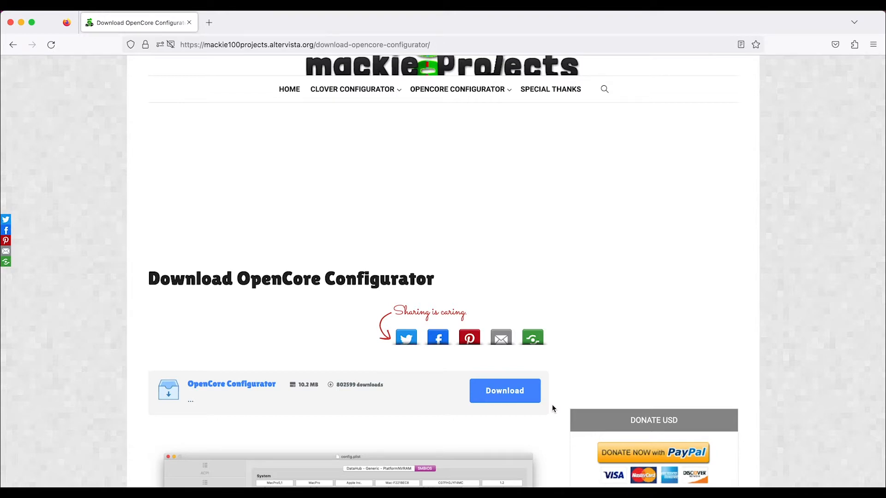
mouse_move(505, 390)
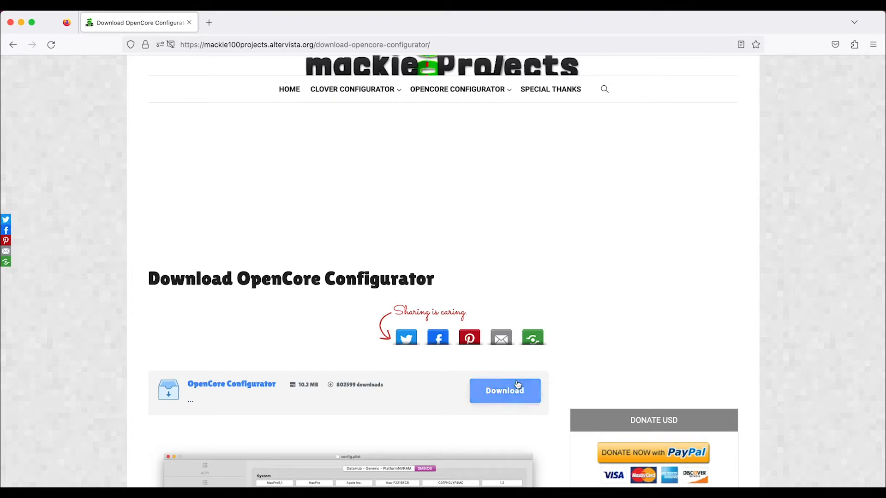
mouse_move(406, 337)
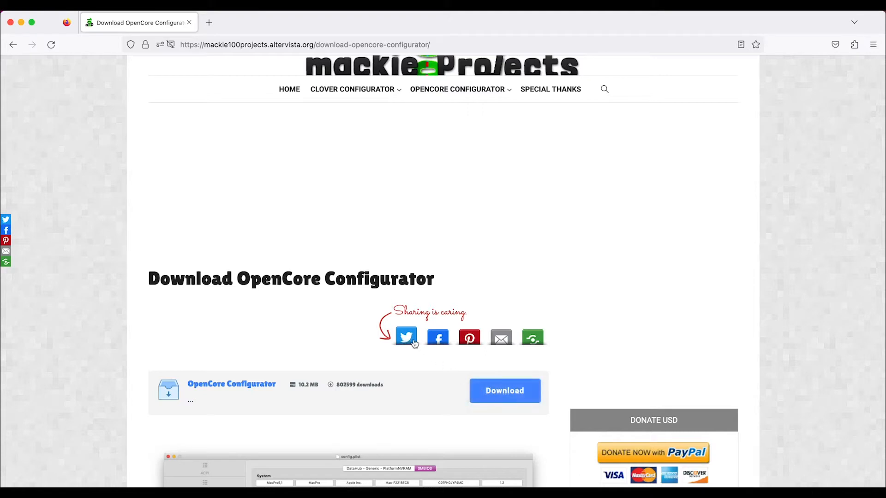
mouse_move(406, 338)
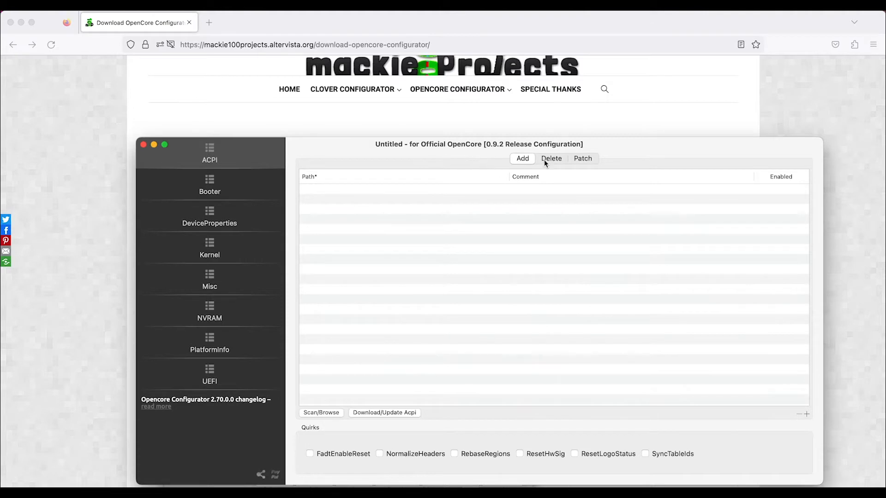
mouse_move(471, 125)
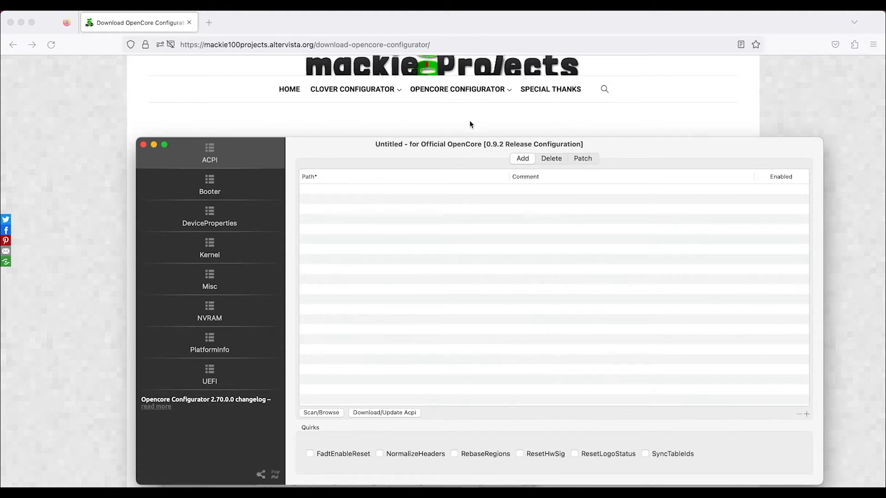
mouse_move(481, 137)
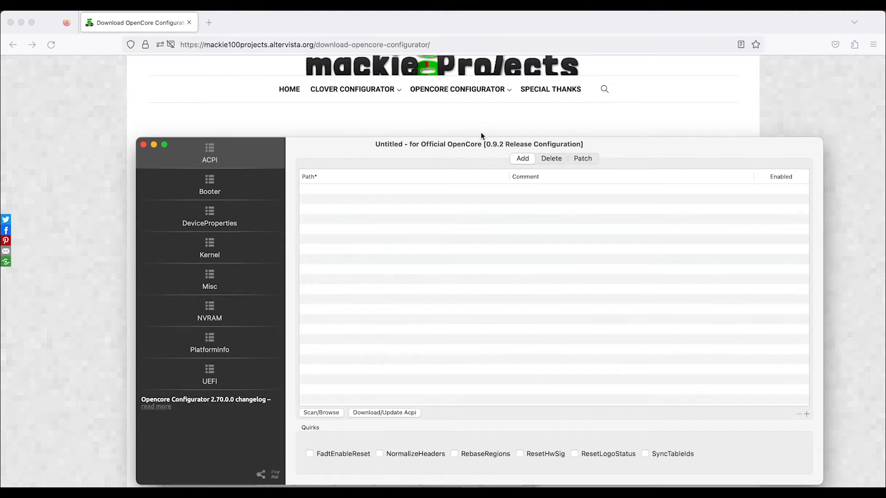
mouse_move(452, 168)
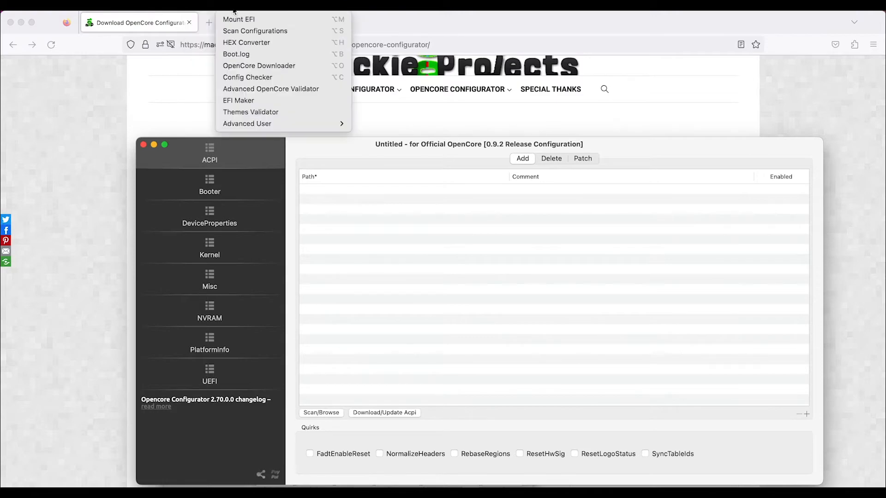
mouse_move(247, 77)
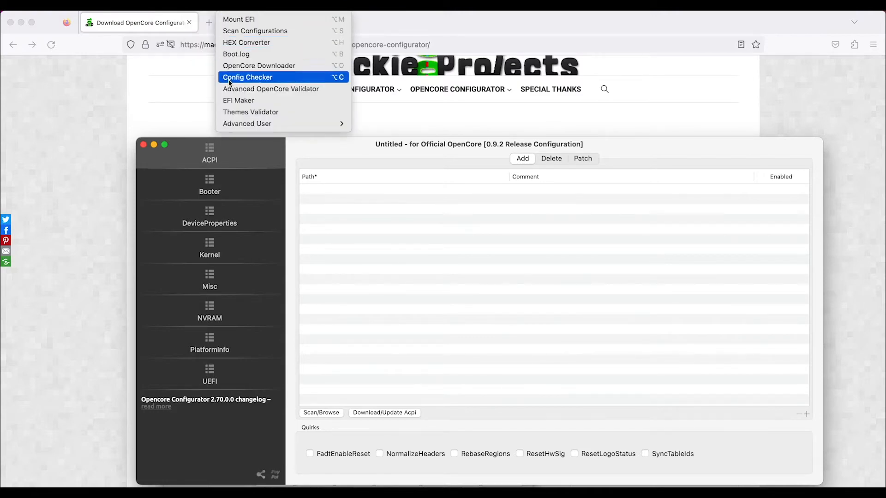
mouse_move(238, 100)
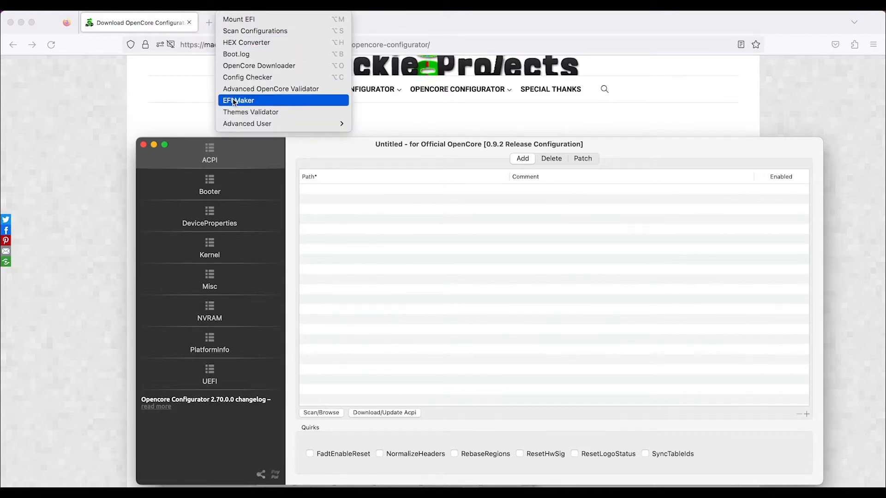
Start EFI Maker and choose the Desktop Kaby Lake CPU family
click(239, 99)
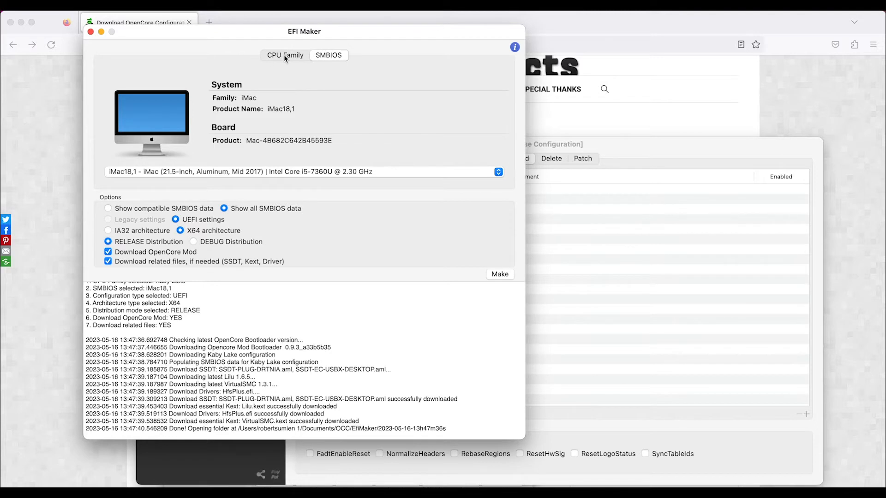
click(240, 55)
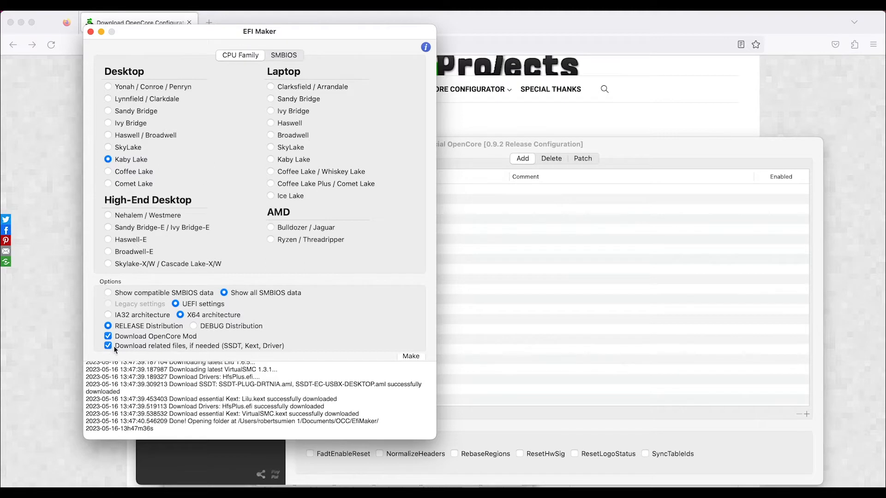
mouse_move(245, 389)
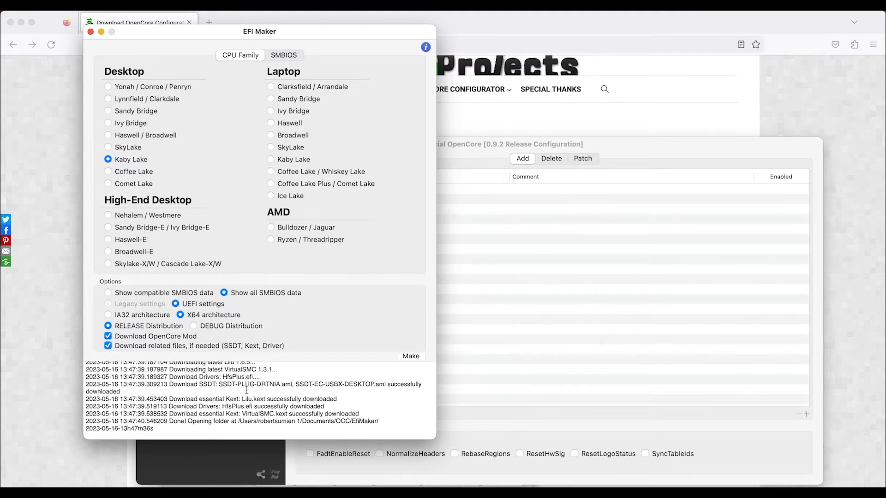
mouse_move(120, 142)
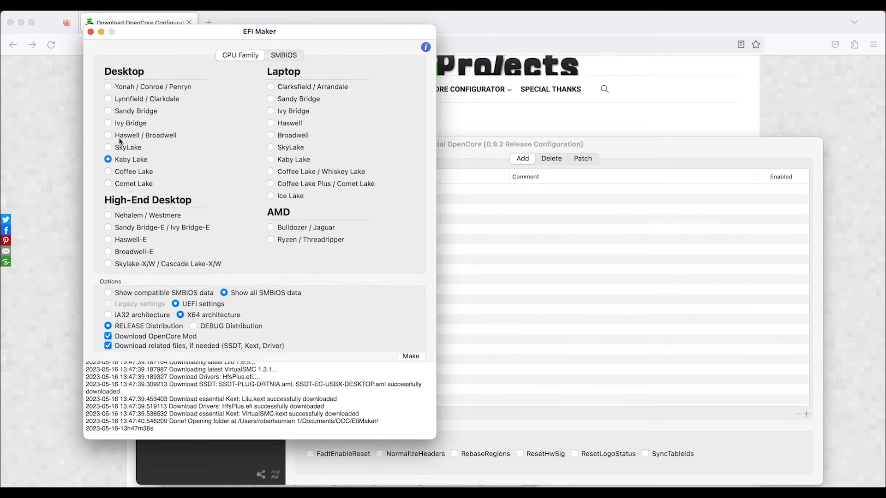
mouse_move(124, 164)
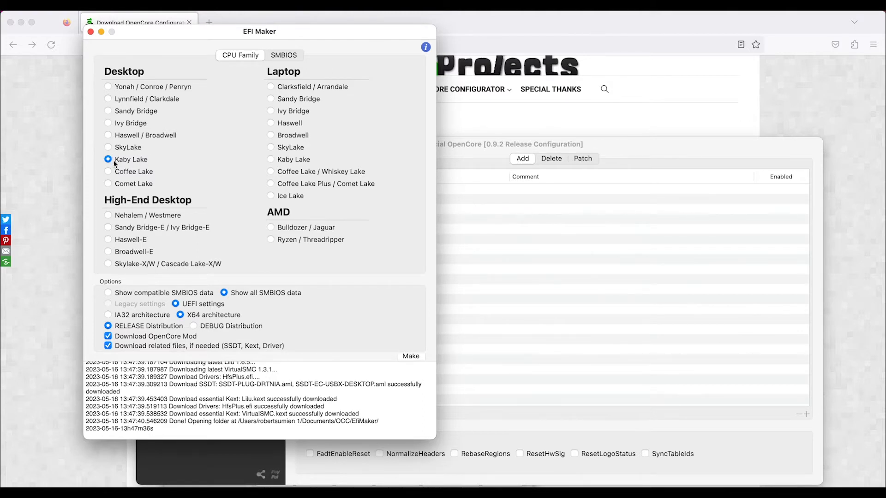
mouse_move(165, 151)
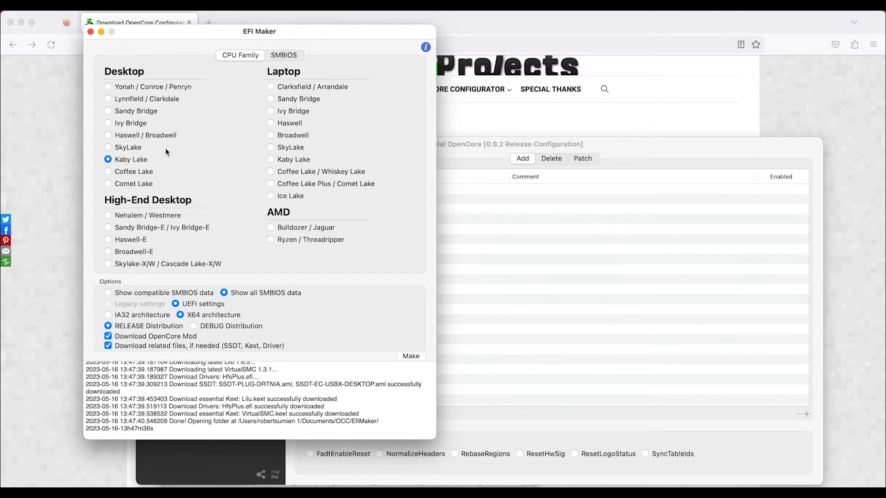
mouse_move(298, 99)
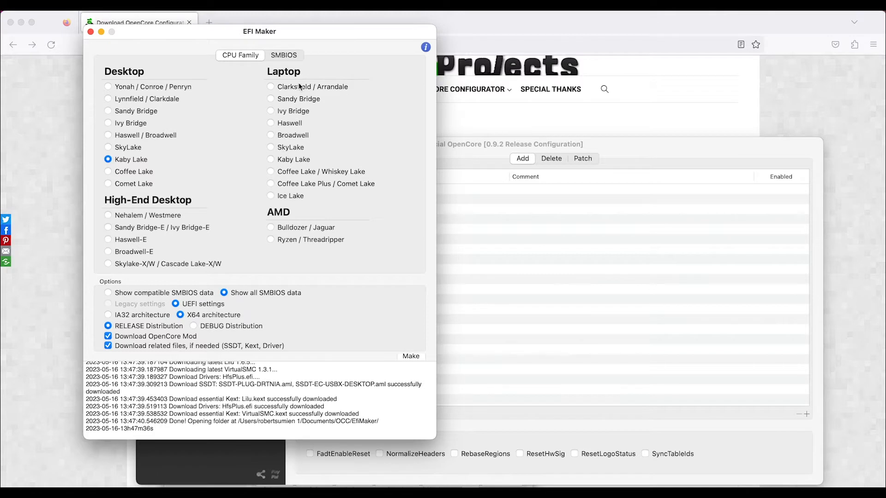
mouse_move(284, 212)
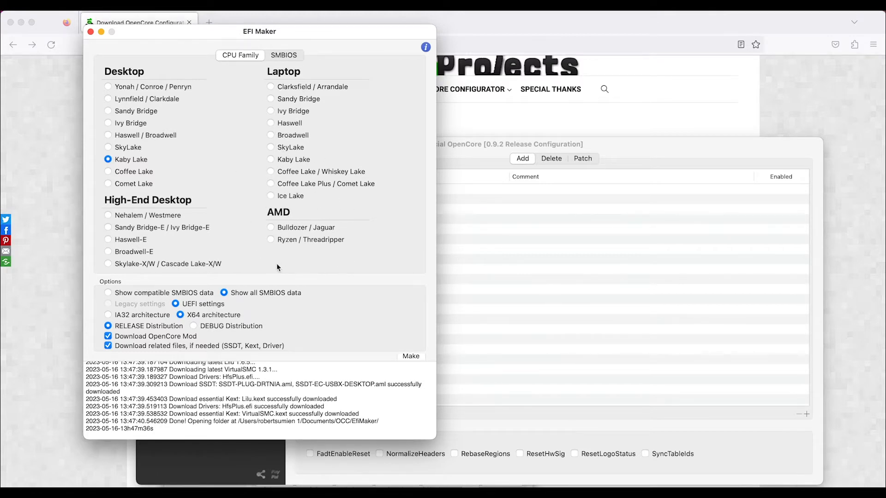
mouse_move(120, 303)
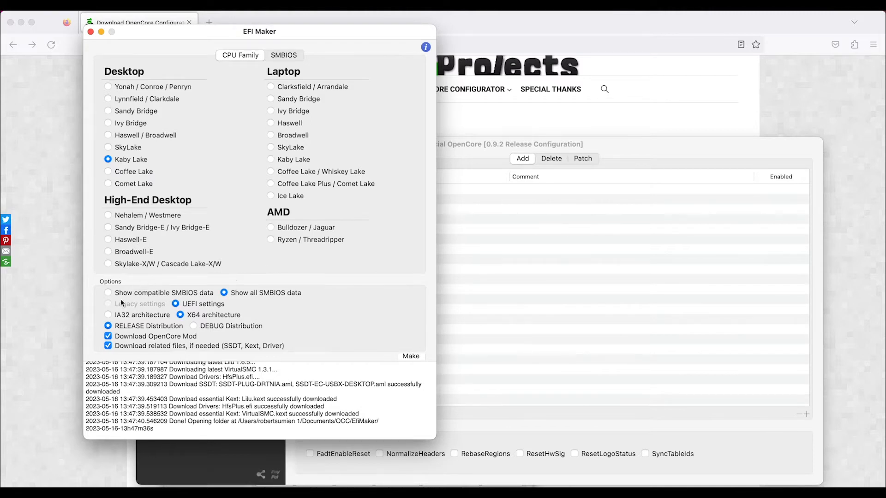
Enable Download OpenCore Mod and Download related files (SSDT, Kext, Driver)
click(108, 336)
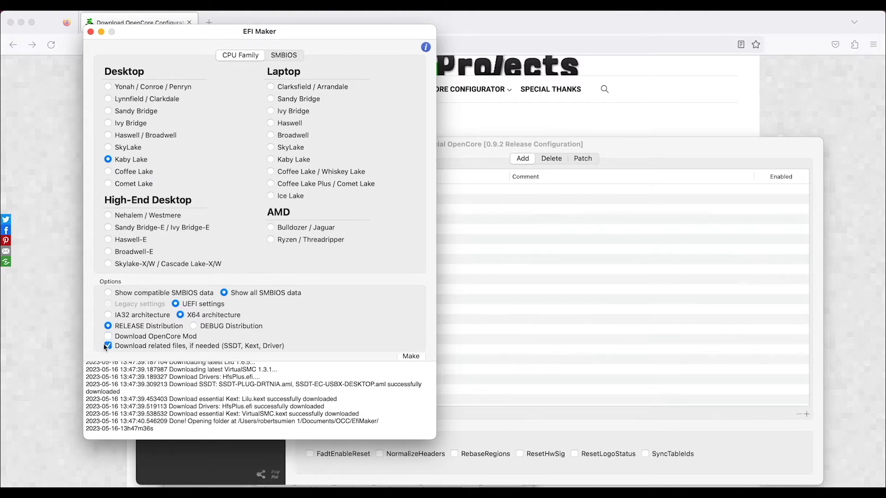
click(108, 346)
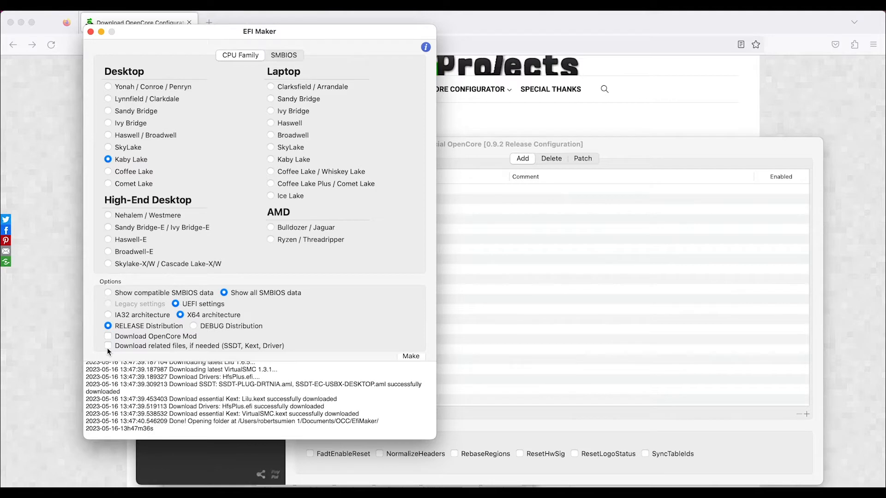
click(108, 336)
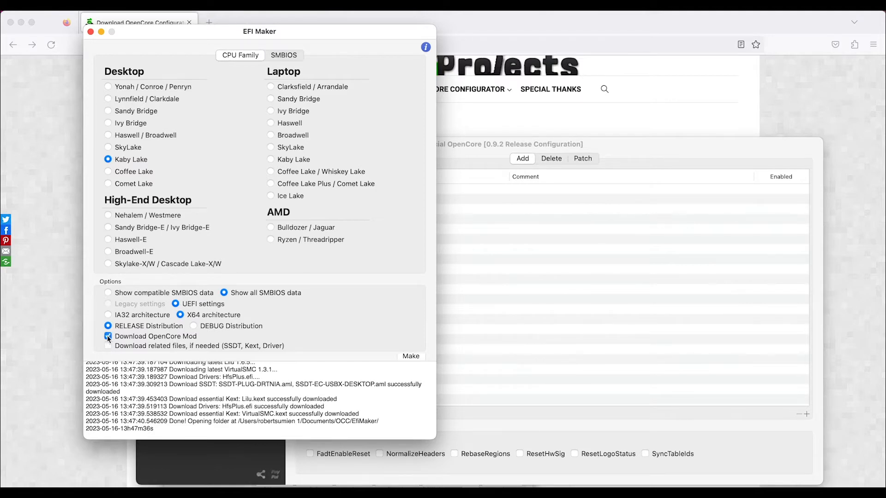
click(108, 336)
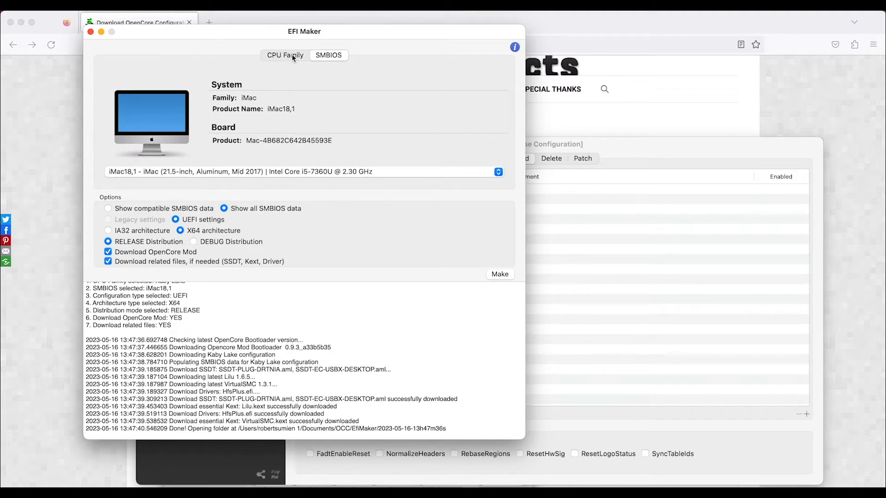
mouse_move(330, 176)
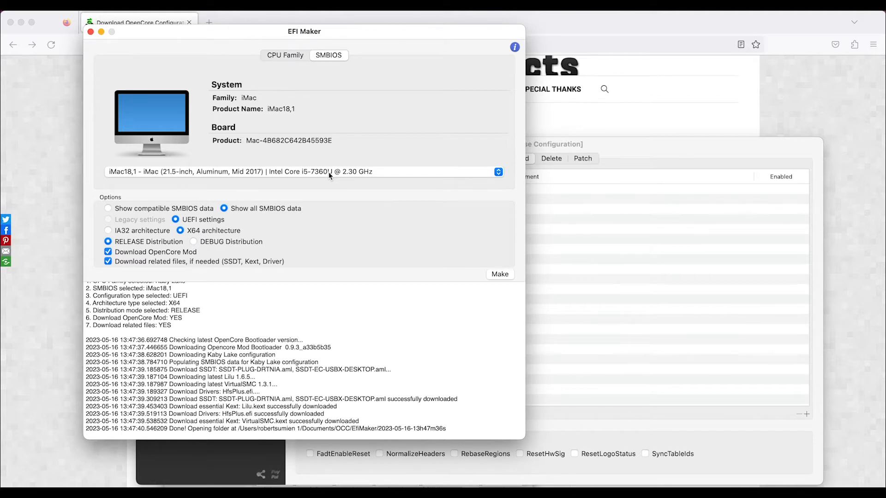
mouse_move(188, 150)
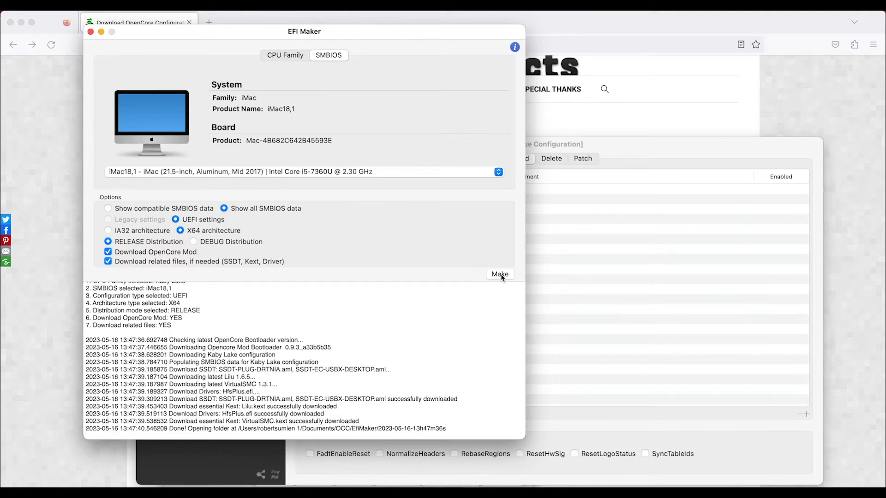
Make the Kaby Lake EFI package with iMac18,1 as the SMBIOS model
click(499, 274)
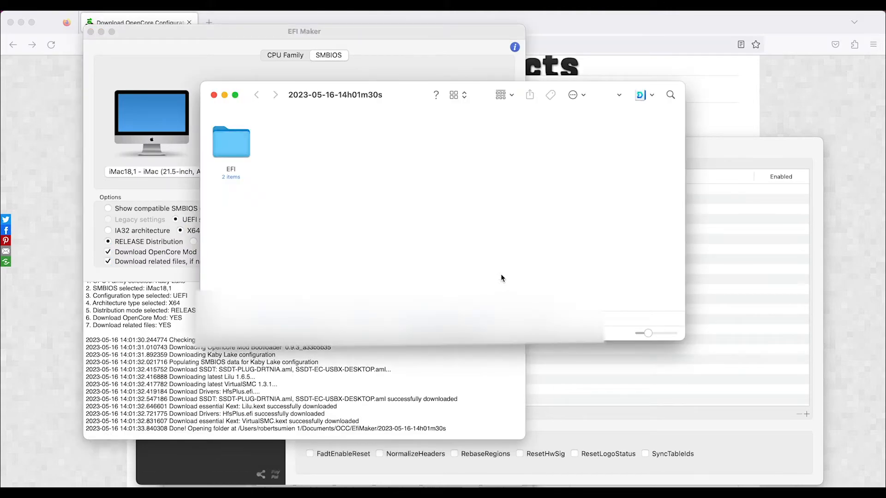
mouse_move(261, 97)
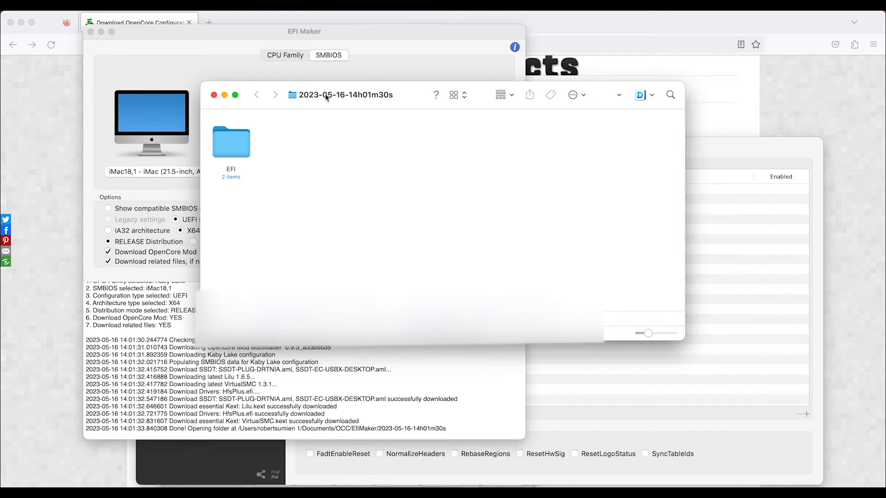
mouse_move(325, 110)
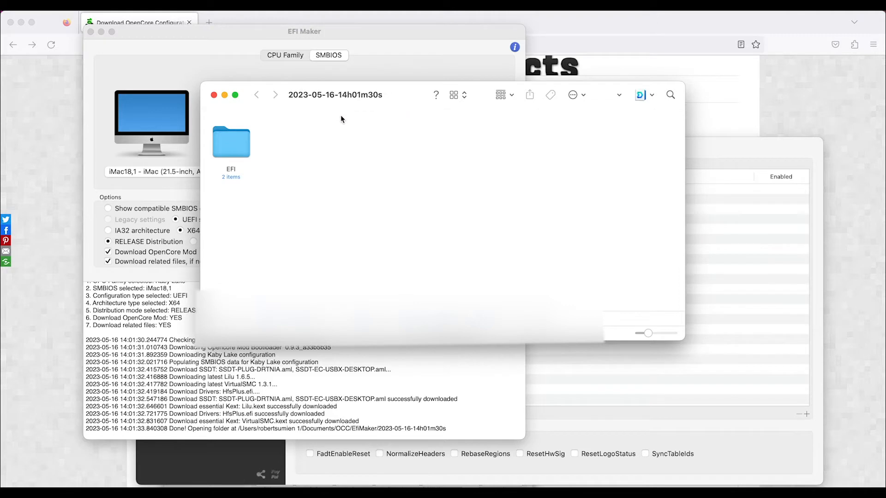
mouse_move(308, 100)
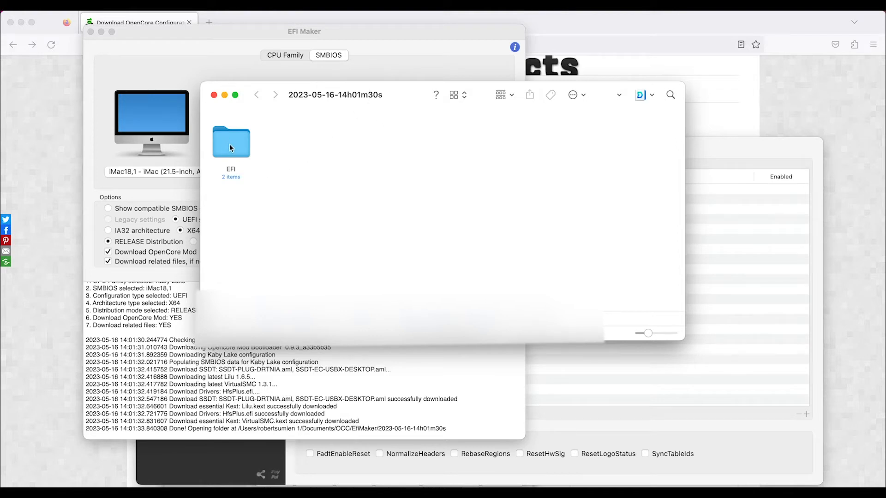
Browse the generated EFI folder through BOOT, OC and ACPI, ending in OC with config.plist
double_click(231, 143)
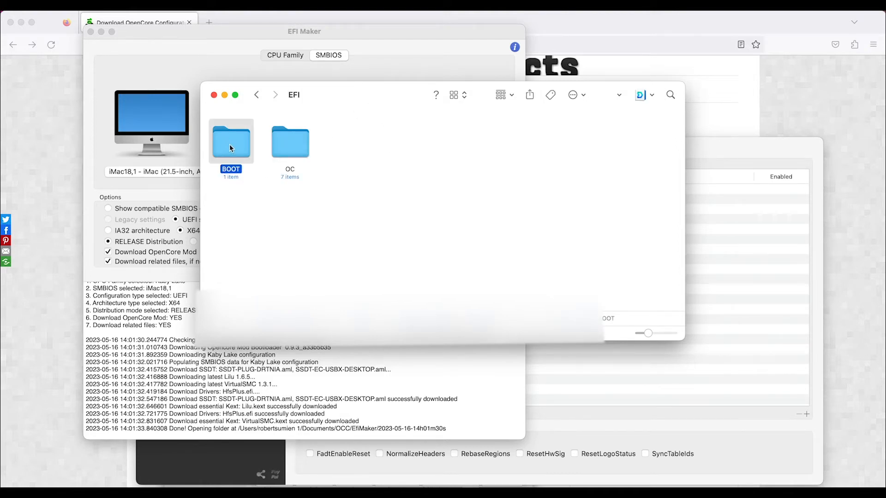
double_click(231, 142)
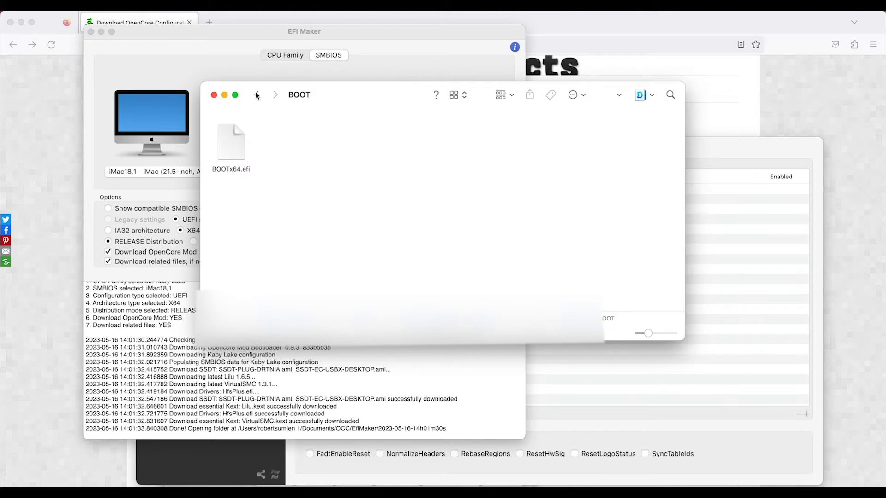
mouse_move(257, 94)
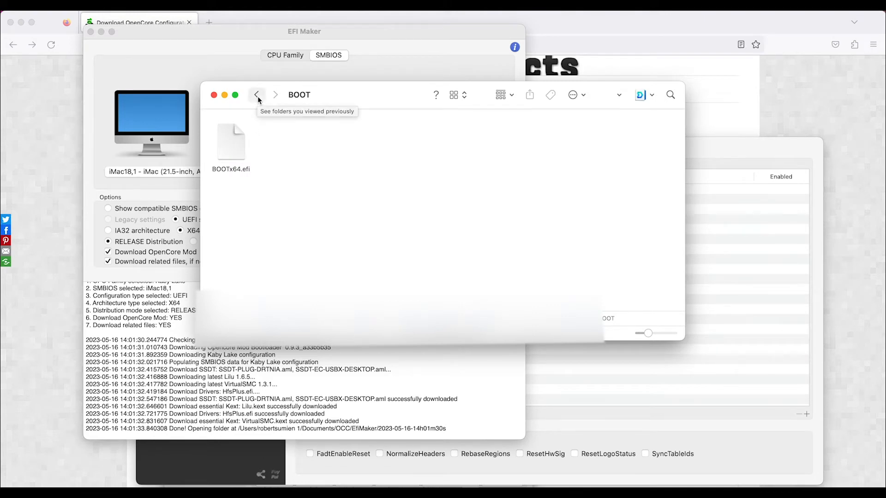
click(256, 94)
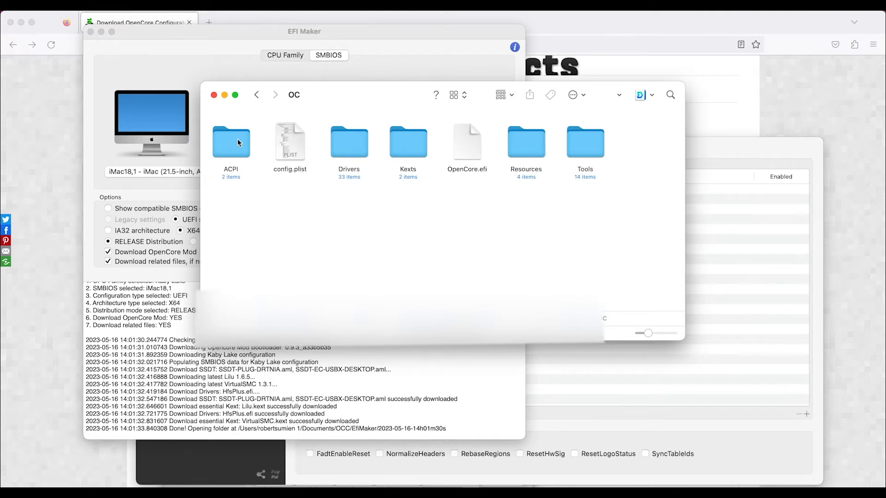
double_click(231, 142)
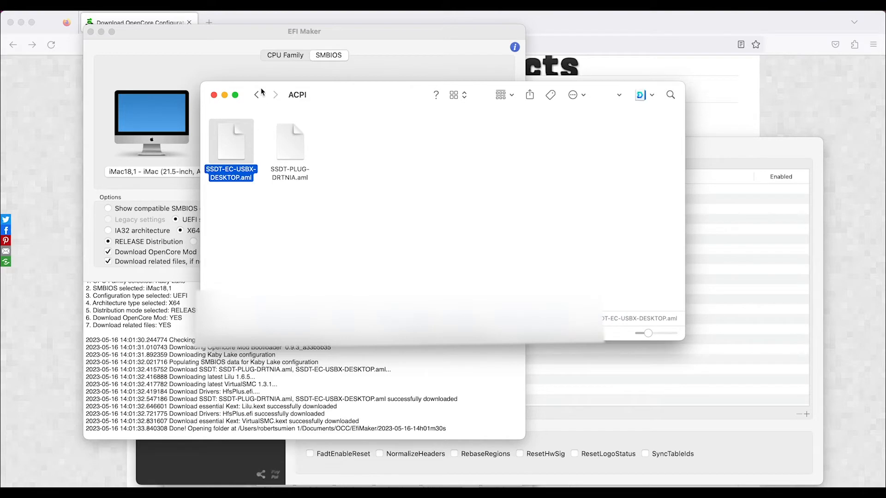
click(255, 94)
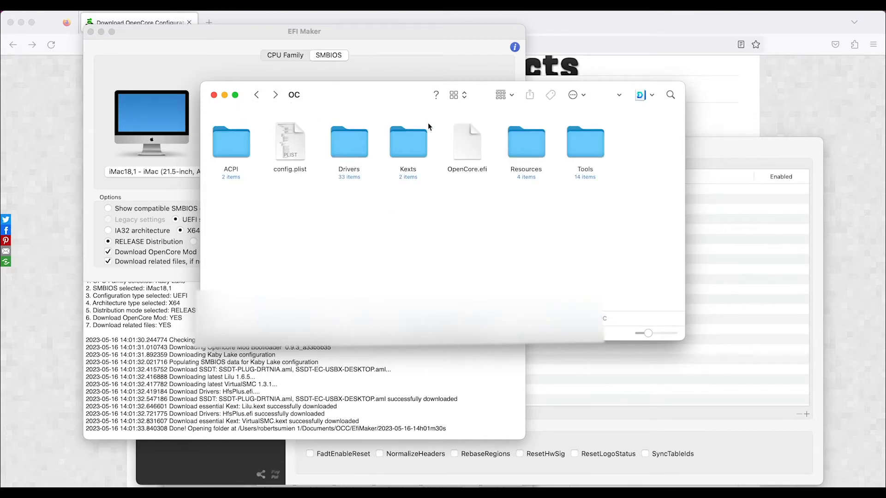
mouse_move(562, 258)
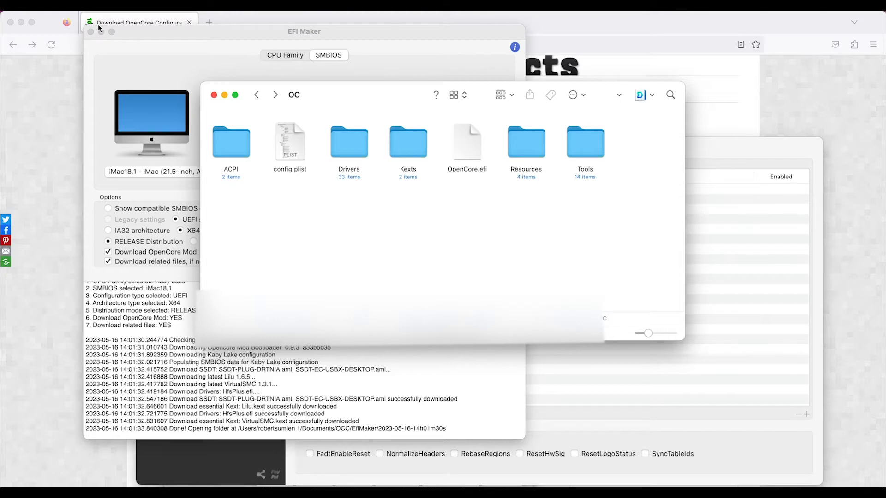
click(91, 31)
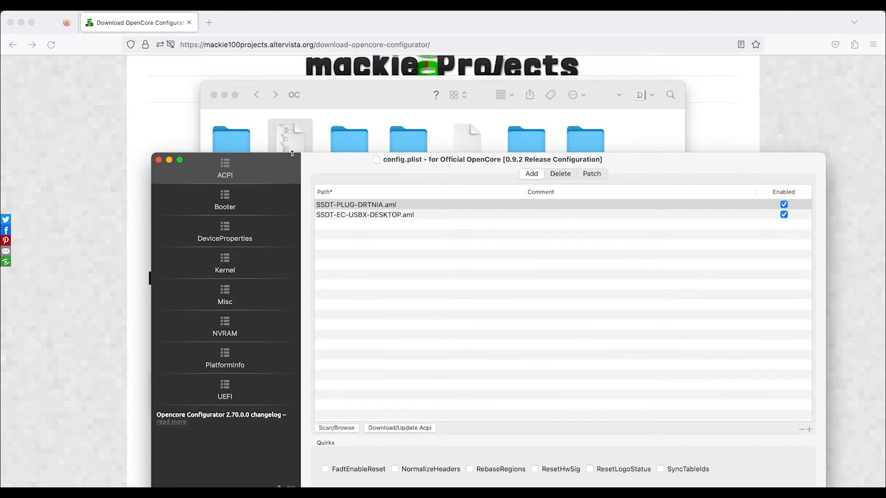
mouse_move(372, 220)
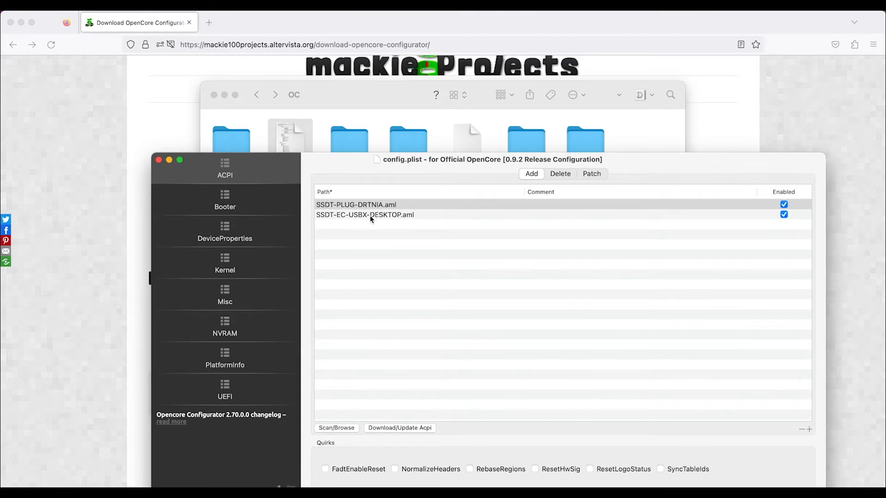
mouse_move(458, 178)
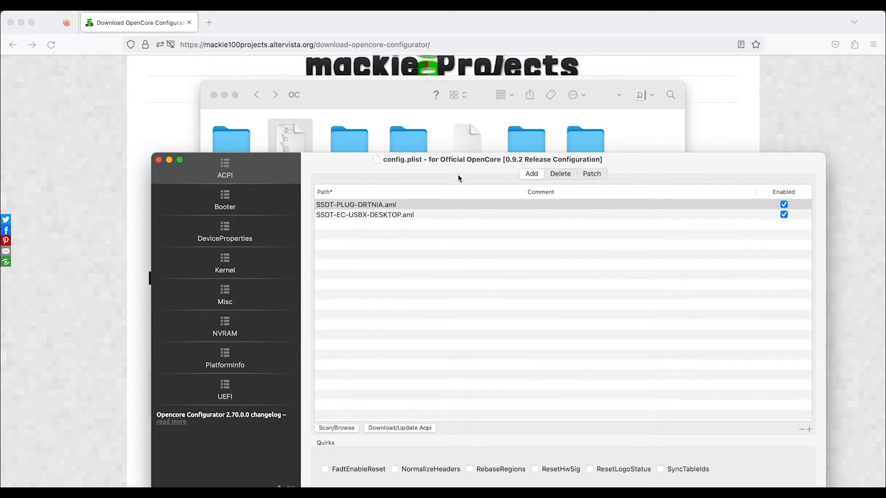
mouse_move(397, 227)
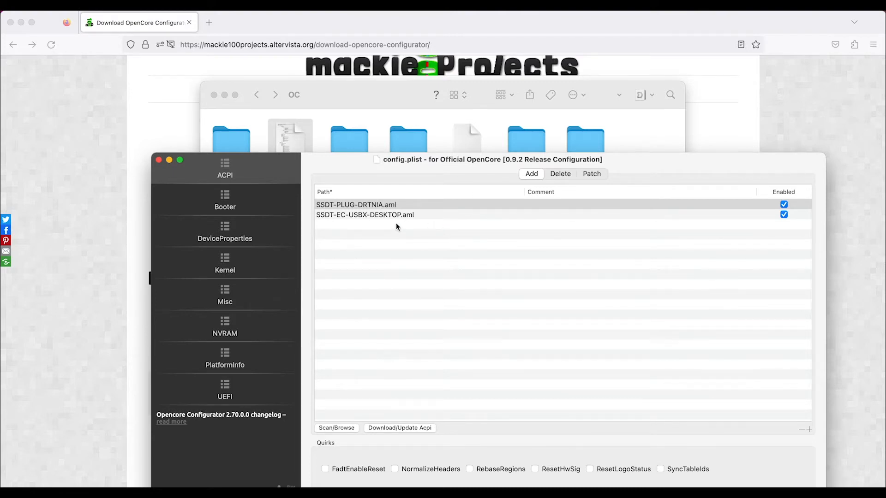
Show the Booter section with its SetupVirtualMap, EnableSafeModeSlide and ProvideCustomSlide quirks
click(225, 200)
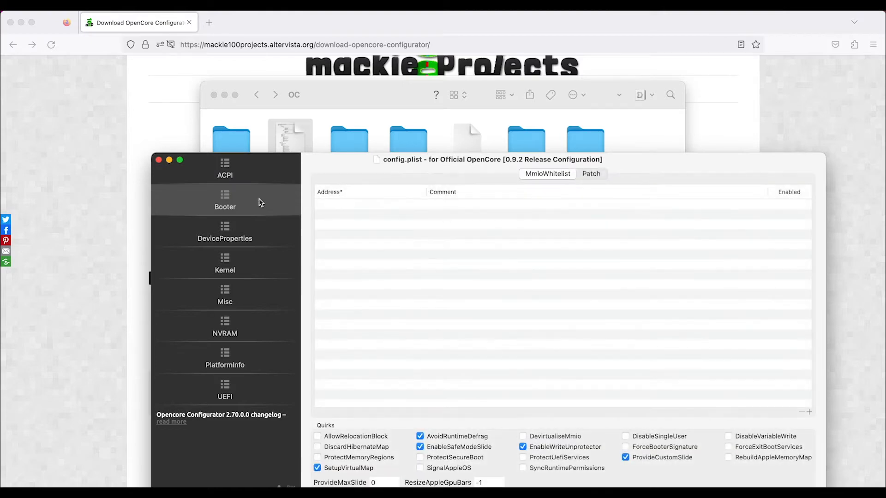
mouse_move(380, 470)
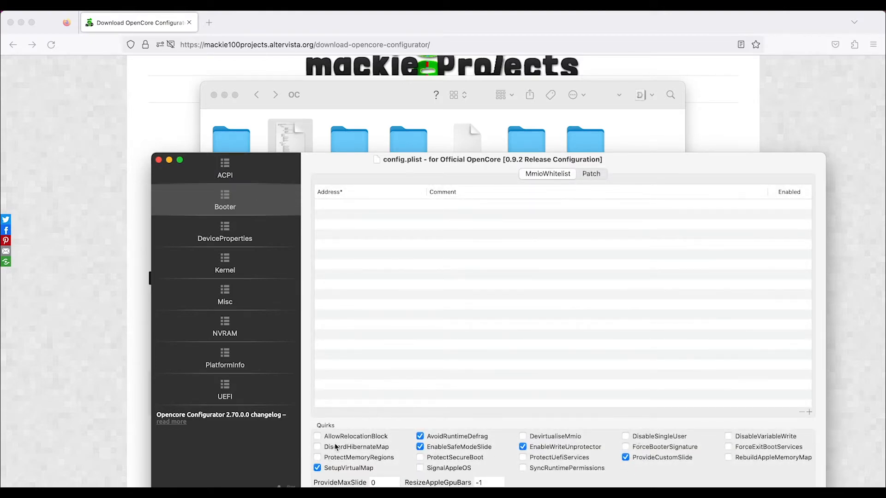
mouse_move(593, 479)
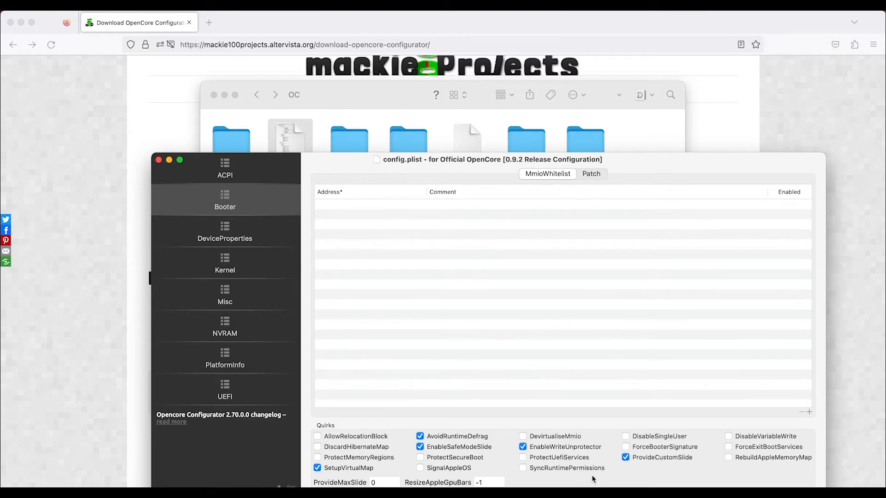
mouse_move(228, 232)
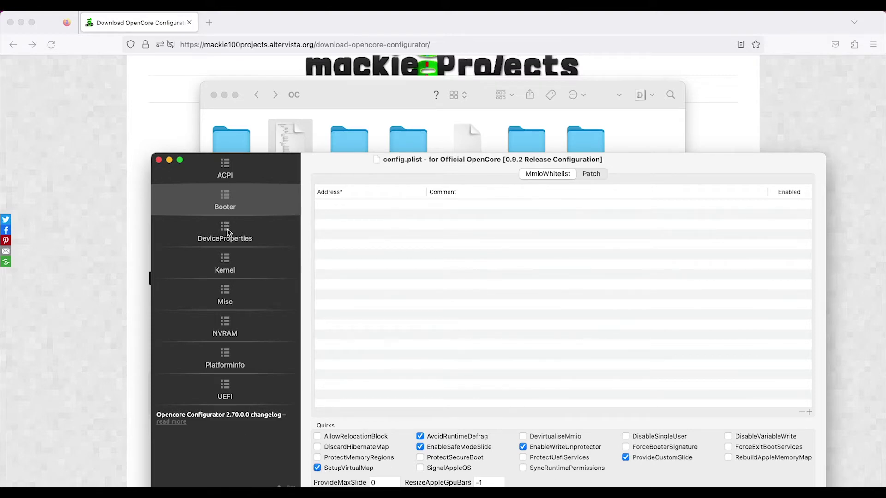
mouse_move(226, 234)
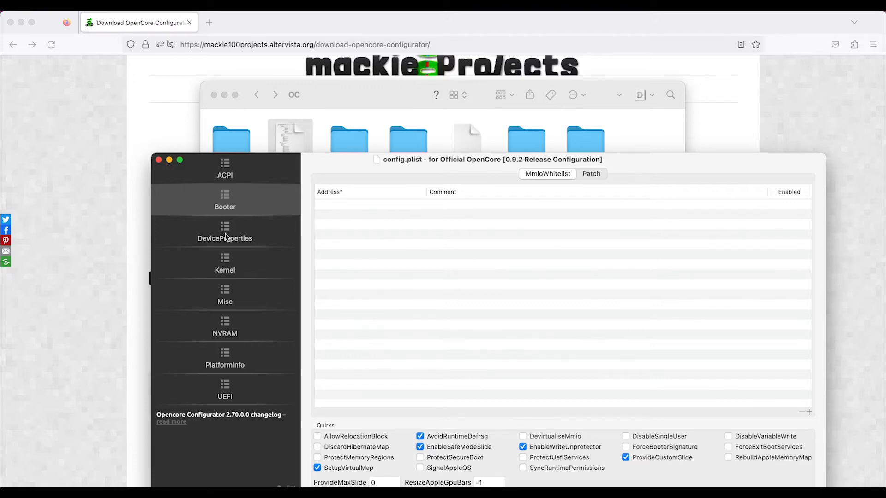
In the Kernel section, enable CustomSMBIOSGuid and clear the DisableIoMapper quirk
click(225, 265)
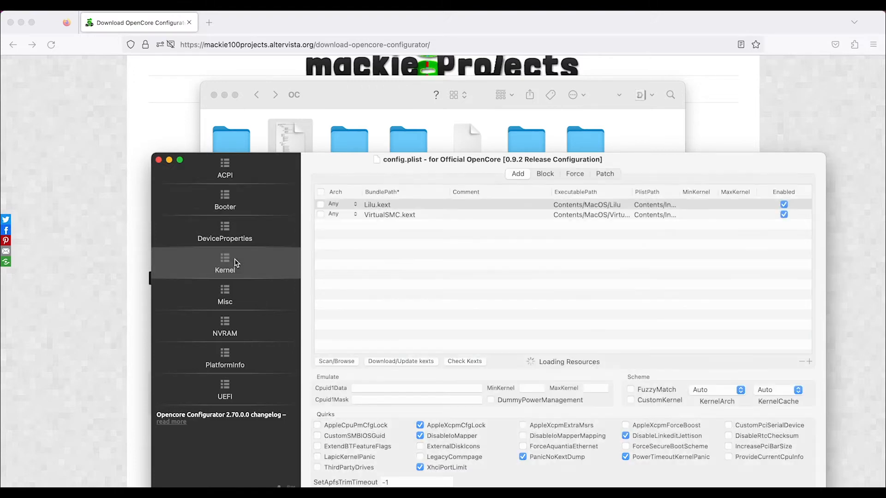
click(317, 436)
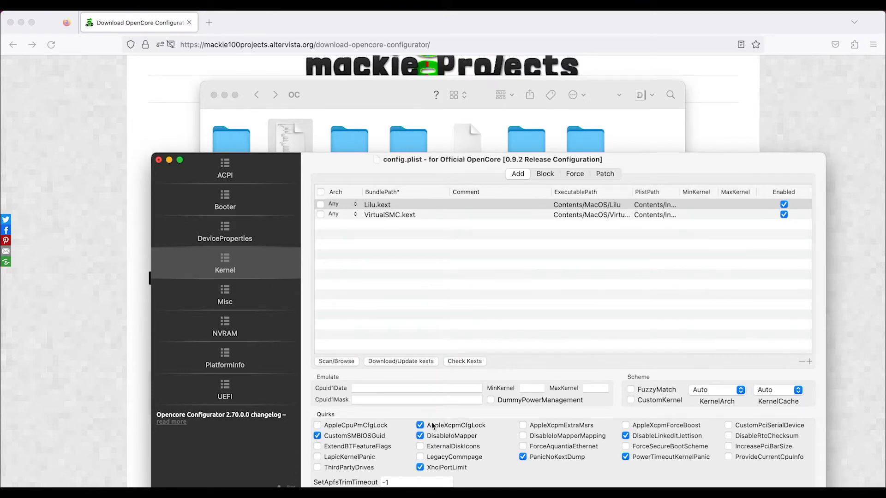
mouse_move(459, 436)
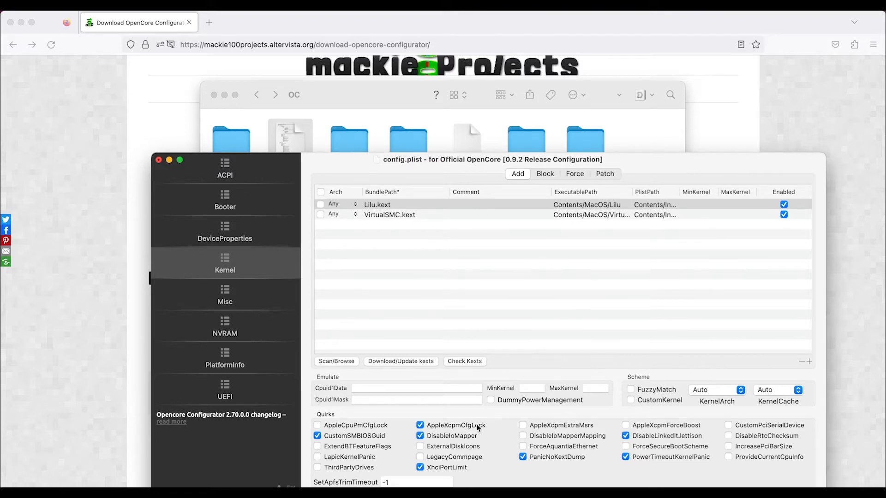
mouse_move(442, 437)
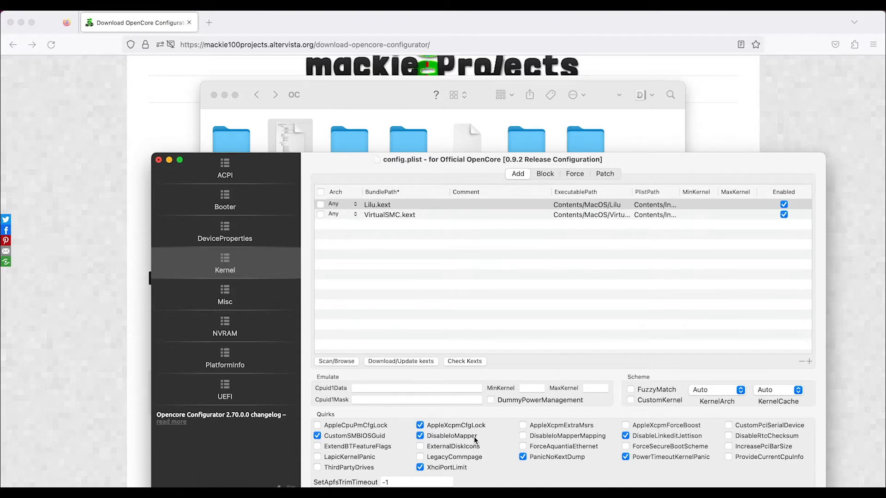
mouse_move(434, 435)
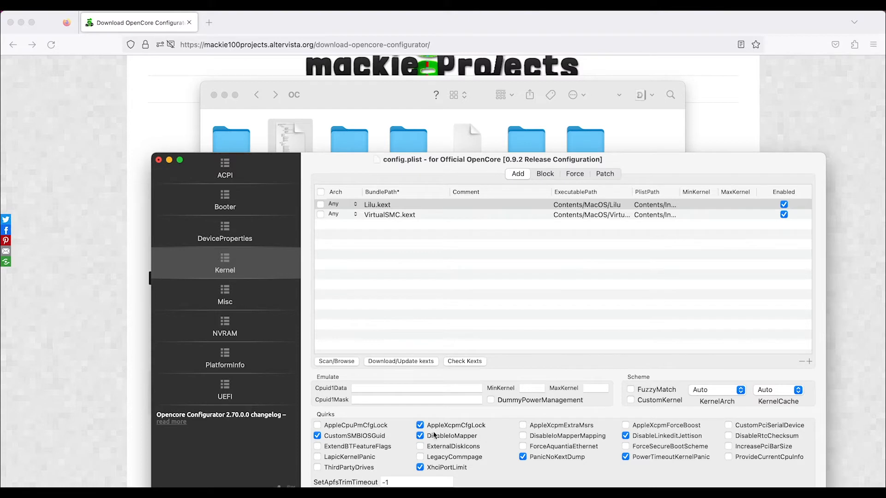
click(419, 425)
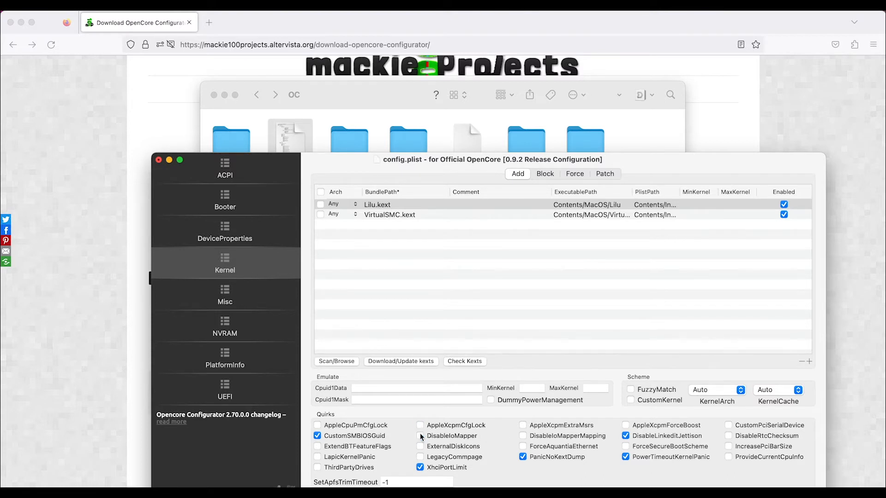
mouse_move(372, 434)
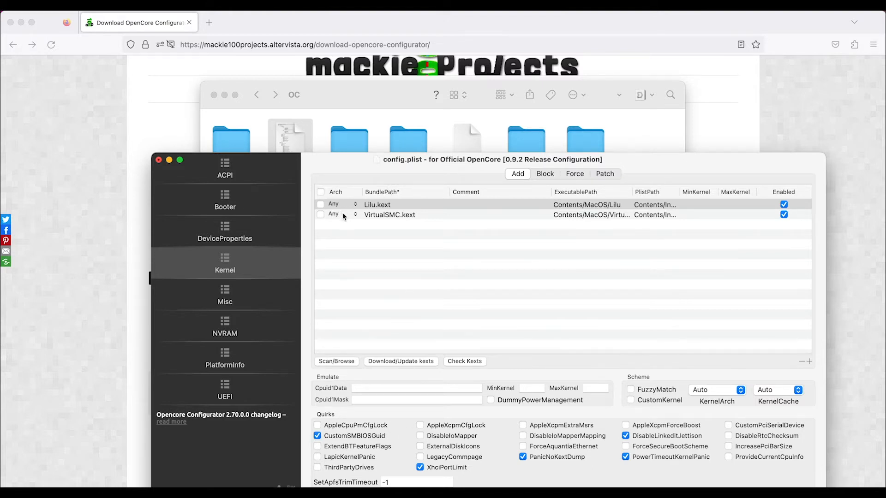
mouse_move(410, 346)
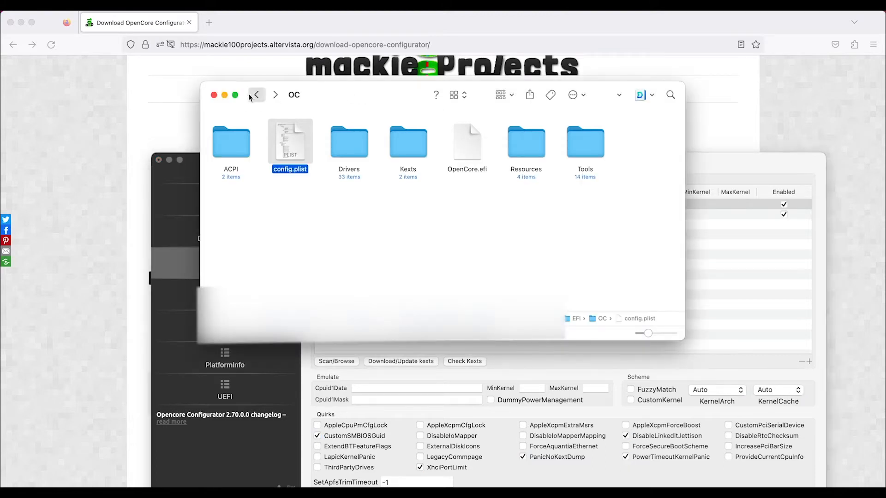
Go back in Finder to the 2023-05-16 output folder, then return to the config.plist editor
click(255, 95)
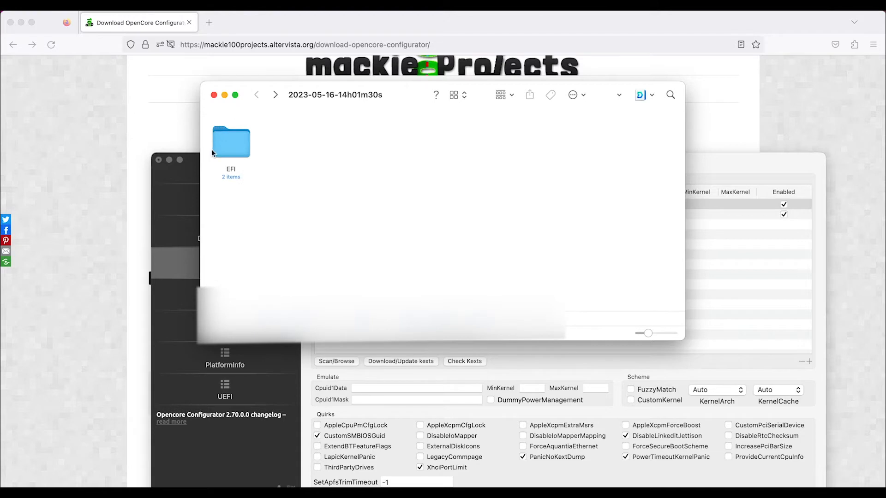
mouse_move(244, 165)
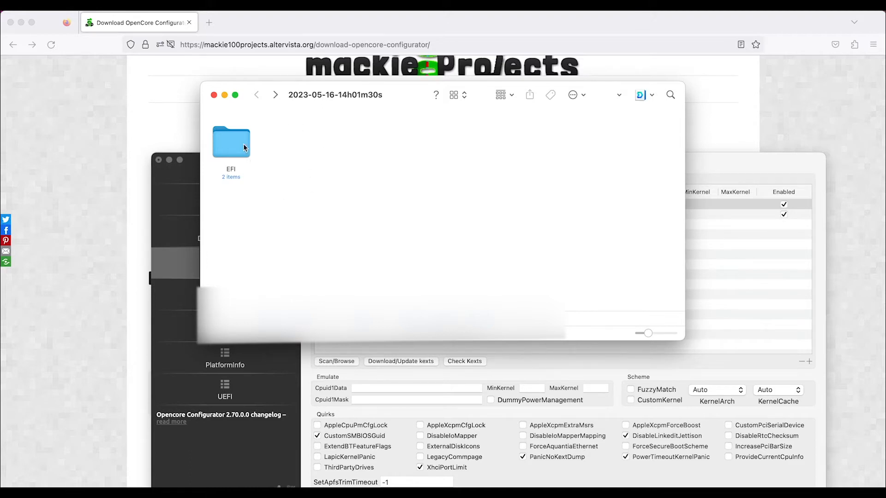
mouse_move(247, 176)
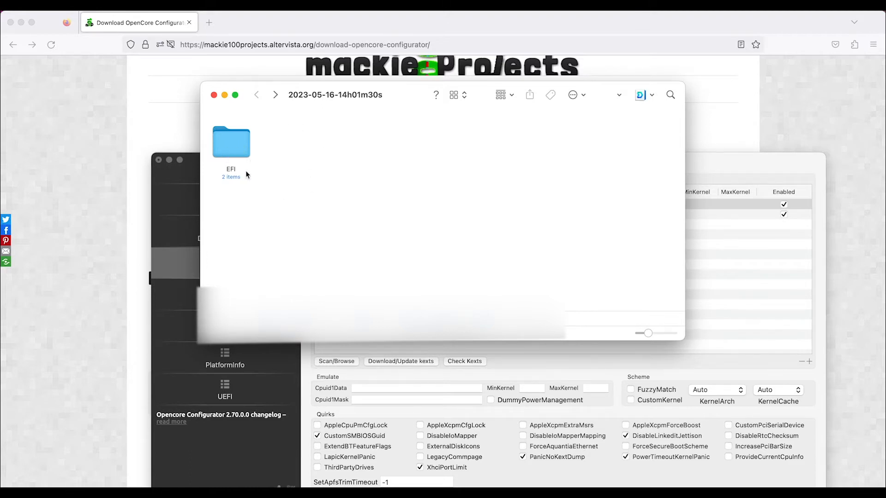
click(231, 141)
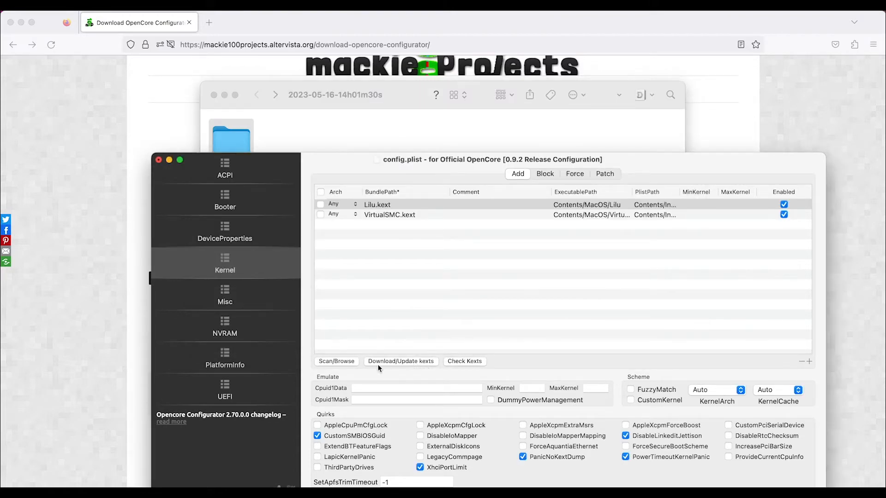
Browse the Kexts Installer catalogue of downloadable kexts, then refocus the config's Kernel kext list
click(400, 361)
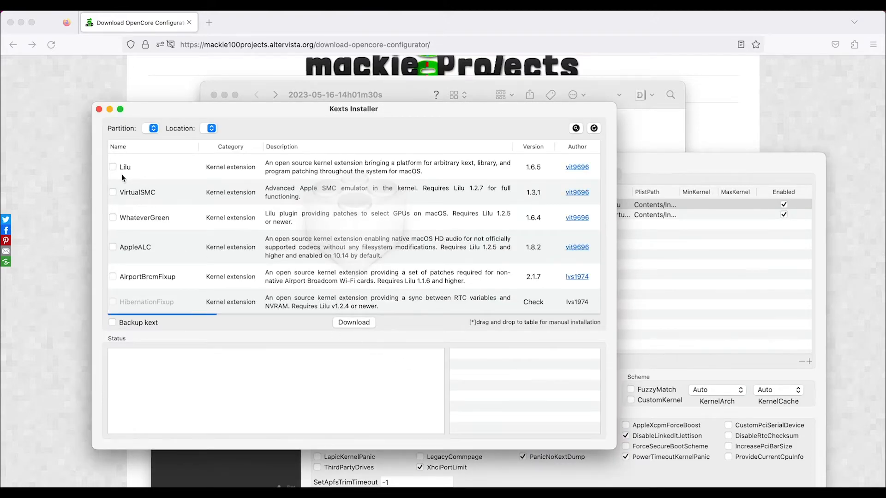
scroll(down, 3)
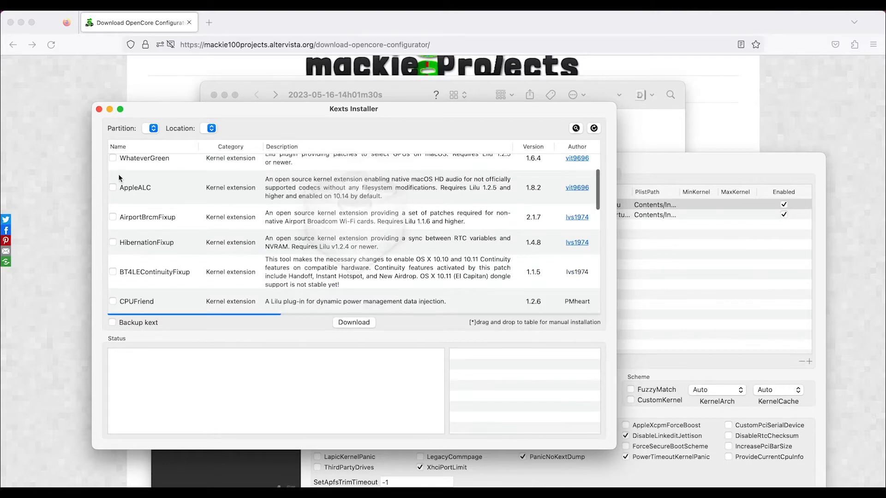
scroll(down, 3)
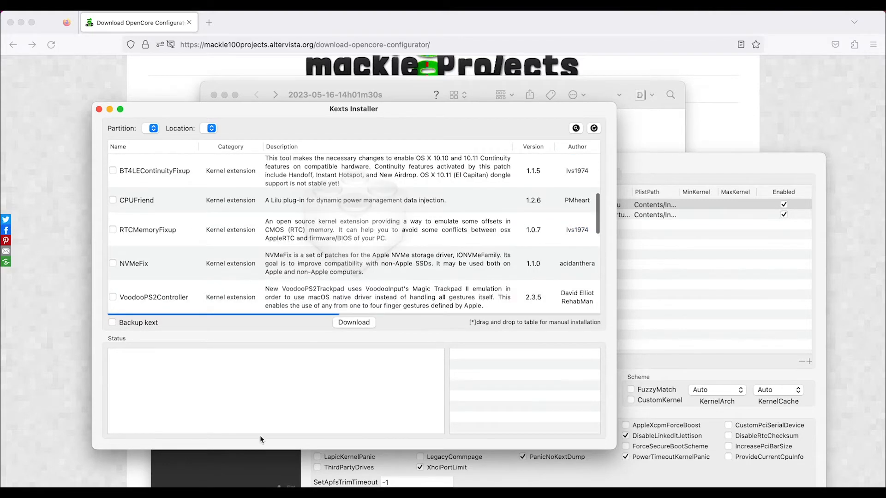
scroll(down, 3)
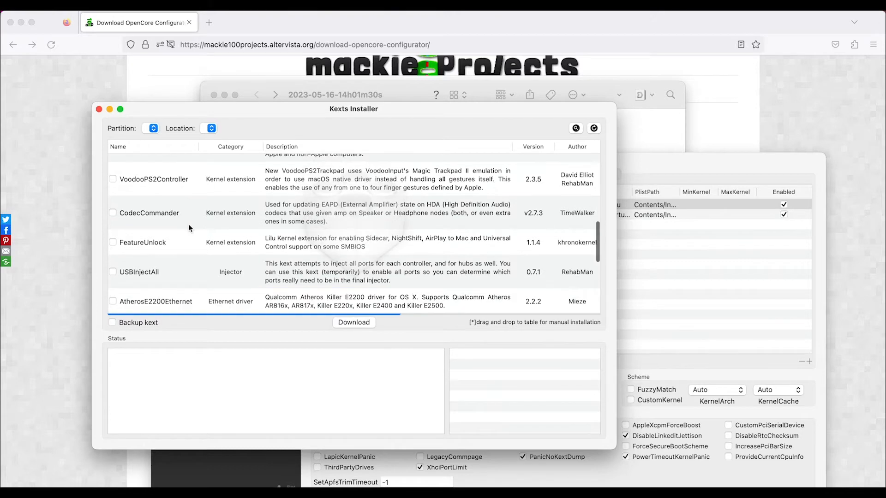
scroll(down, 3)
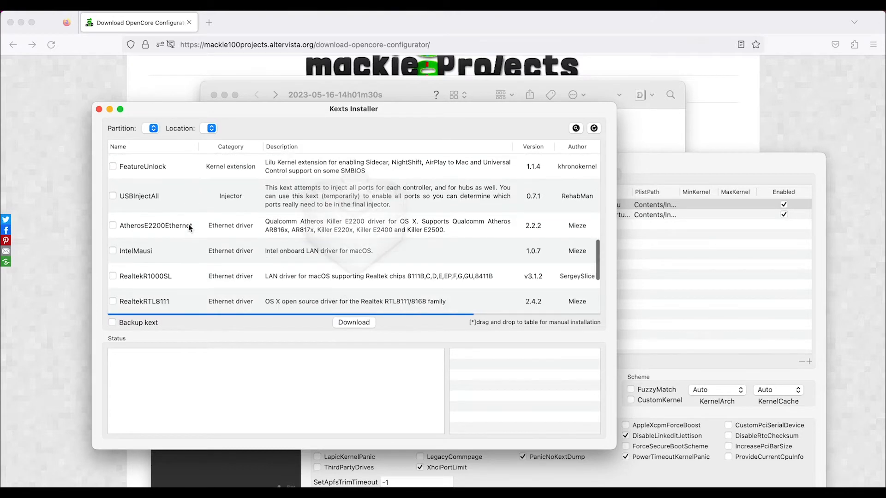
scroll(down, 3)
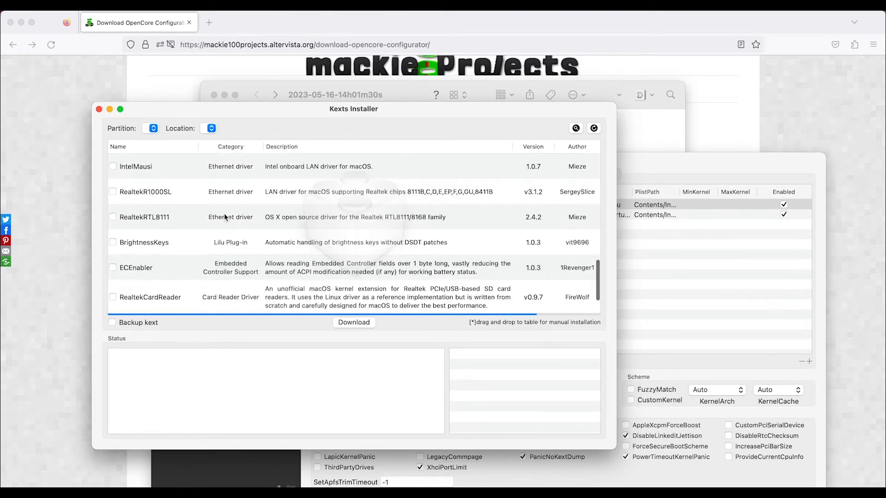
scroll(down, 3)
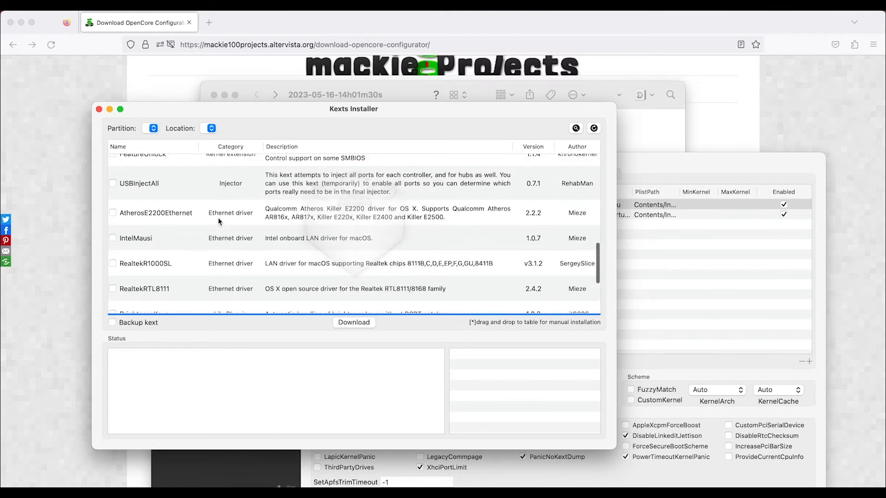
scroll(down, 3)
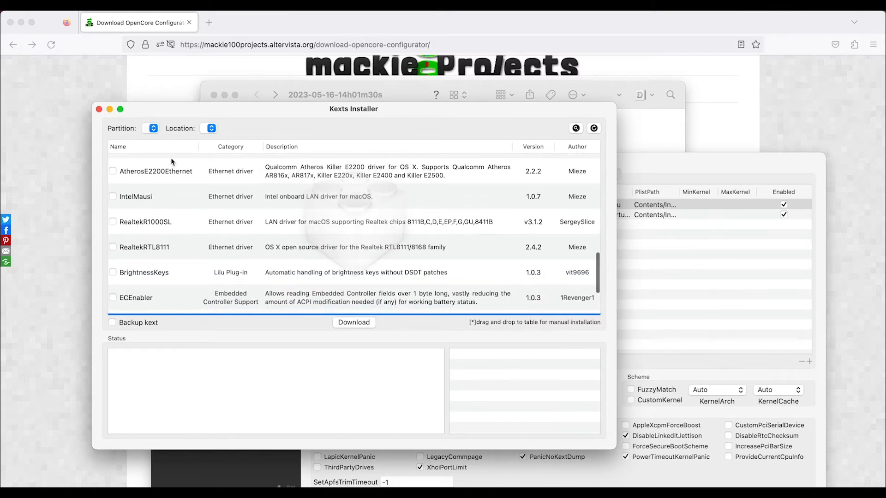
mouse_move(130, 199)
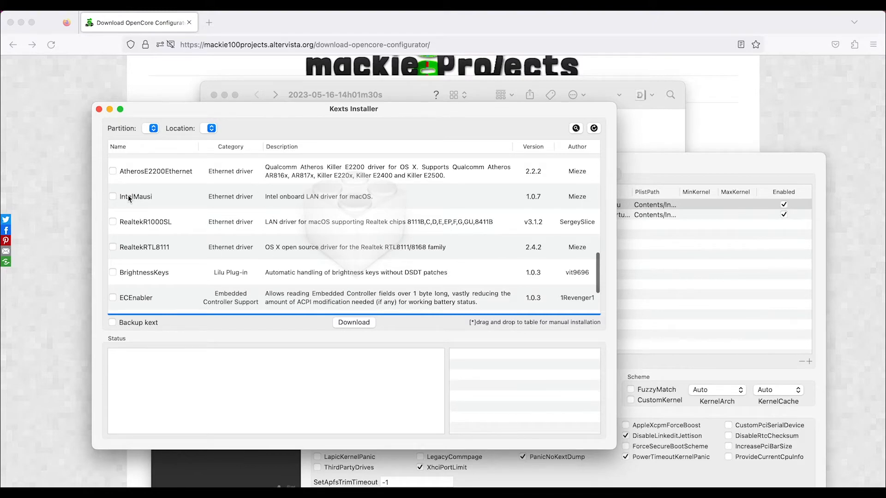
mouse_move(139, 203)
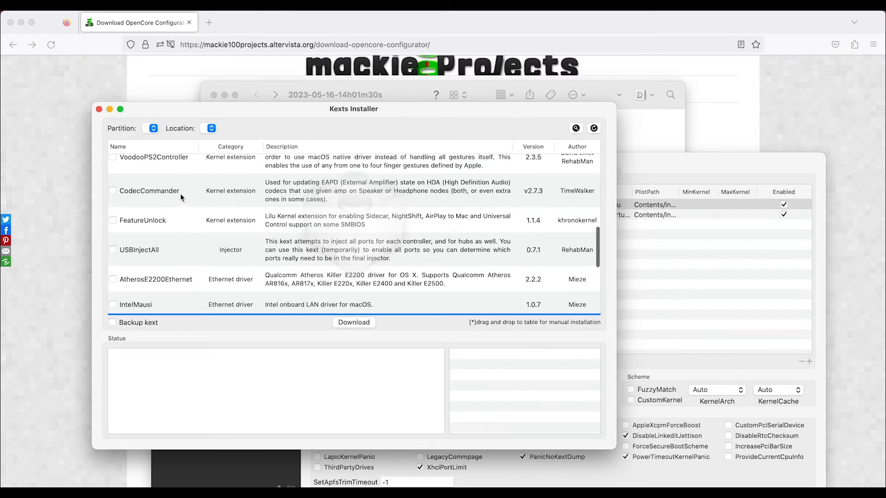
scroll(up, 3)
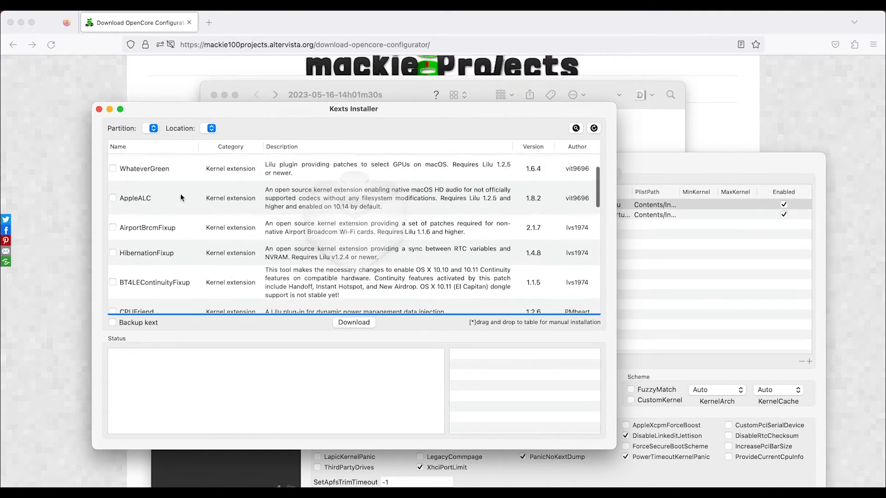
scroll(up, 3)
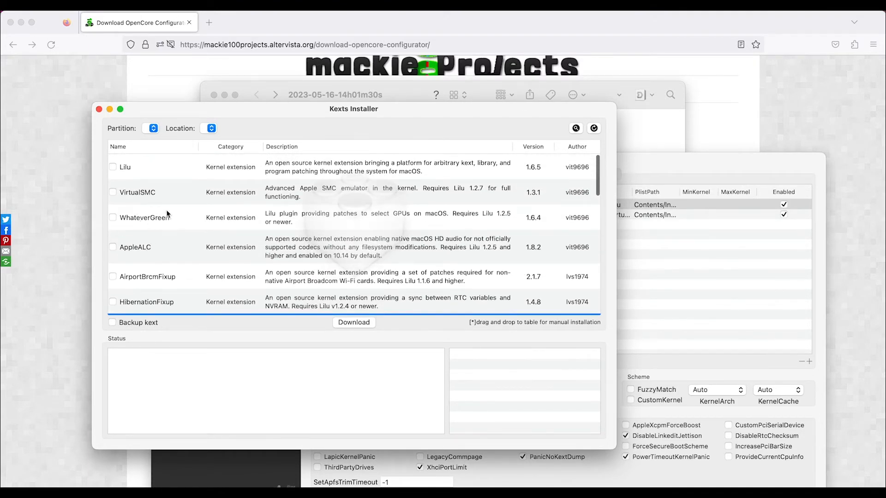
mouse_move(142, 175)
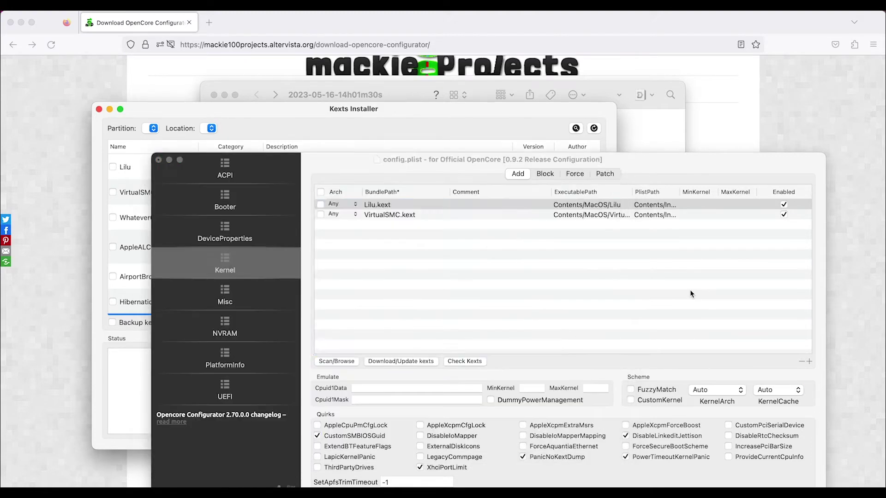
click(376, 204)
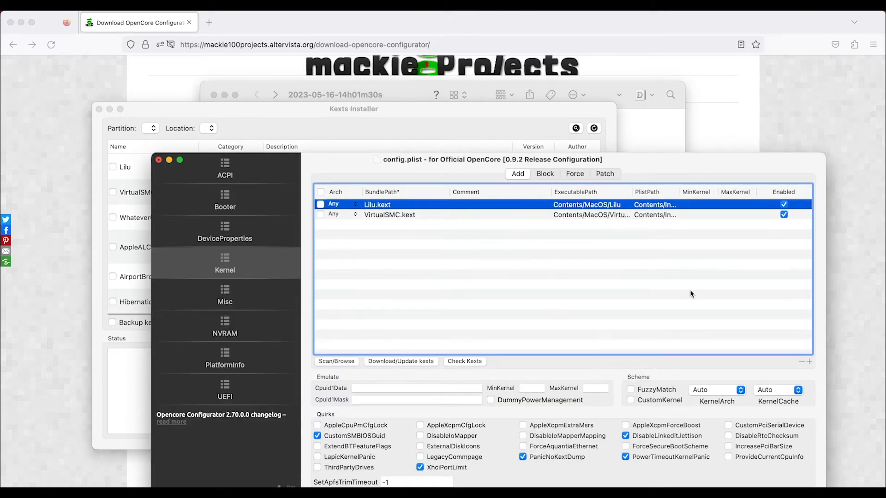
mouse_move(305, 150)
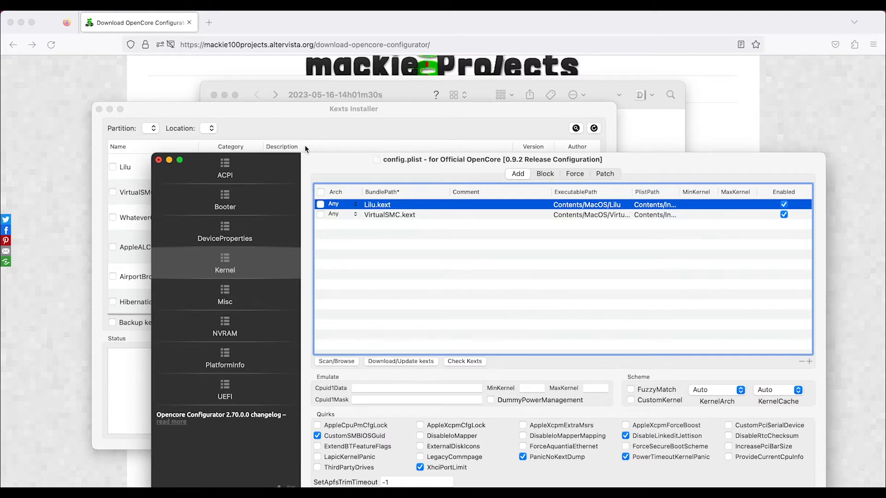
mouse_move(141, 121)
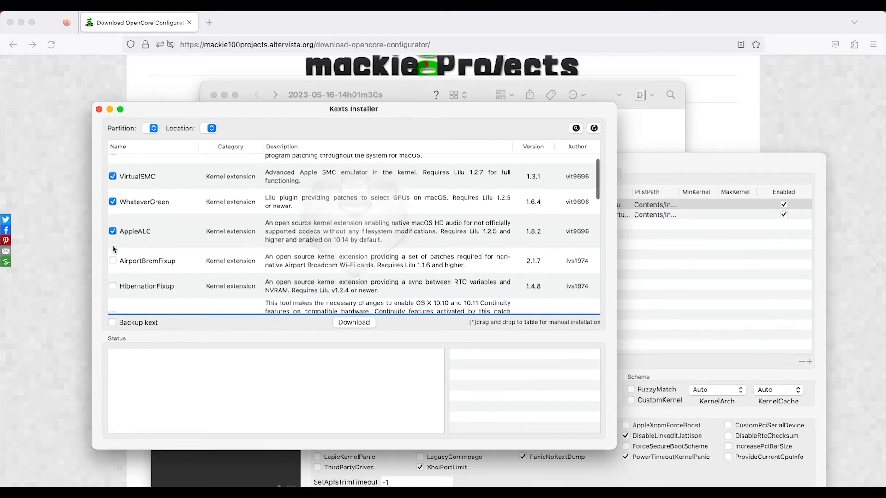
Mark IntelMausi for download alongside VirtualSMC, WhateverGreen and AppleALC in Kexts Installer
scroll(down, 3)
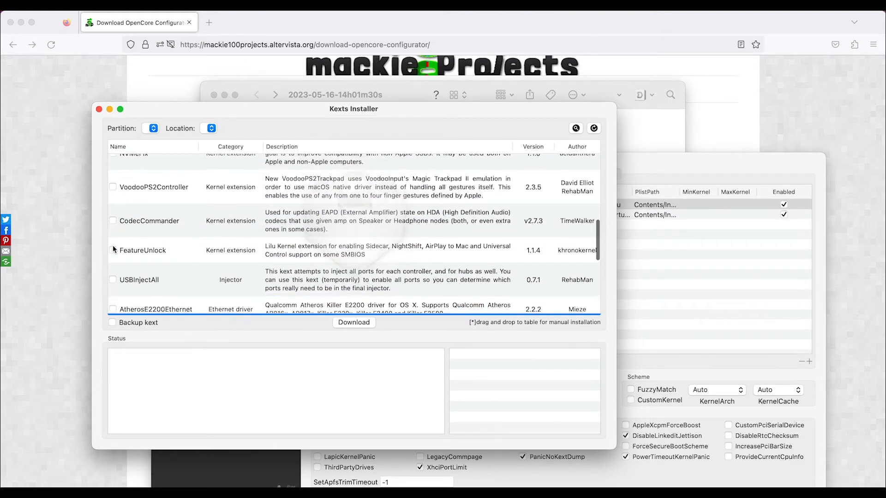
scroll(down, 3)
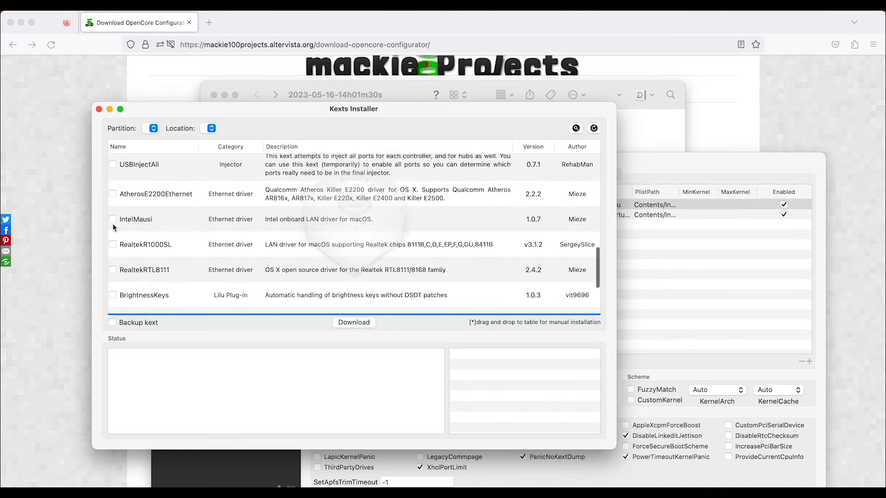
click(113, 219)
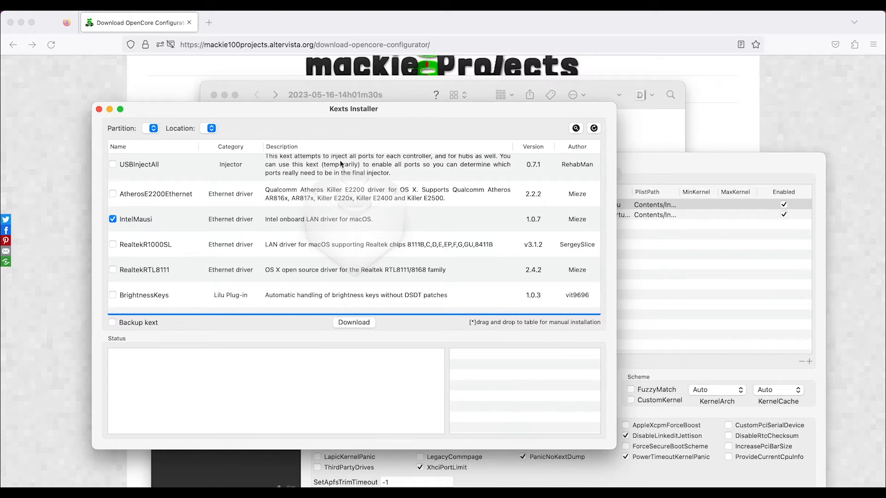
mouse_move(135, 130)
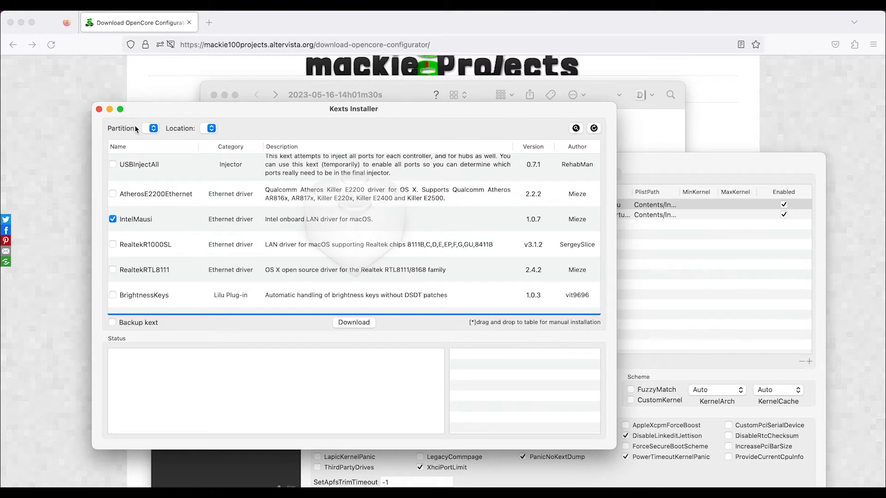
mouse_move(341, 309)
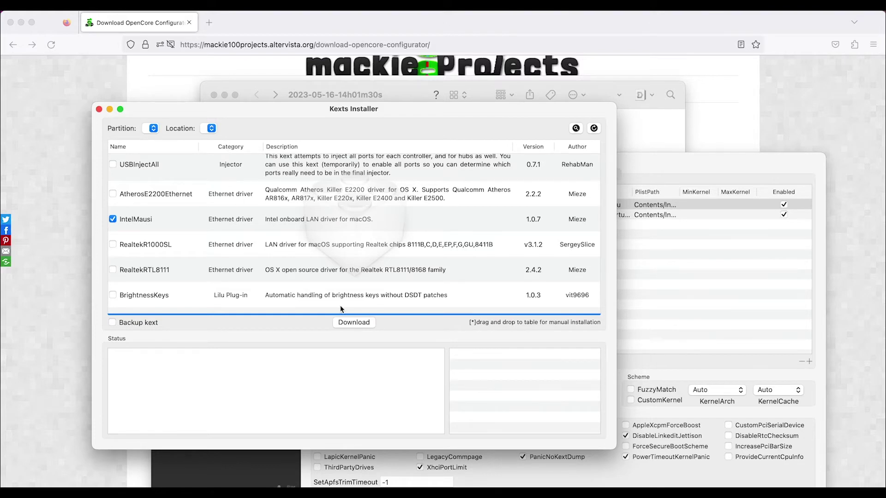
mouse_move(112, 155)
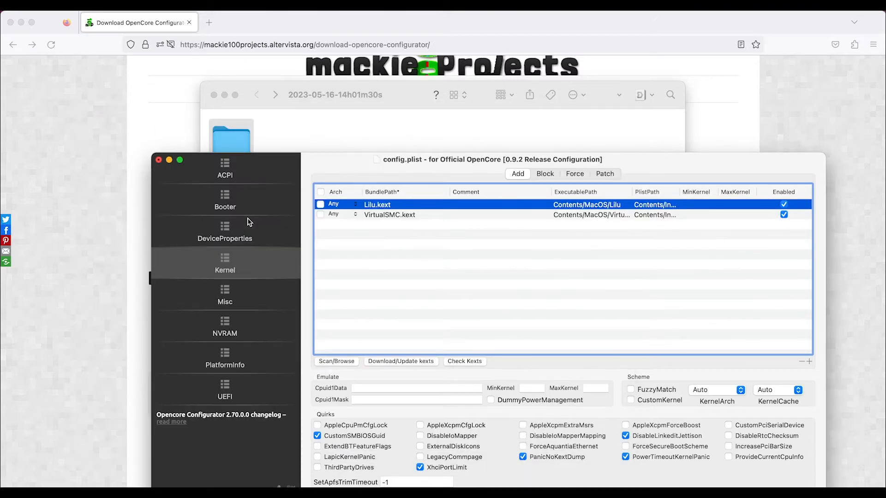
mouse_move(242, 196)
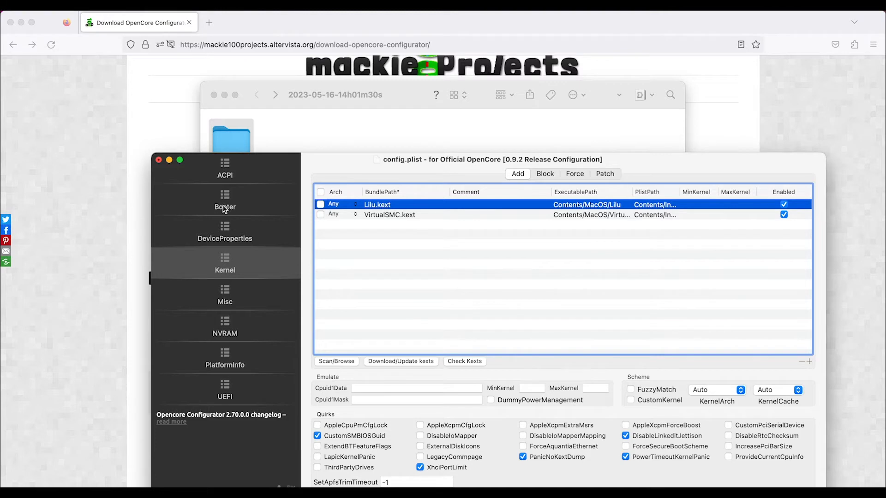
View the Booter MmioWhitelist and Quirks, then switch to DeviceProperties
click(225, 202)
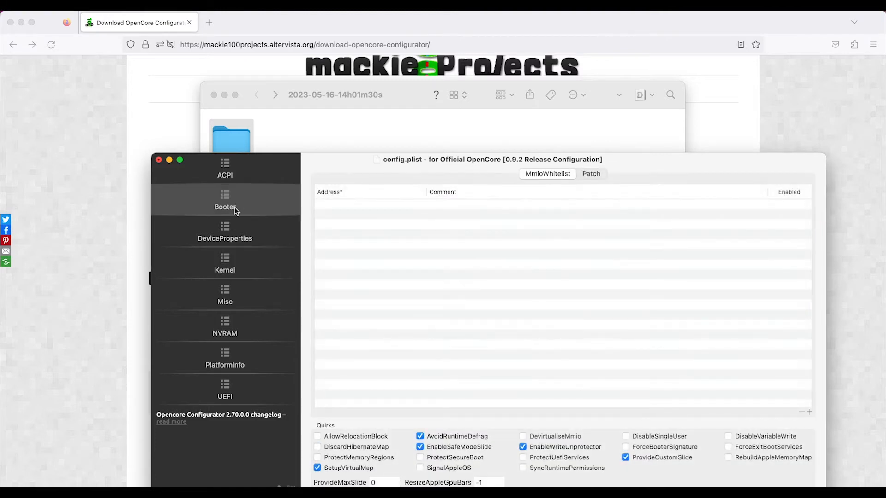
click(224, 232)
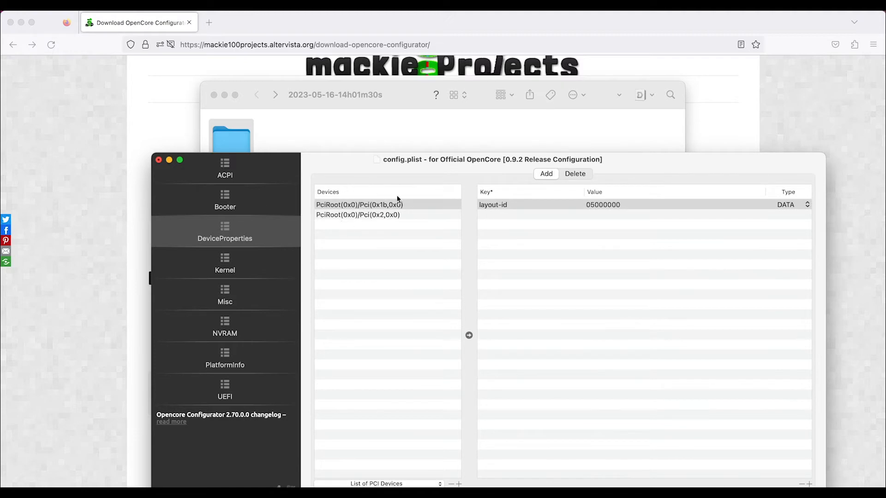
mouse_move(375, 215)
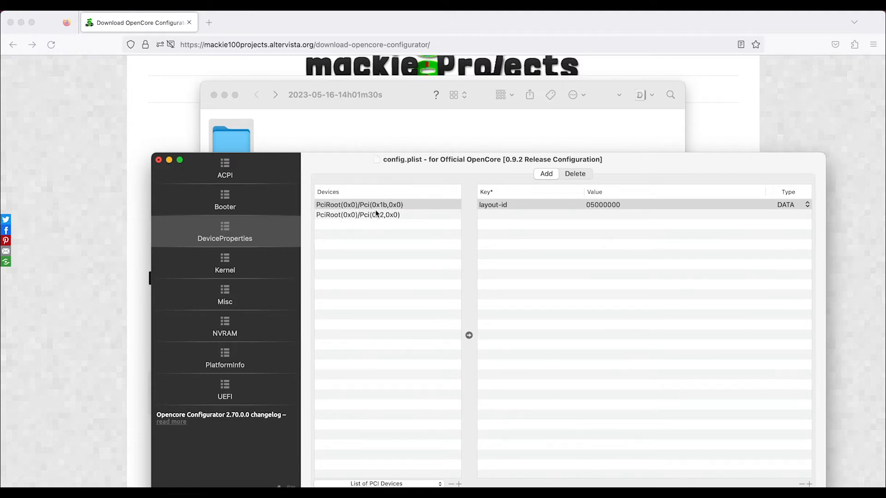
Check the audio device's layout-id 05000000, then return to the Kernel kexts list
click(359, 205)
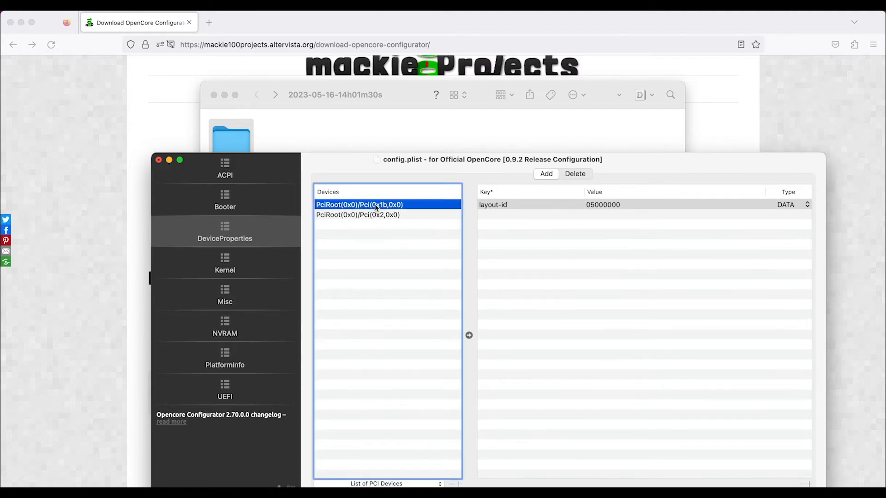
mouse_move(386, 221)
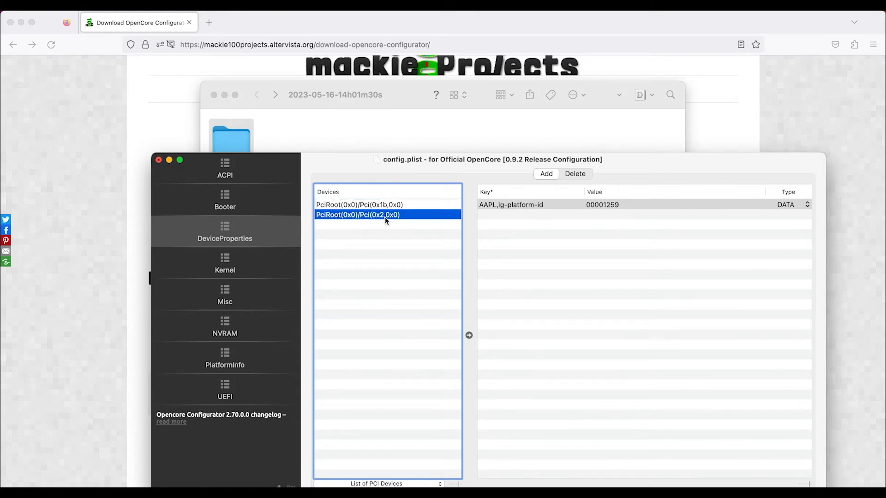
mouse_move(379, 219)
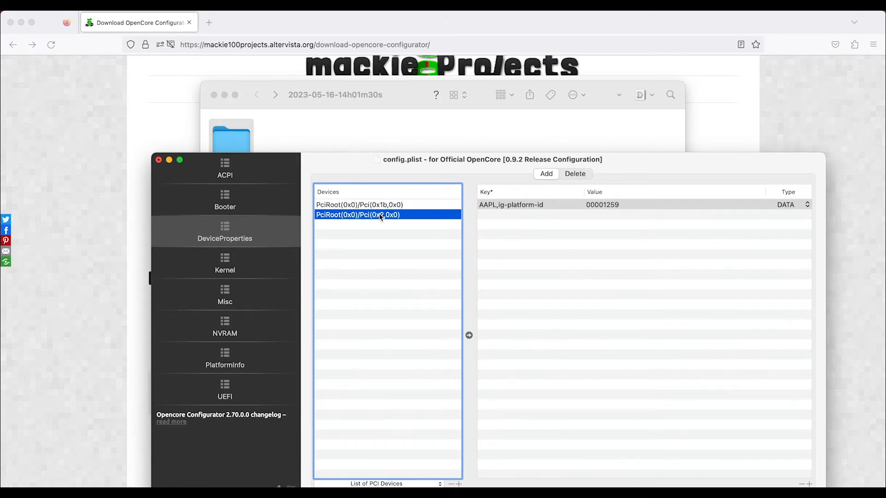
click(225, 263)
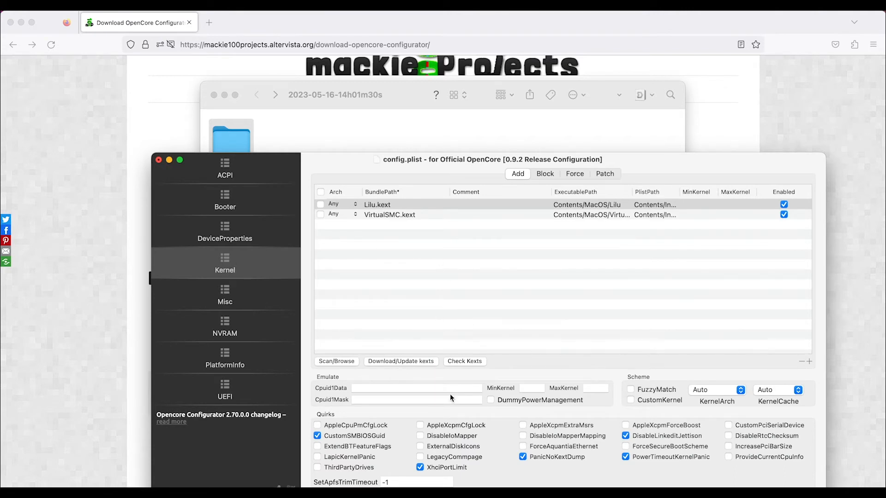
mouse_move(237, 306)
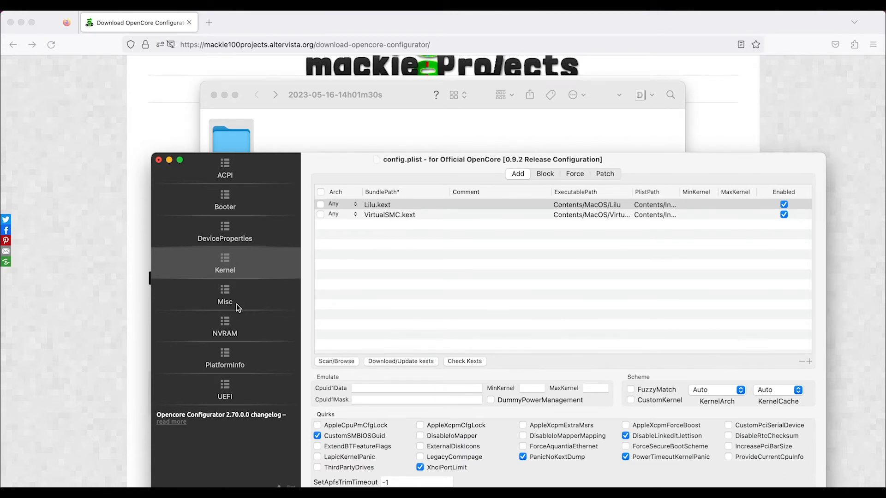
Show the Misc Tools list with the enabled OpenShell.efi 'UEFI Shell' entry
click(226, 294)
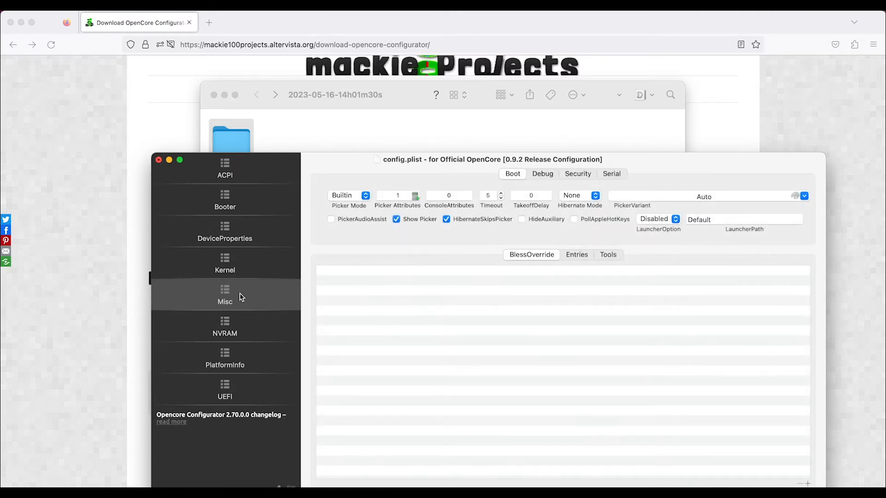
mouse_move(304, 294)
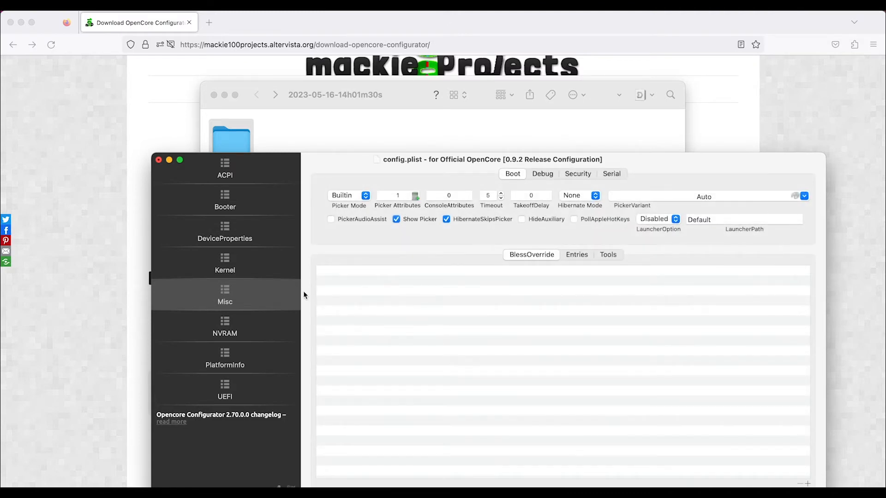
mouse_move(416, 281)
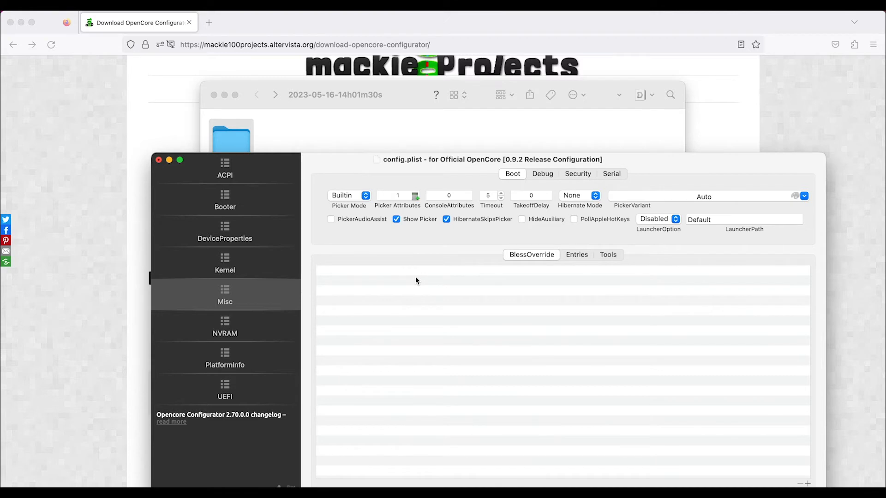
mouse_move(457, 281)
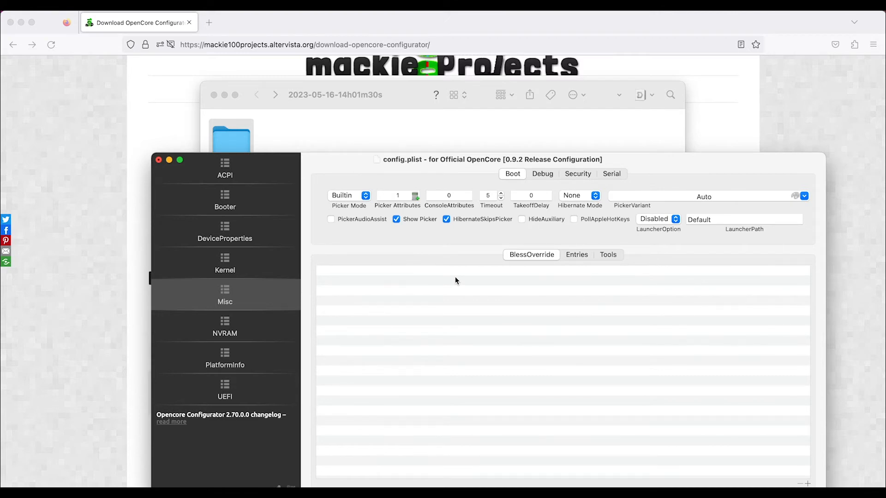
click(607, 255)
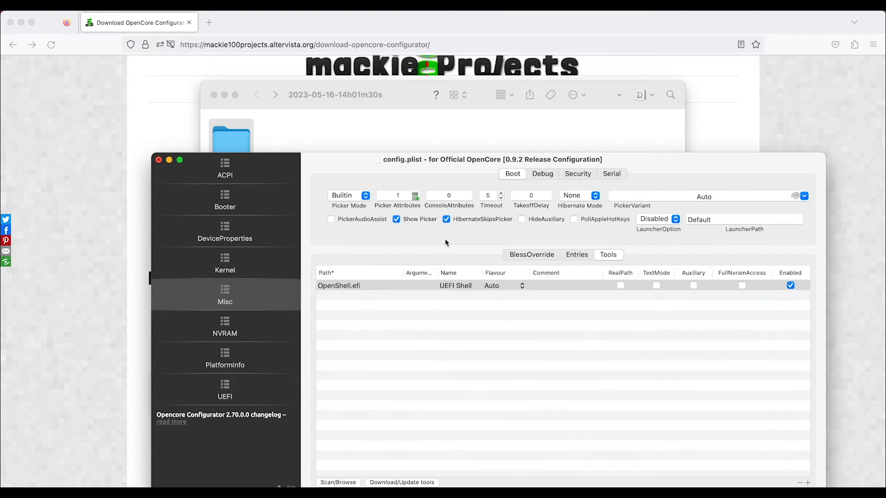
mouse_move(392, 425)
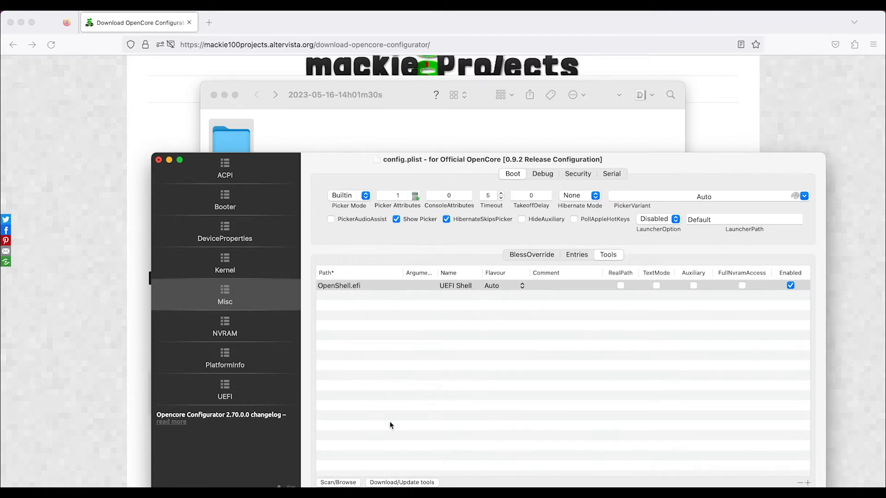
Bring up the Install Tools window listing BootKicker, OpenShell and ResetSystem for X64
click(402, 482)
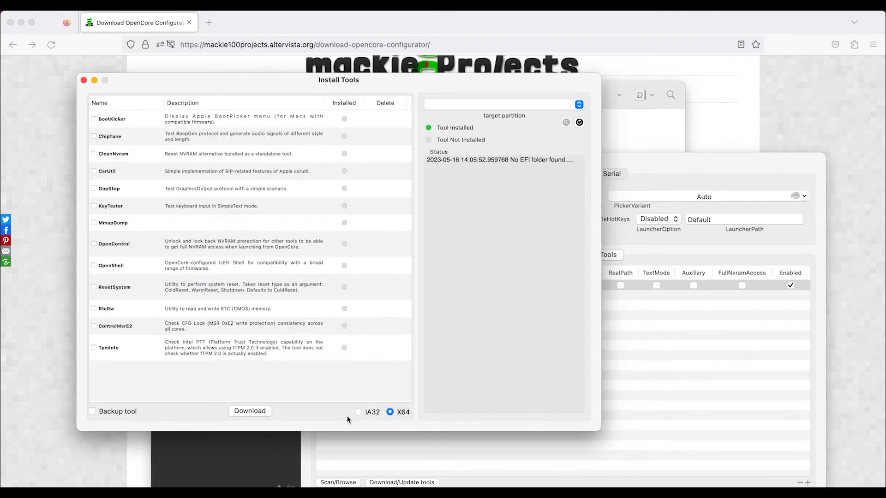
mouse_move(95, 154)
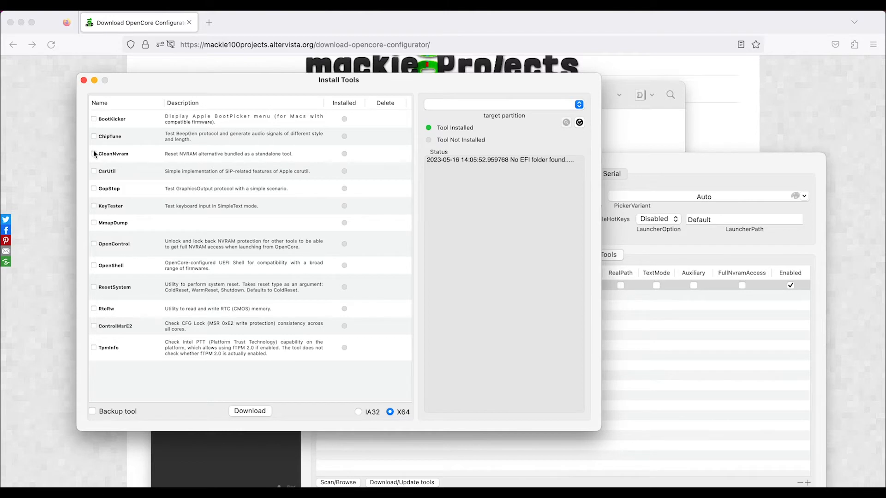
mouse_move(196, 172)
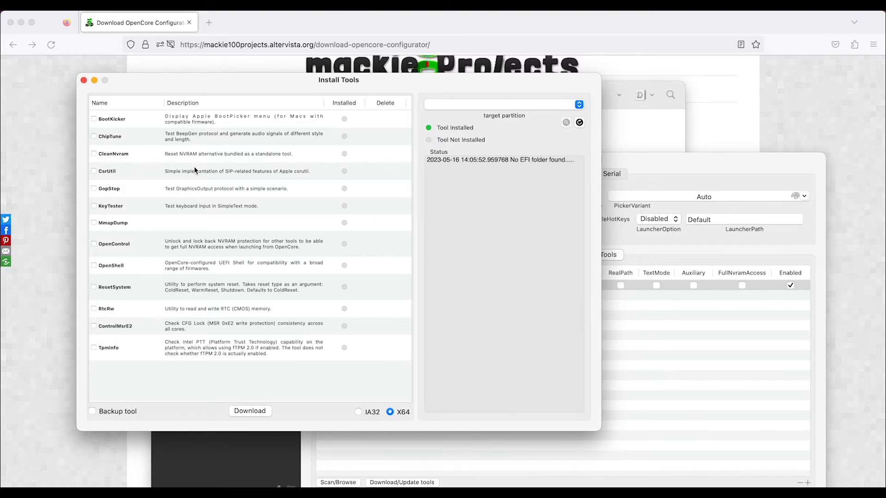
mouse_move(126, 190)
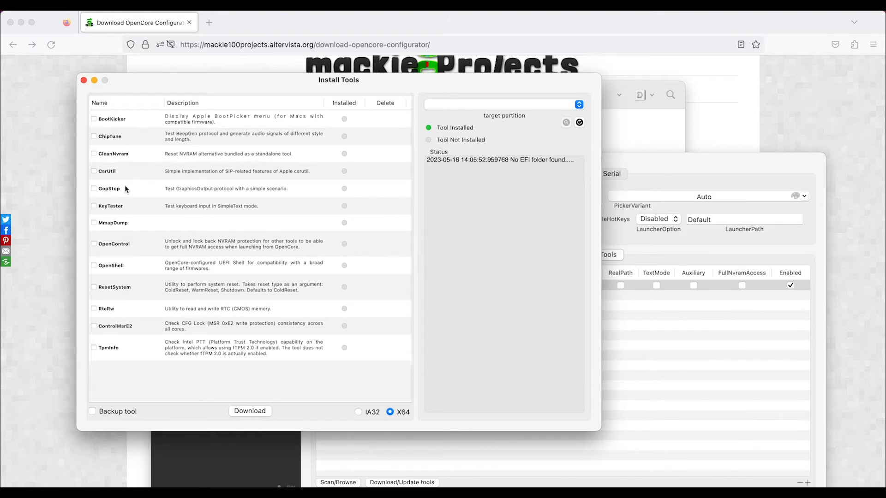
mouse_move(104, 162)
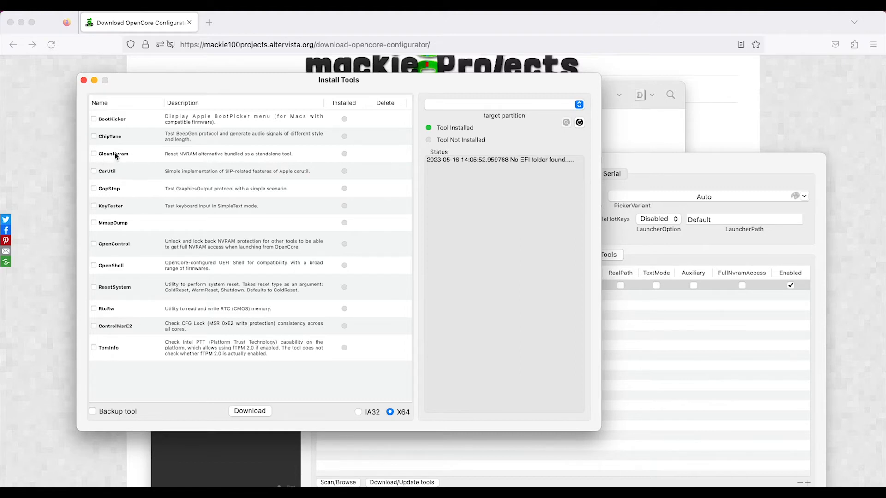
mouse_move(124, 158)
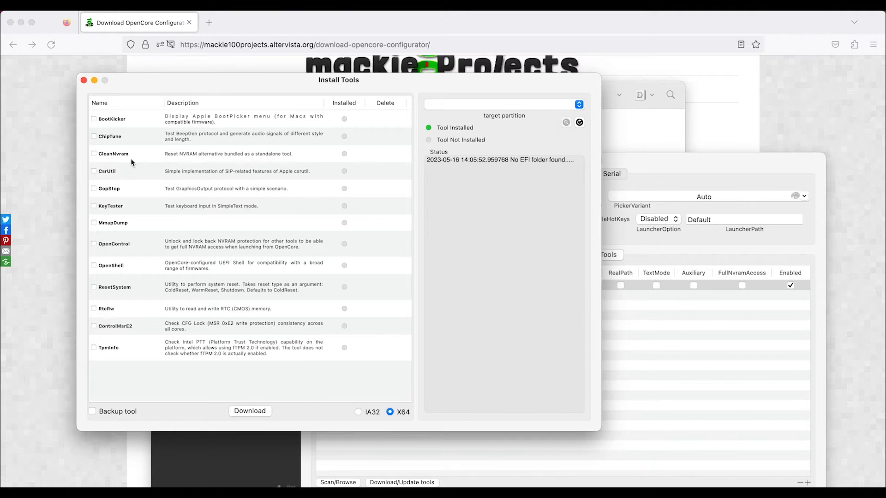
mouse_move(136, 218)
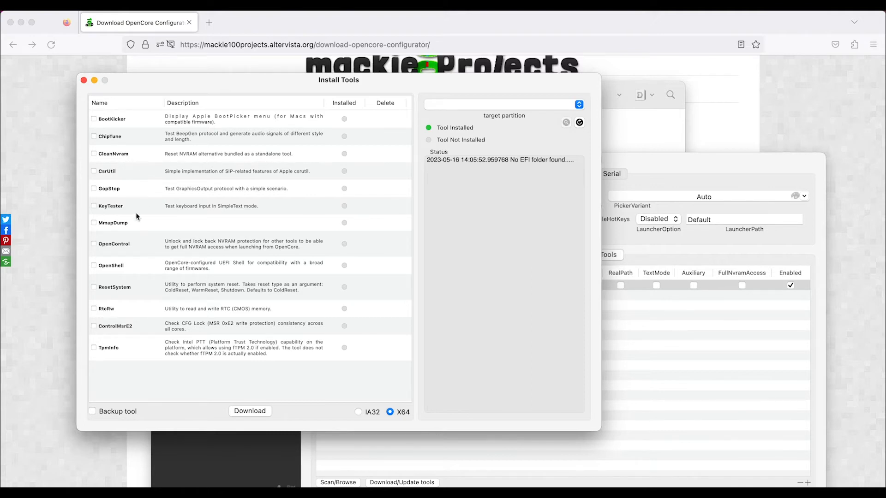
mouse_move(132, 329)
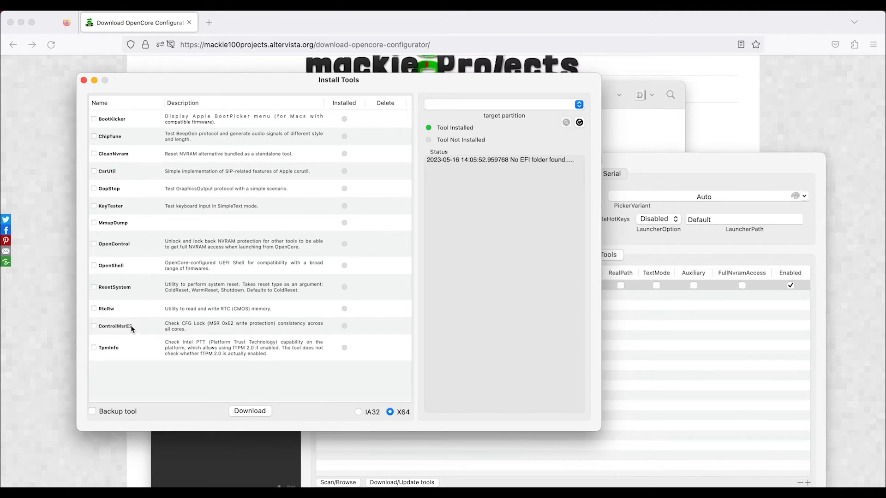
mouse_move(142, 333)
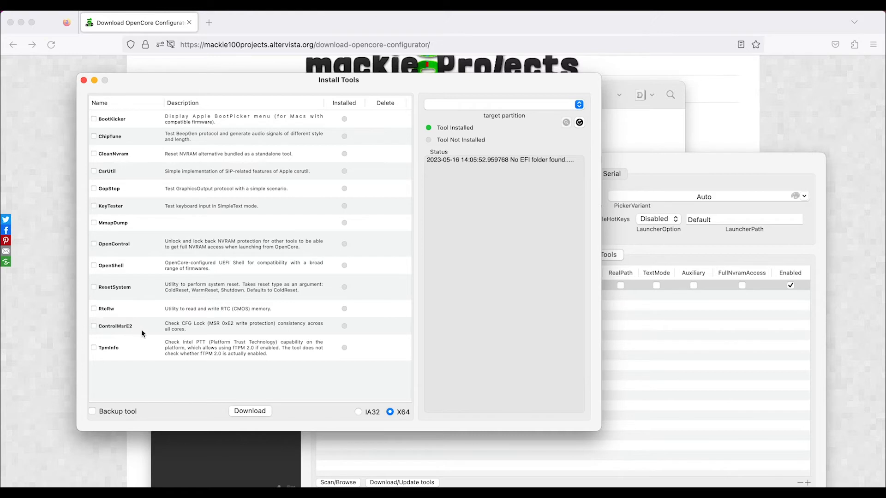
mouse_move(182, 321)
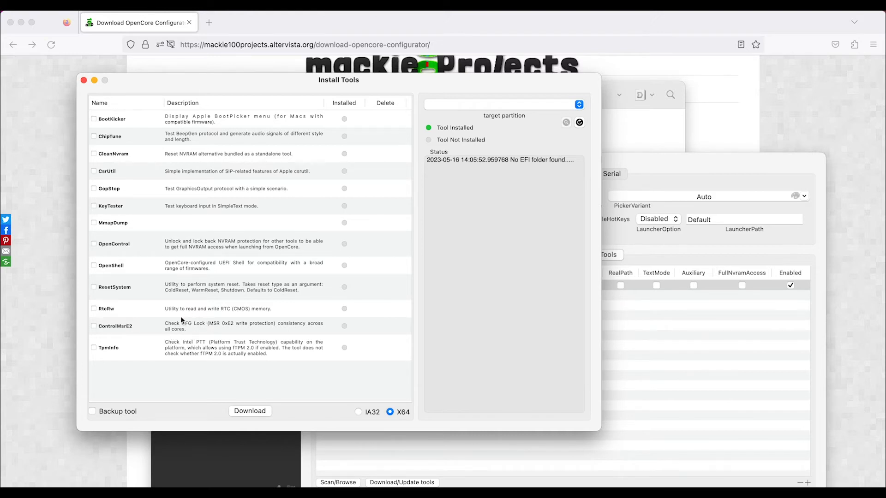
mouse_move(223, 332)
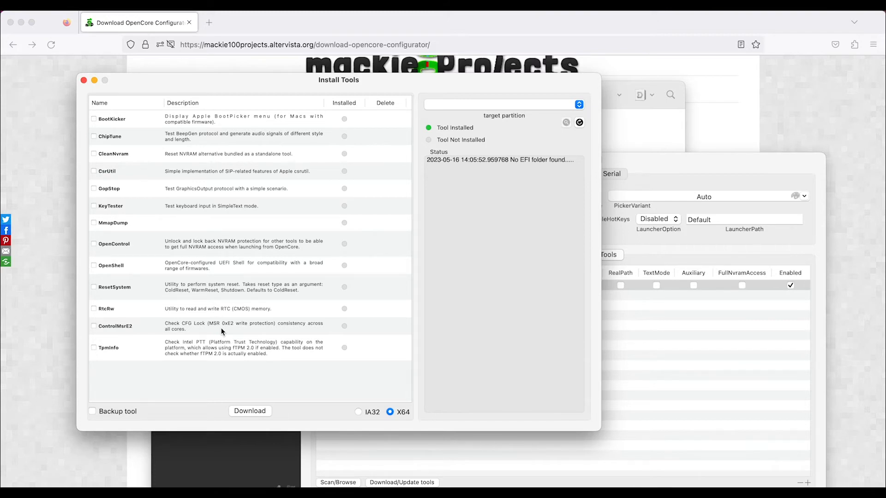
mouse_move(348, 200)
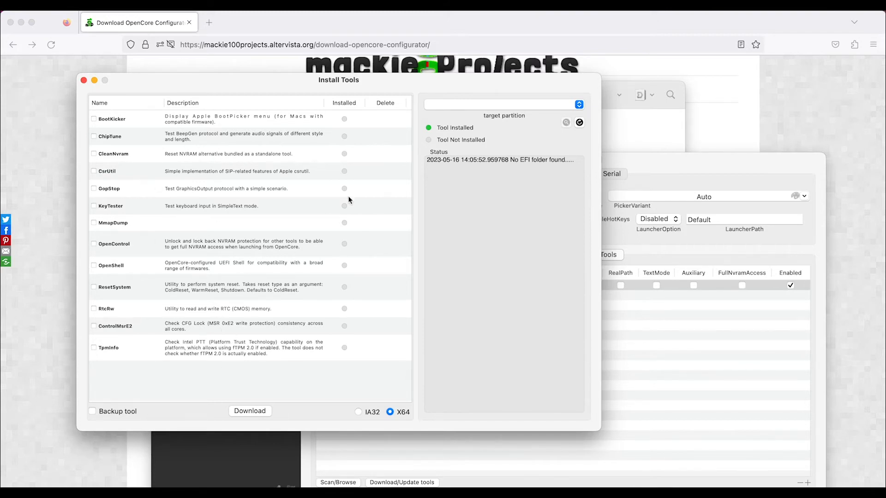
mouse_move(371, 352)
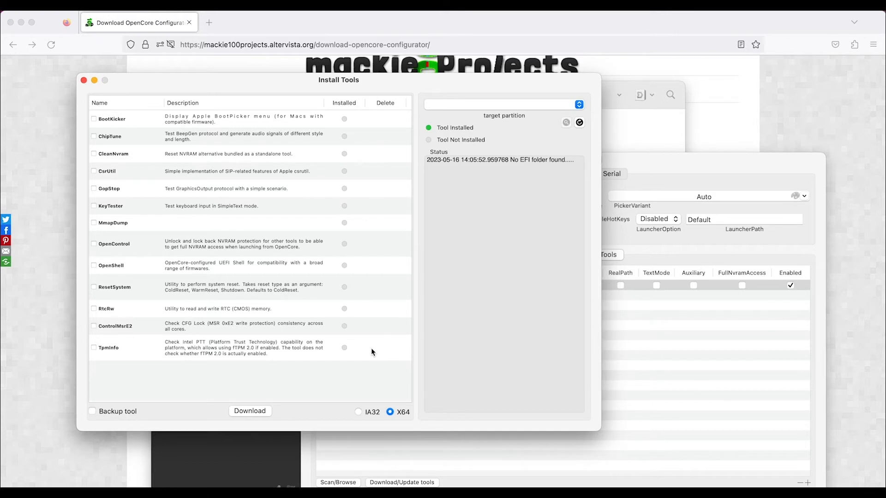
mouse_move(299, 381)
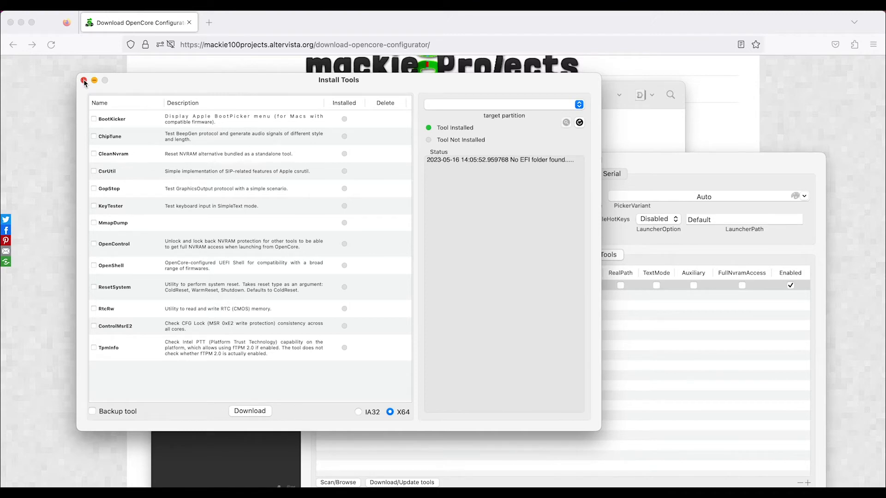
Close Install Tools and show NVRAM boot-args '-v keepsyms=1 debug=0x100 alcid=5' under 7C436110
click(84, 80)
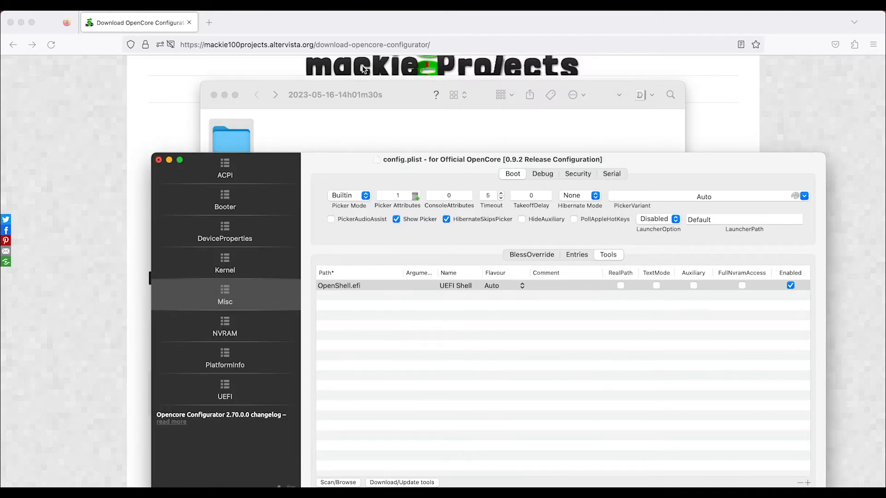
mouse_move(228, 327)
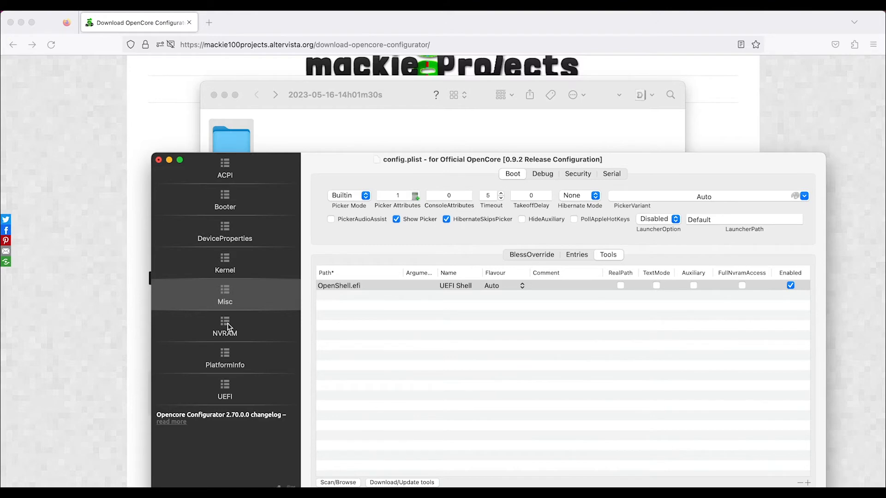
click(225, 327)
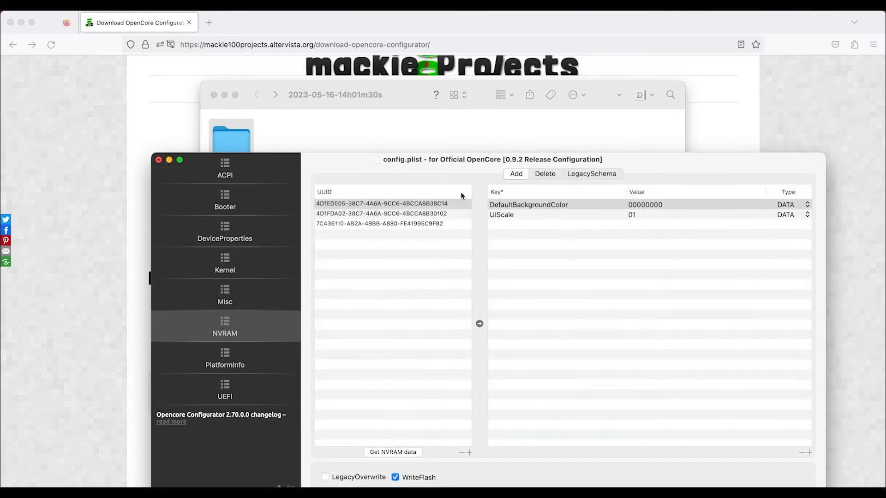
mouse_move(402, 230)
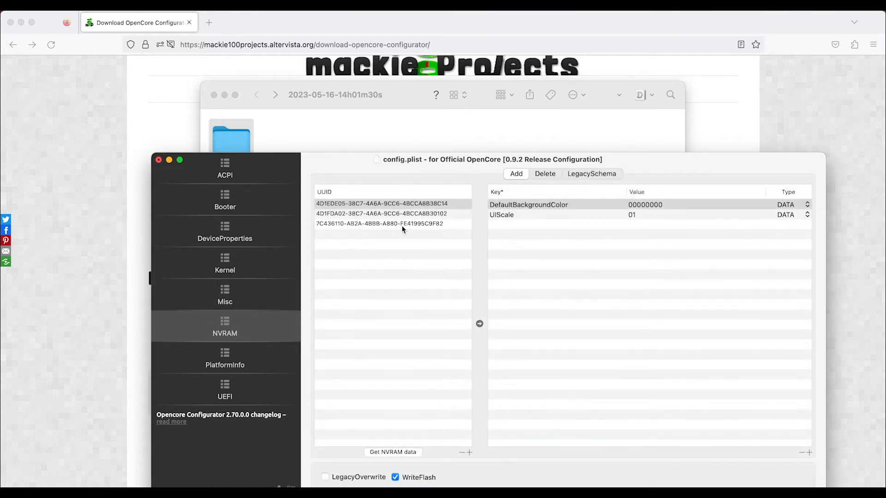
mouse_move(437, 227)
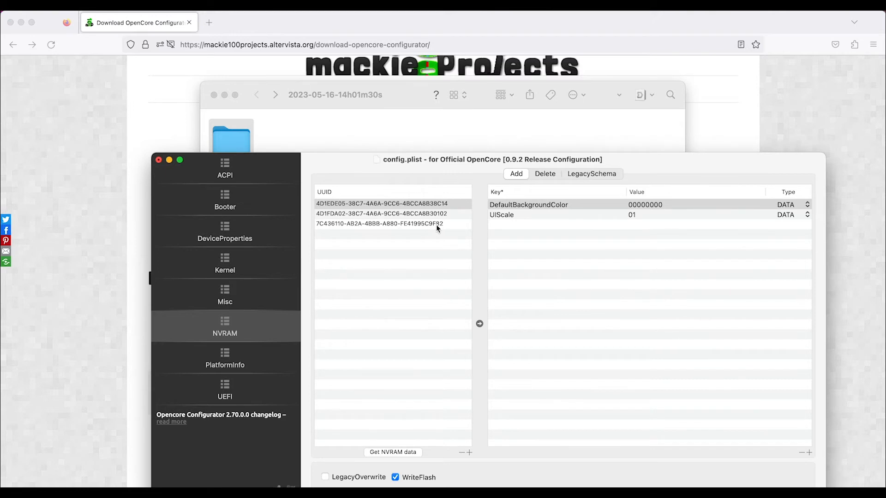
click(380, 225)
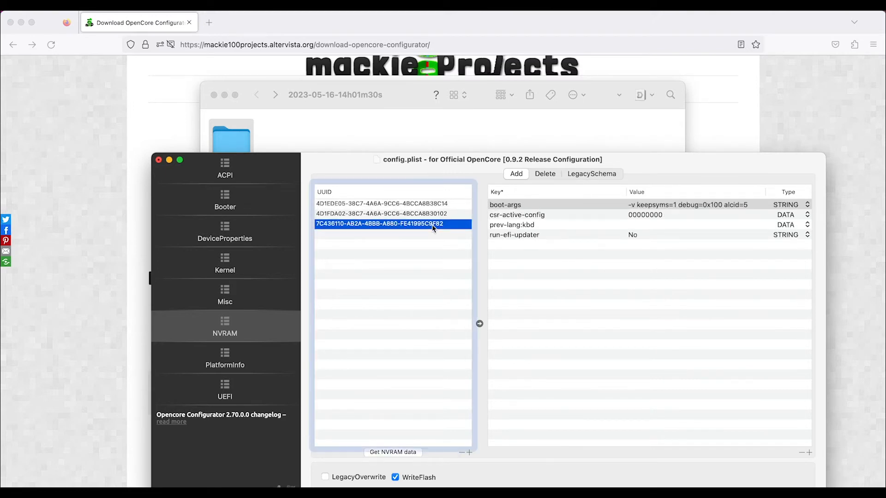
mouse_move(709, 209)
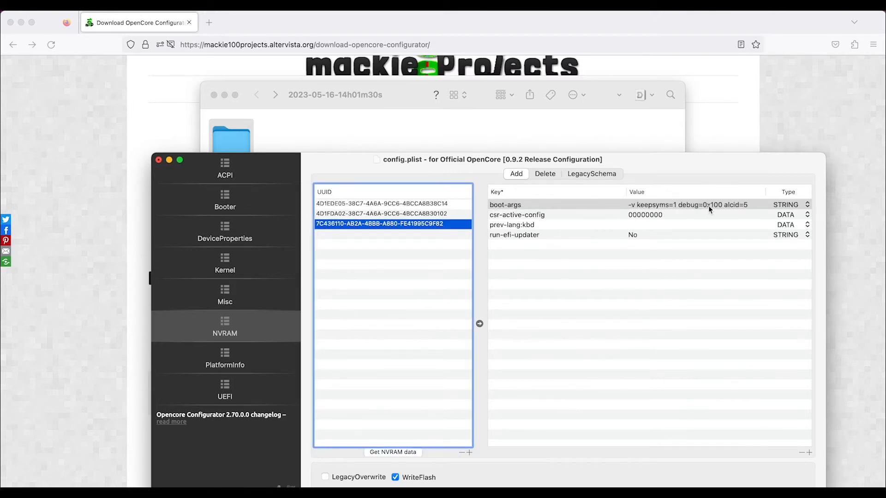
mouse_move(738, 210)
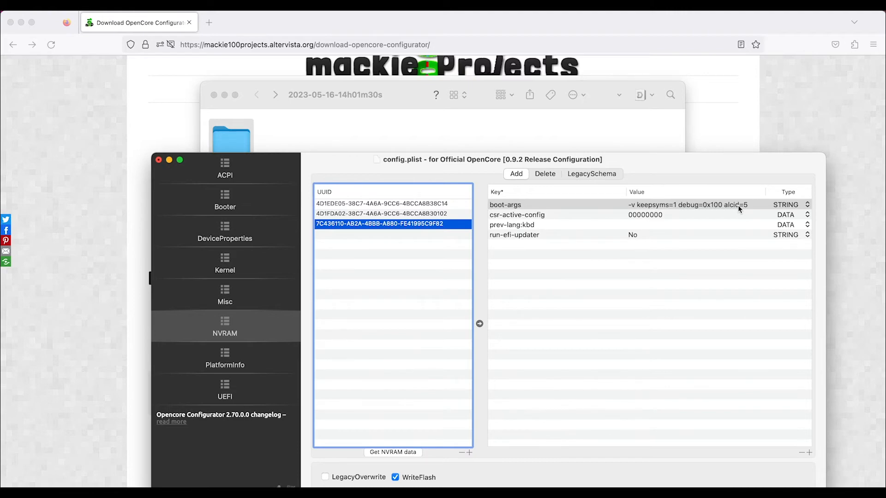
mouse_move(688, 190)
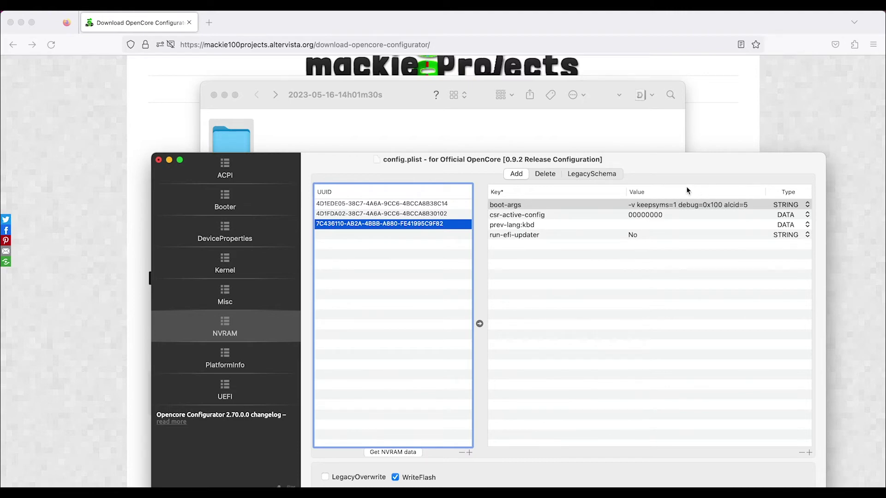
mouse_move(633, 210)
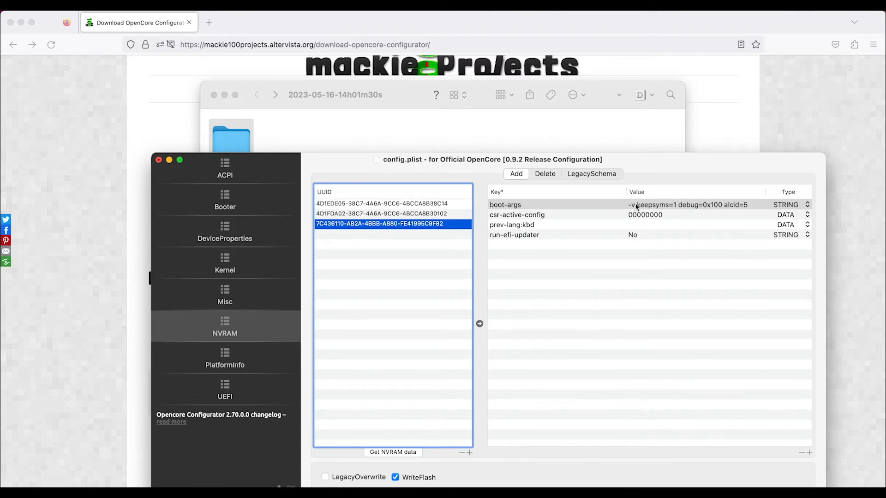
mouse_move(680, 205)
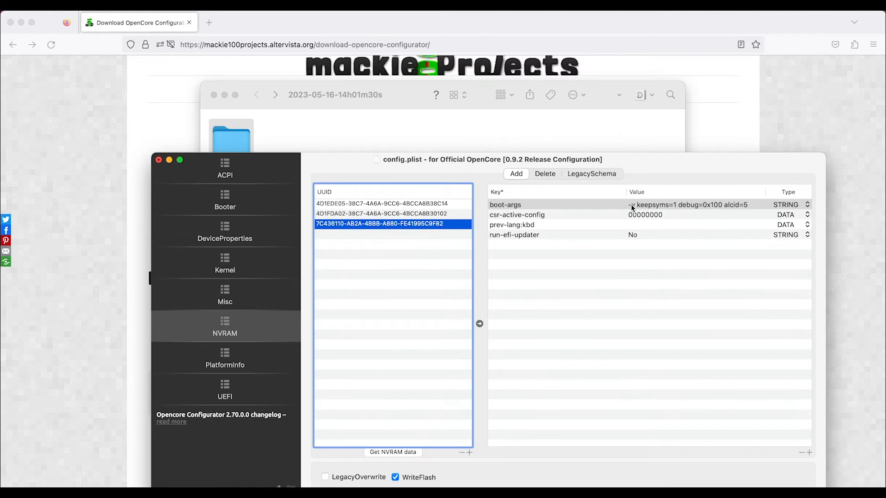
mouse_move(635, 223)
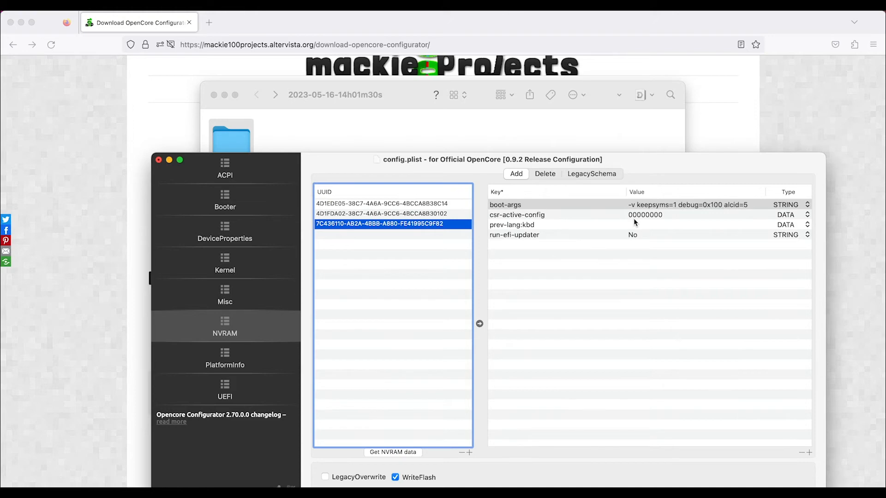
mouse_move(615, 238)
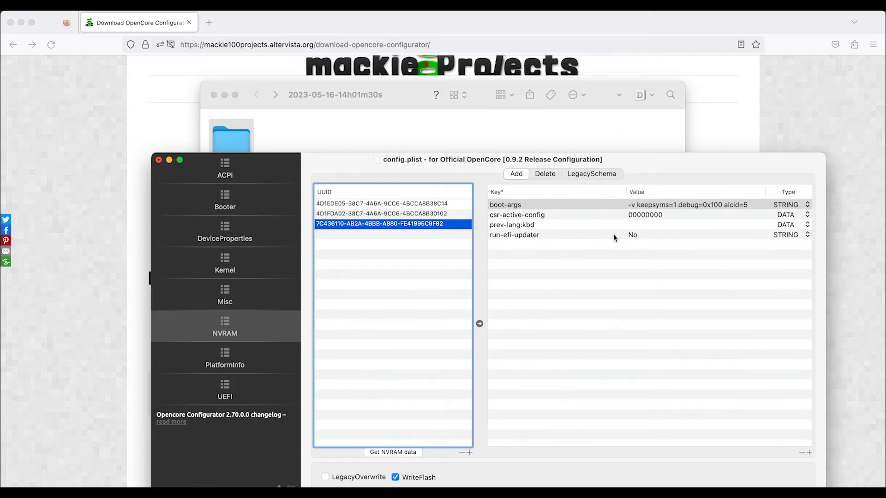
mouse_move(226, 368)
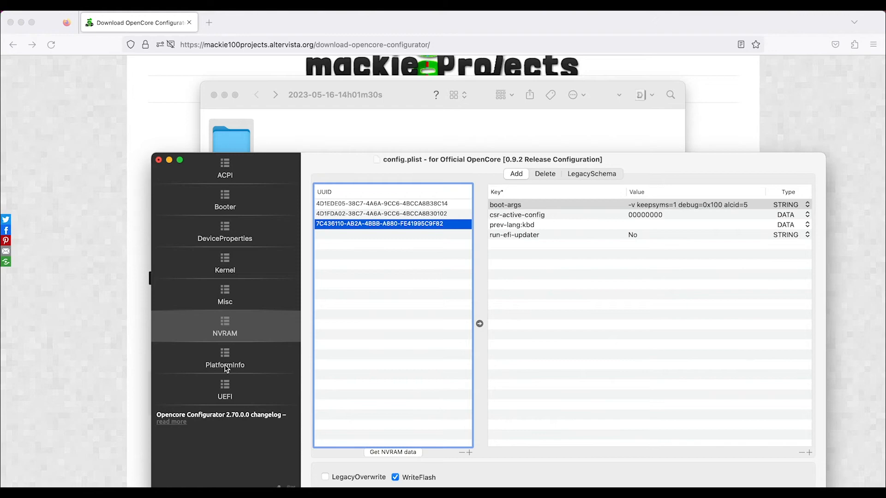
click(225, 360)
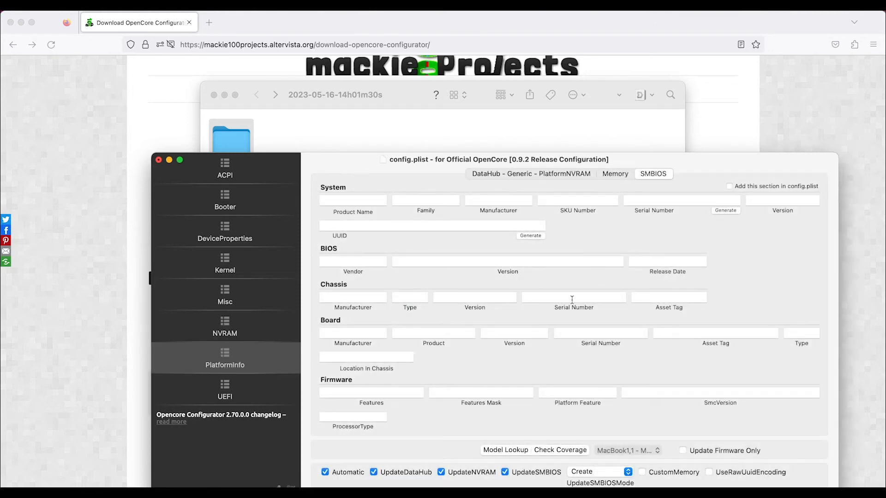
mouse_move(660, 455)
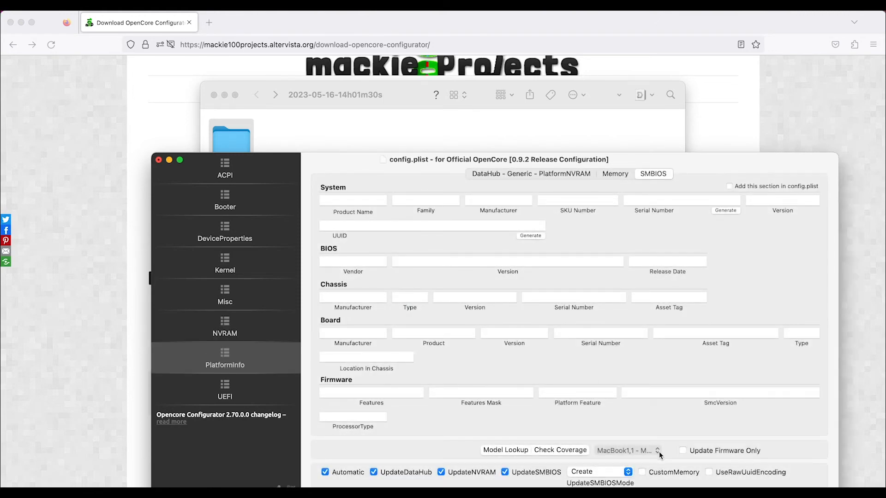
mouse_move(745, 195)
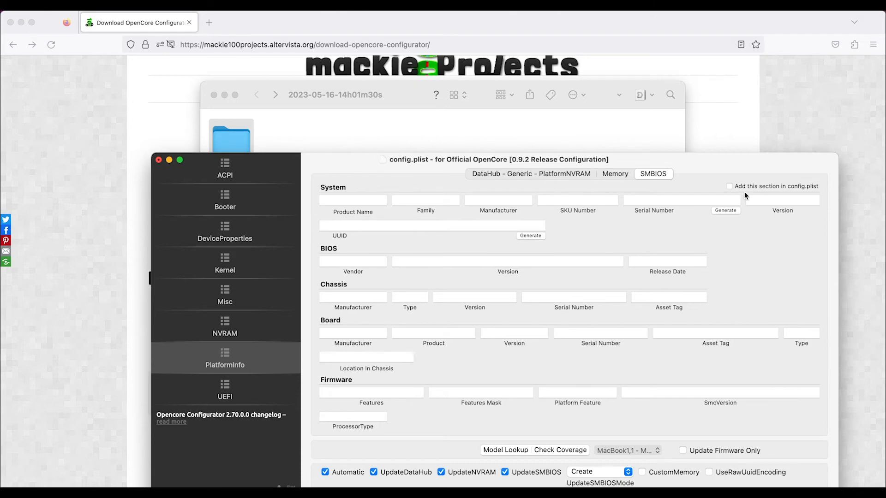
mouse_move(749, 228)
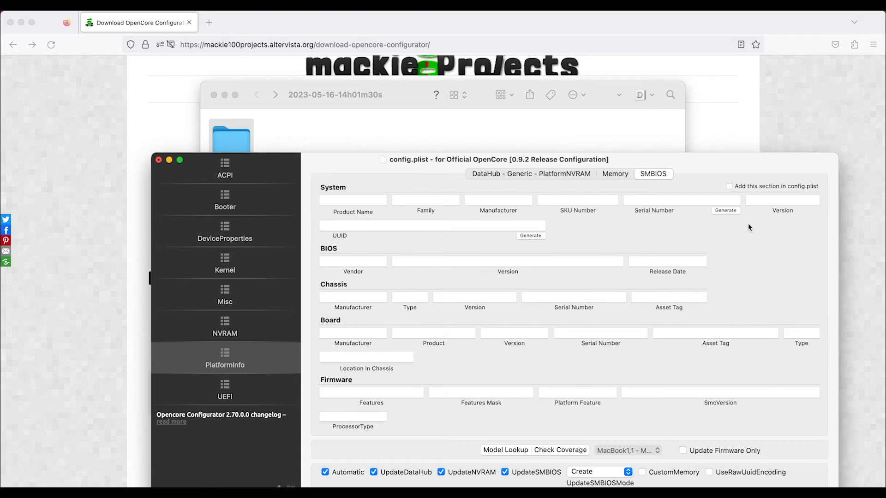
mouse_move(708, 210)
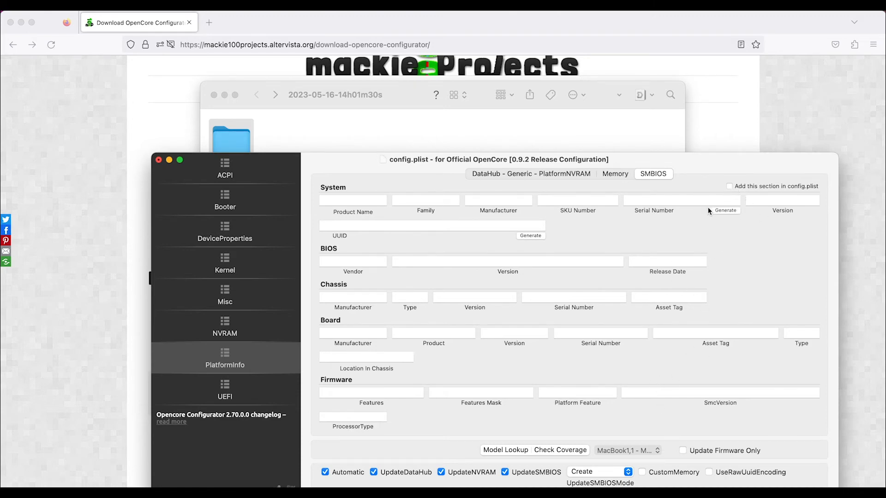
mouse_move(678, 211)
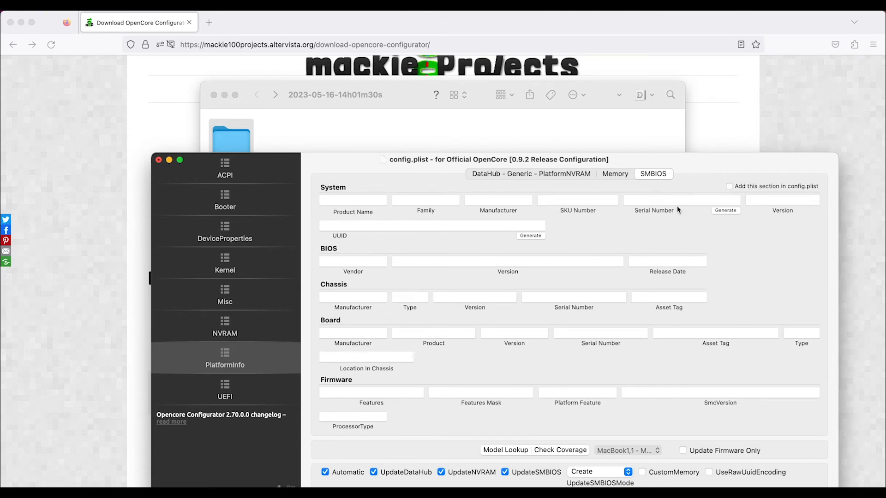
mouse_move(701, 196)
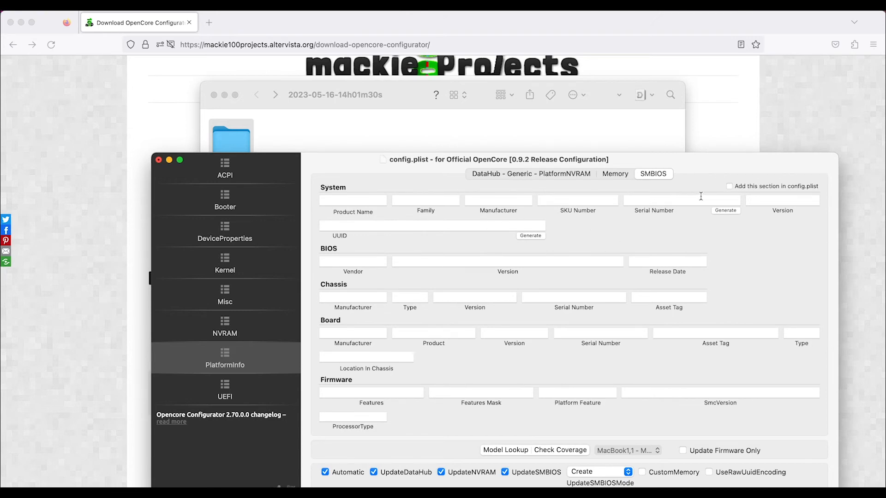
click(729, 185)
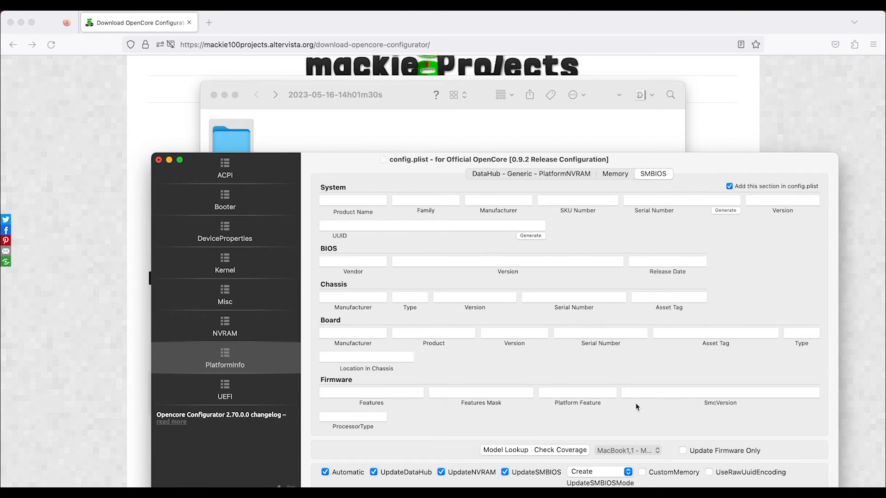
click(627, 450)
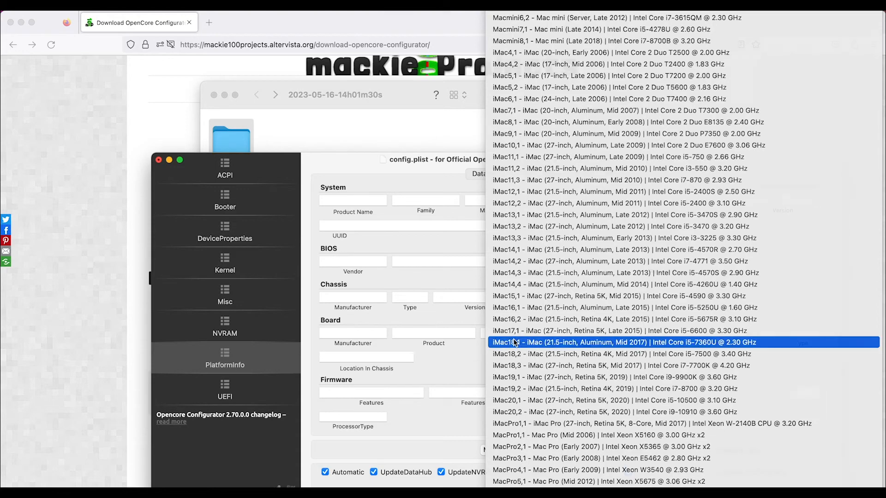
click(626, 342)
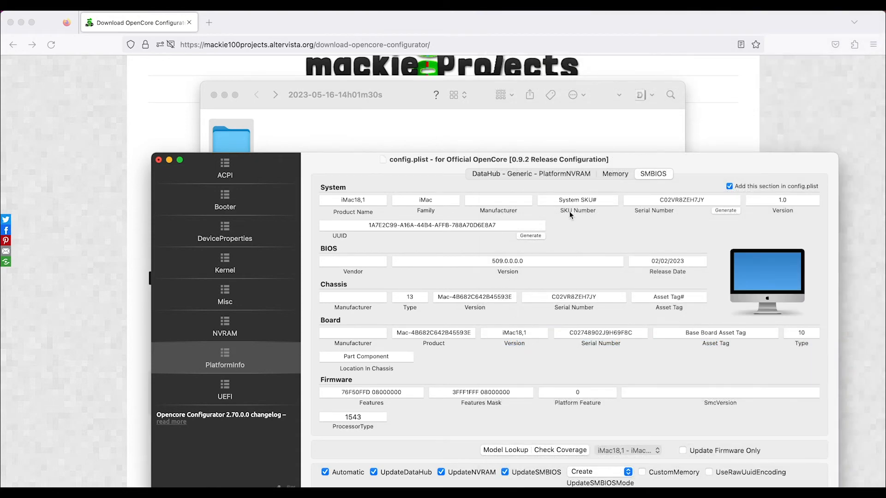
mouse_move(729, 220)
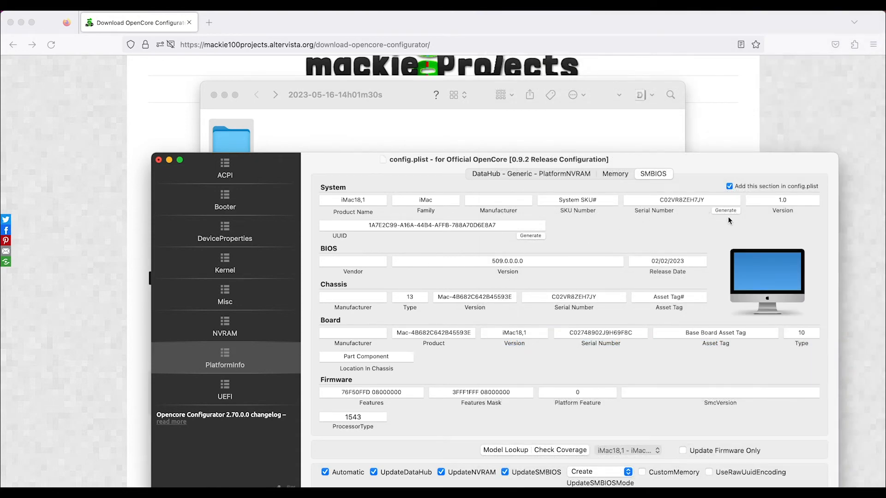
mouse_move(461, 170)
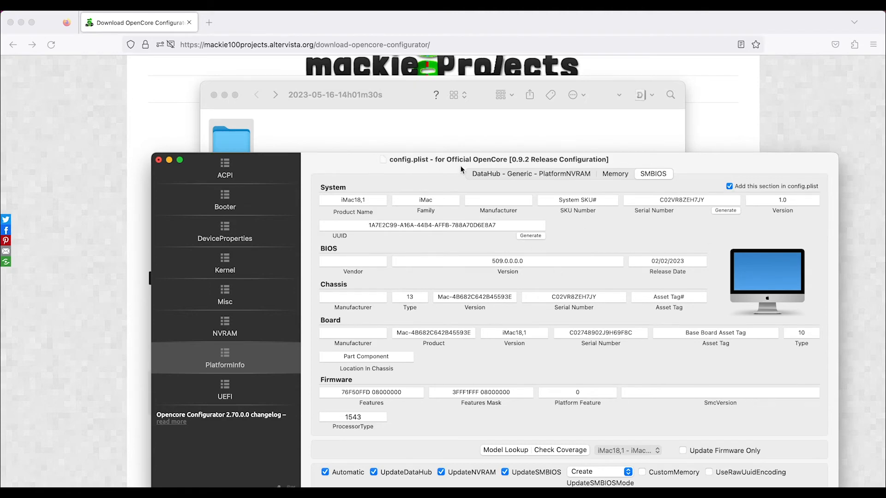
mouse_move(513, 180)
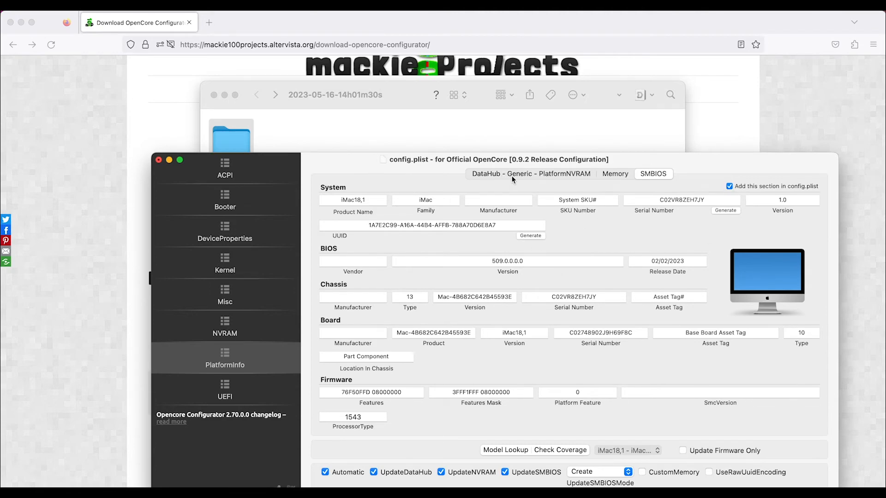
click(530, 174)
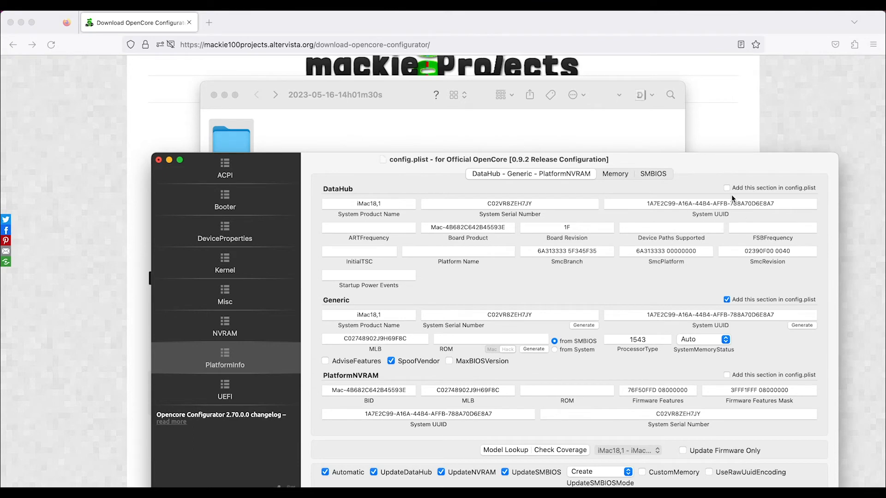
mouse_move(728, 374)
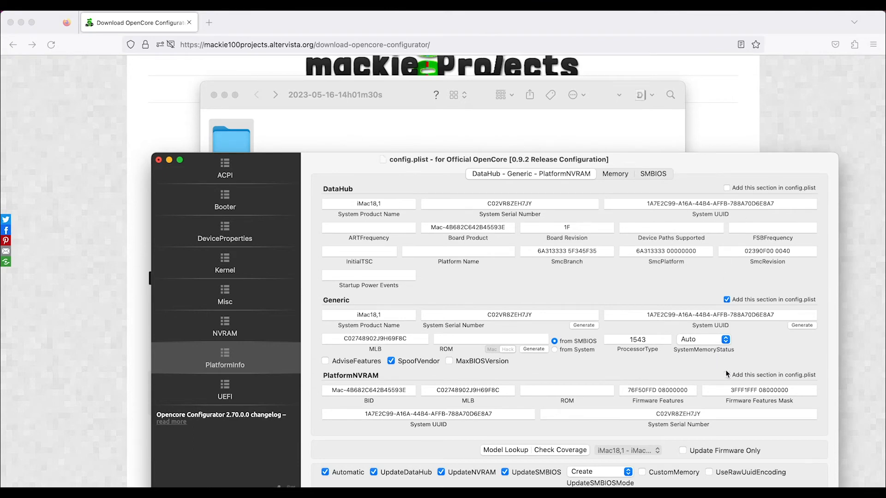
mouse_move(507, 373)
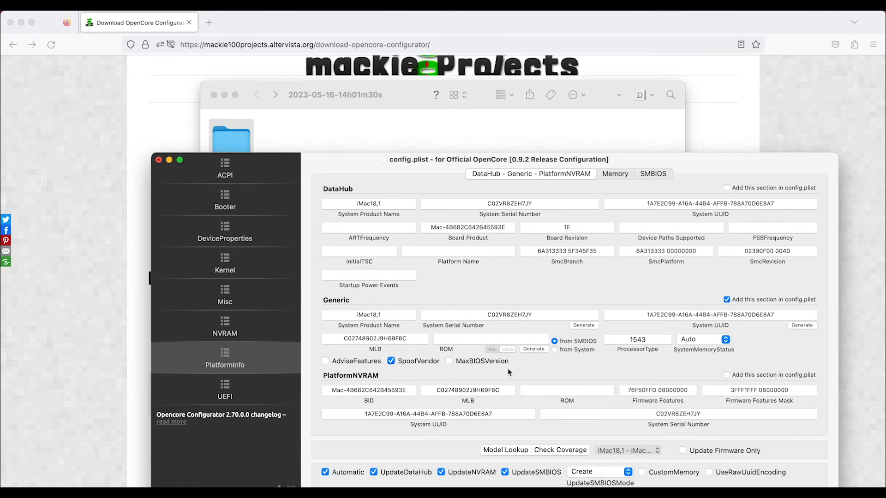
mouse_move(541, 352)
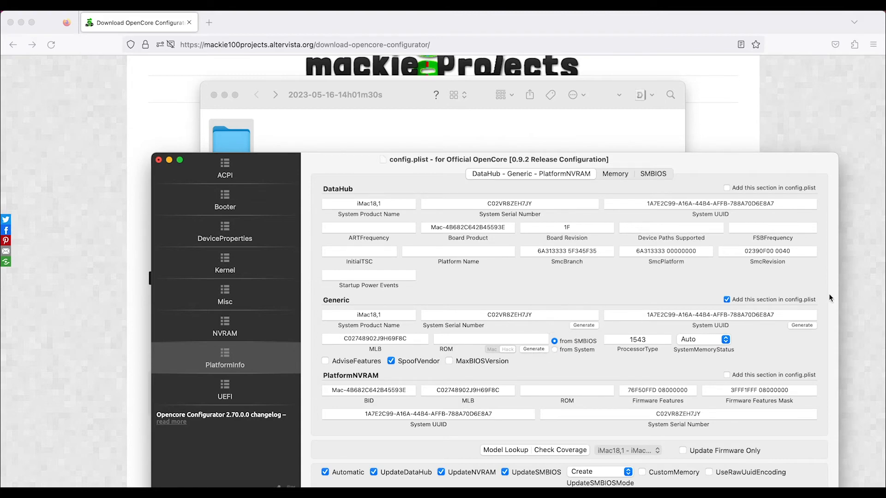
mouse_move(801, 356)
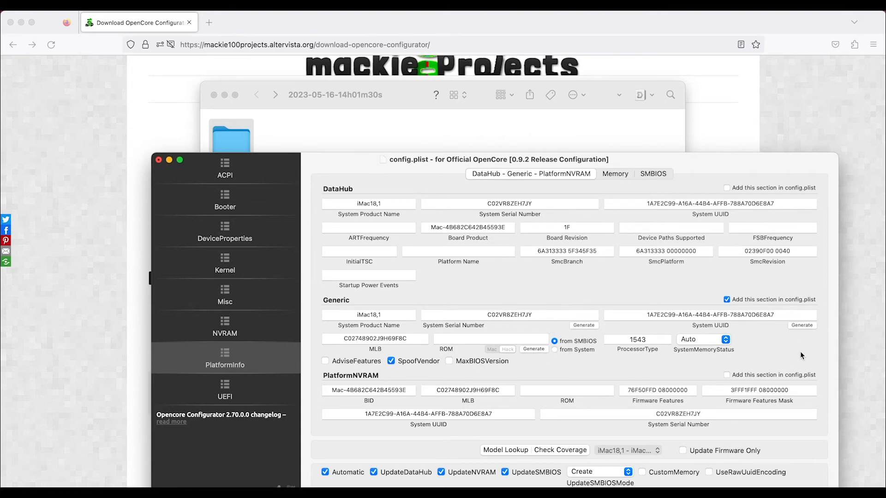
mouse_move(277, 345)
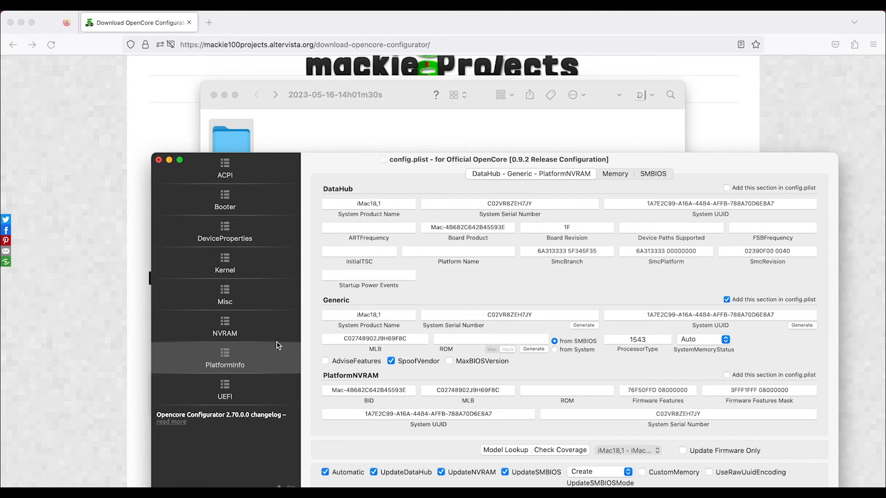
Show the UEFI Drivers list with HfsPlus.efi and OpenRuntime.efi enabled
click(225, 390)
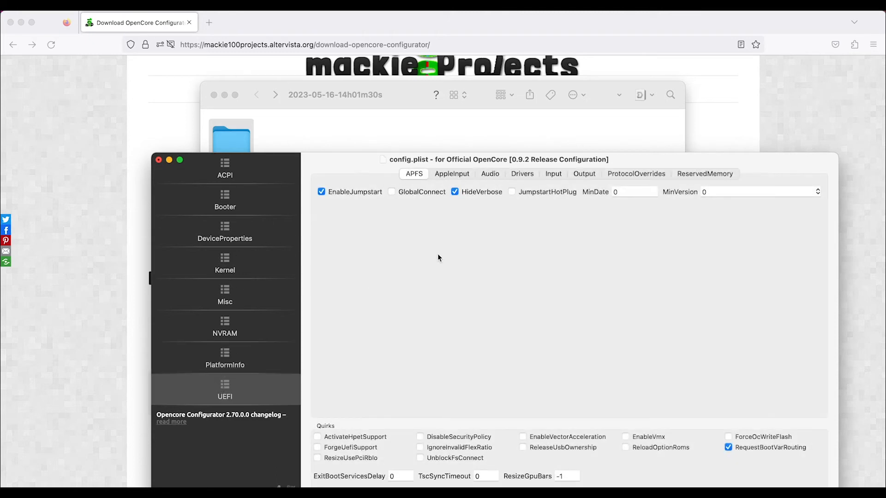
mouse_move(414, 232)
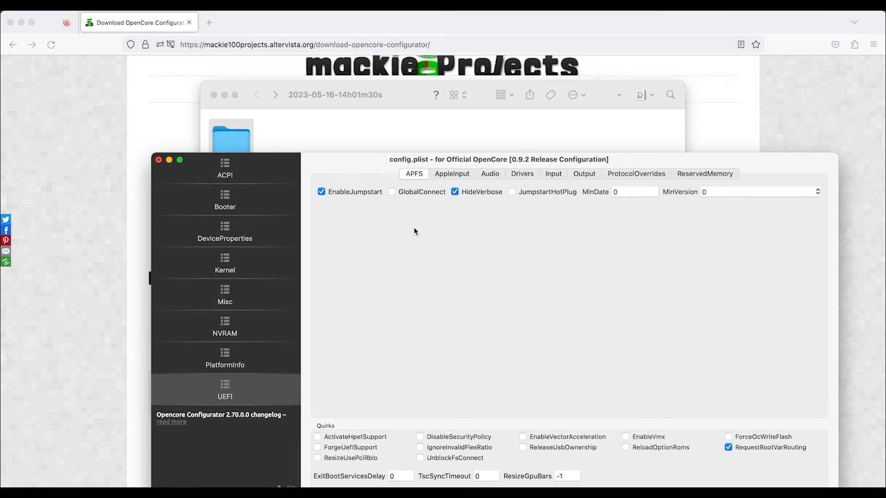
mouse_move(430, 192)
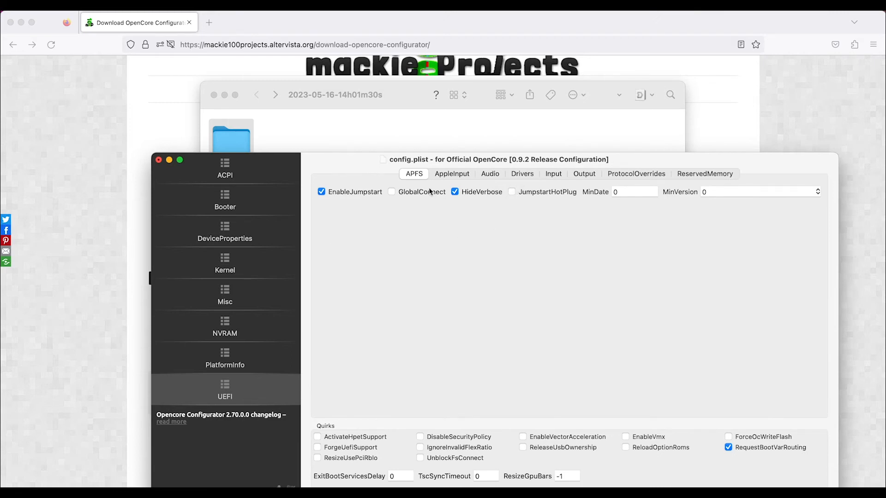
mouse_move(568, 197)
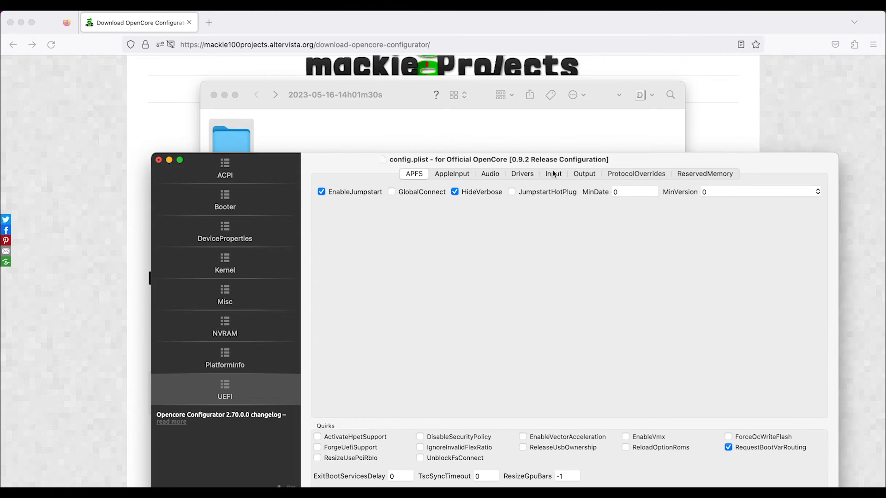
click(521, 173)
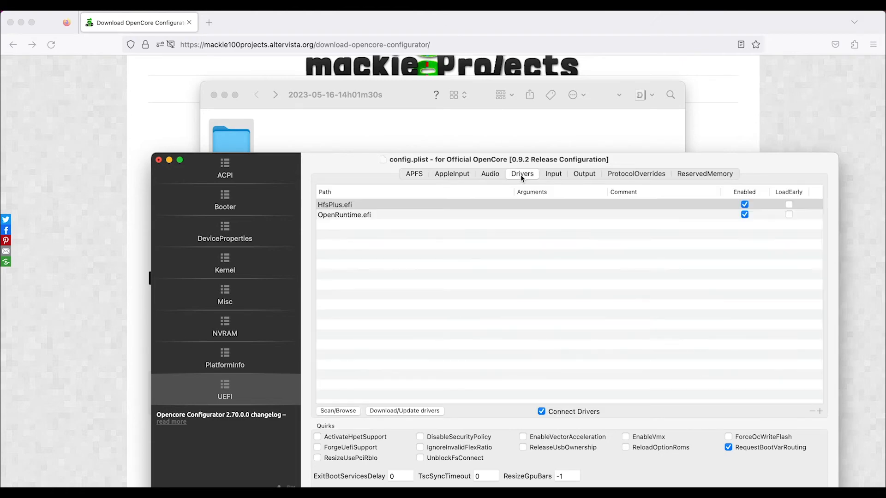
mouse_move(428, 294)
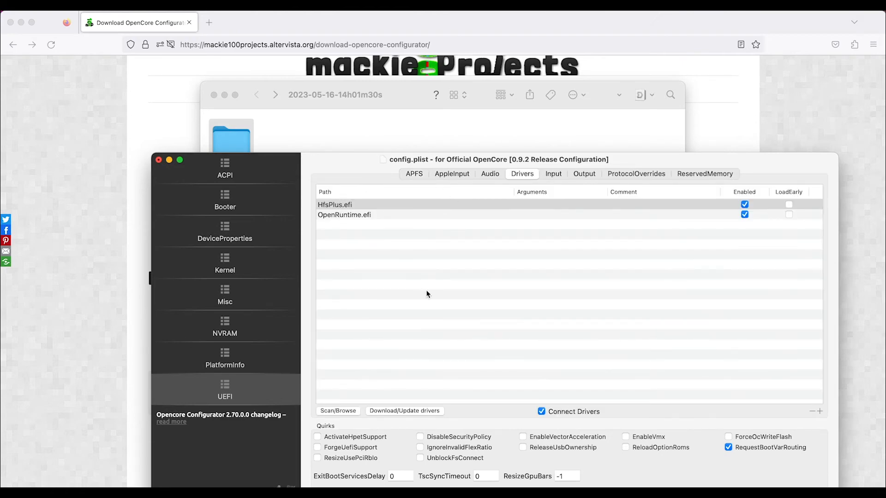
mouse_move(406, 411)
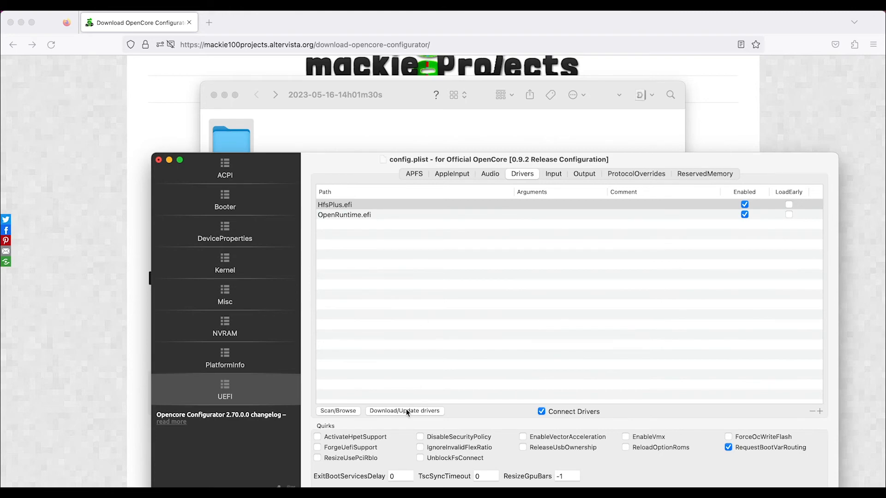
mouse_move(377, 408)
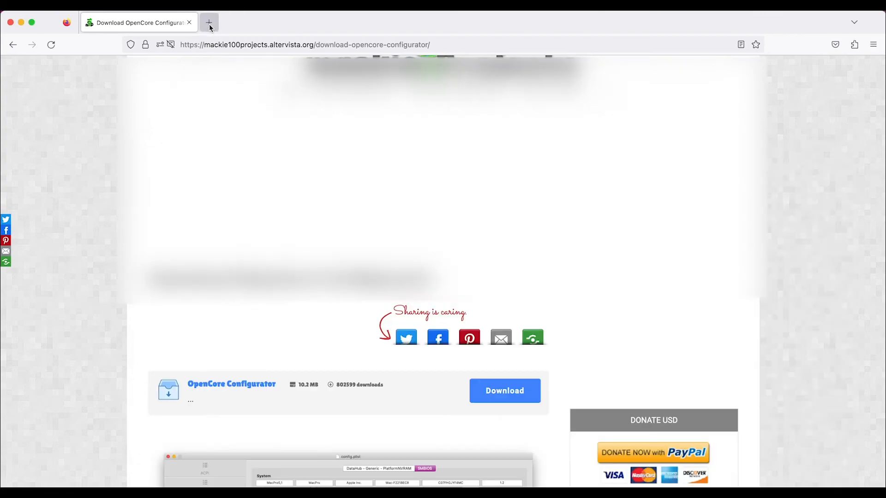
Load the Dortania OpenCore guide in a new tab by entering 'dort' in the address bar
click(210, 22)
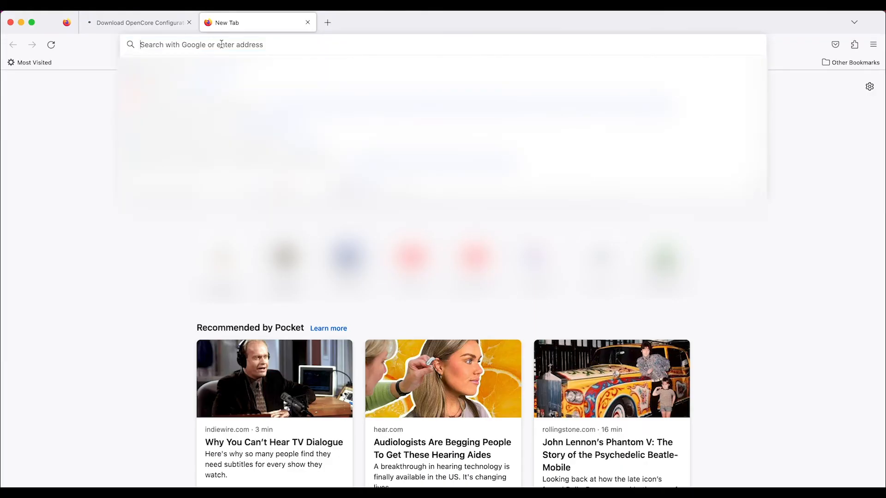
text(dort)
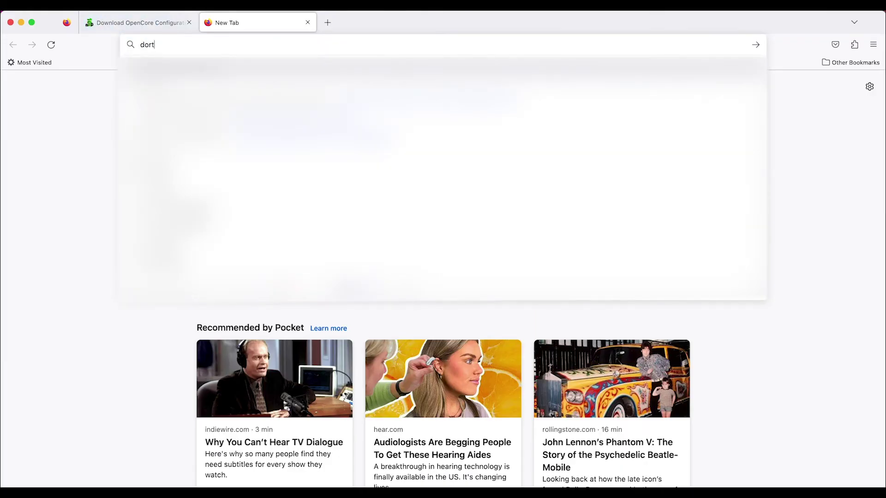
key(Return)
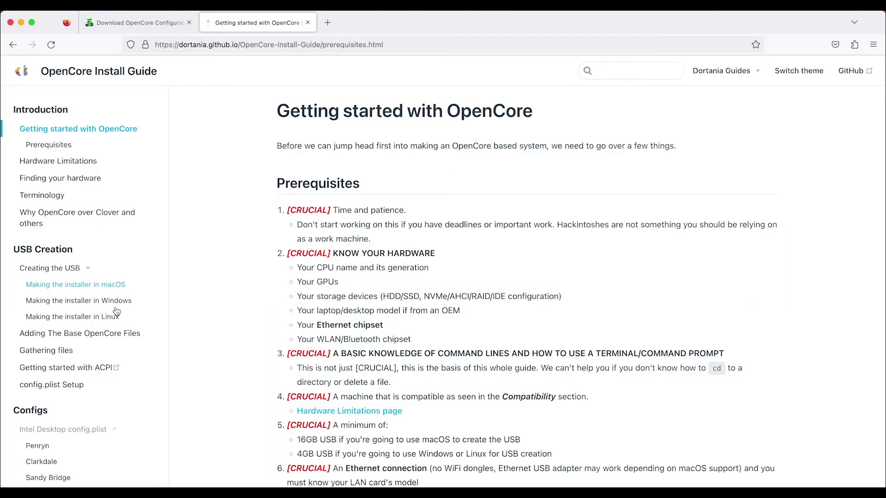
scroll(down, 3)
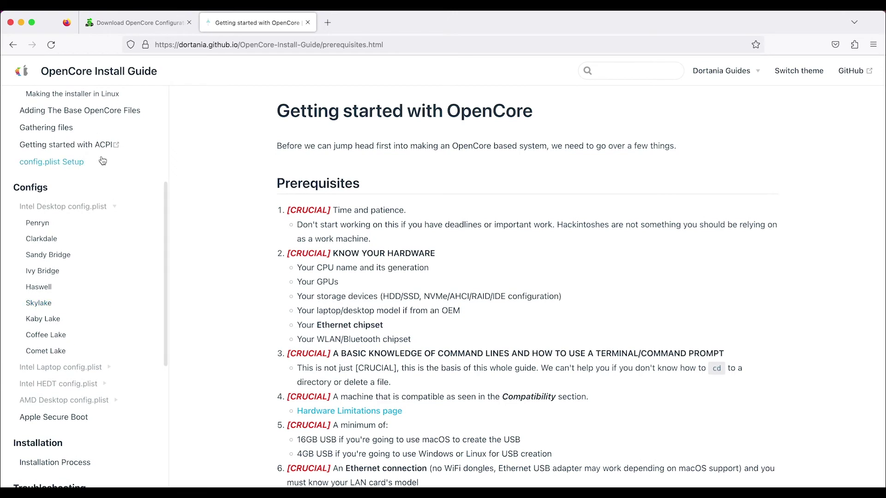
mouse_move(49, 173)
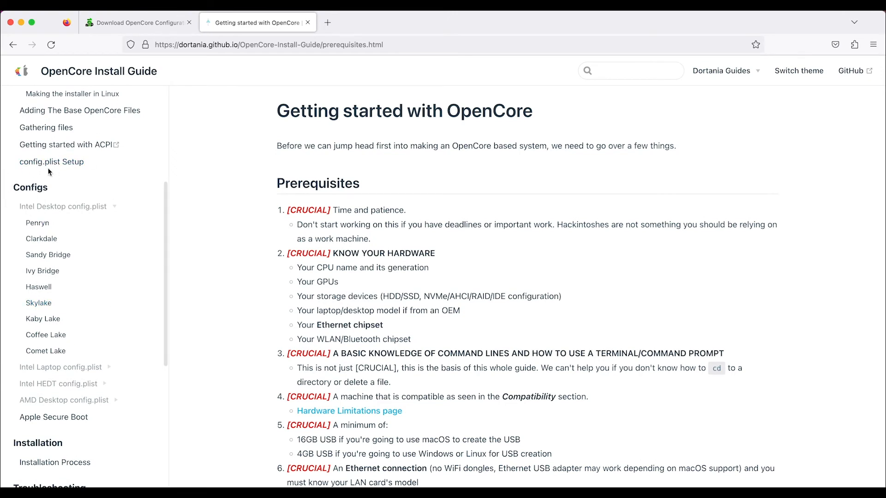
mouse_move(43, 318)
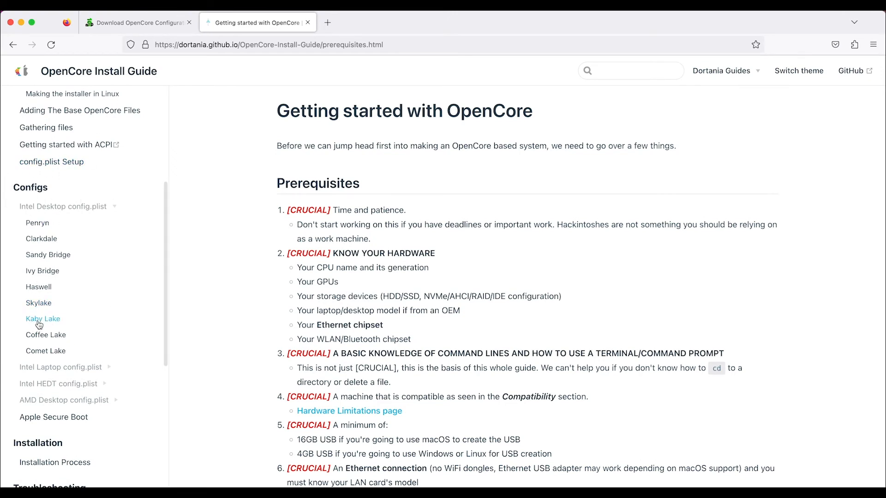
Go to the Desktop Kaby Lake page's Starting Point and read down to the ACPI example config.plist
click(44, 318)
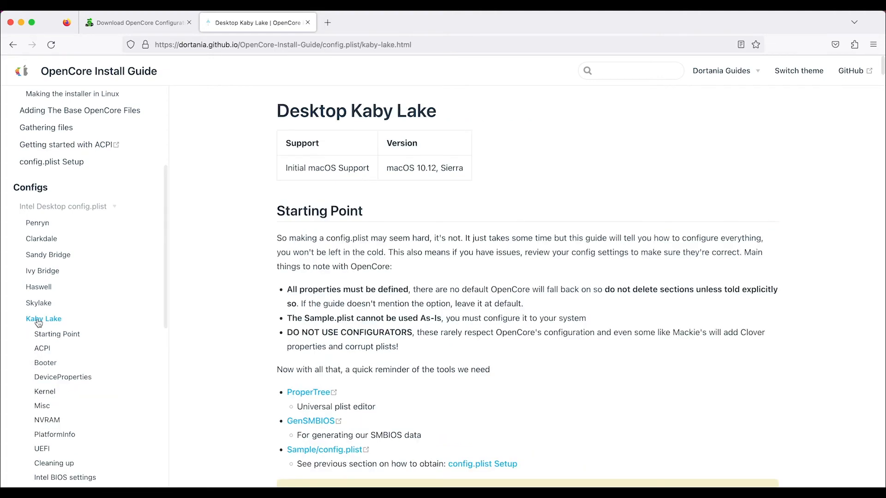
mouse_move(183, 362)
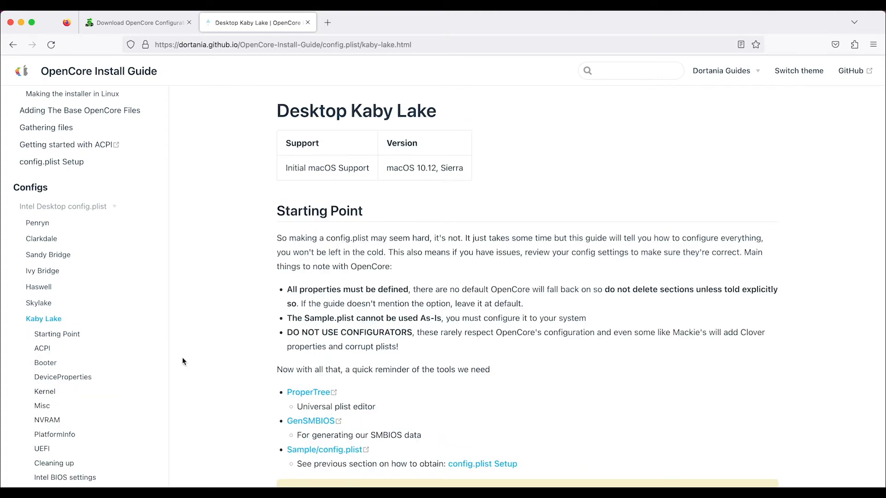
mouse_move(365, 303)
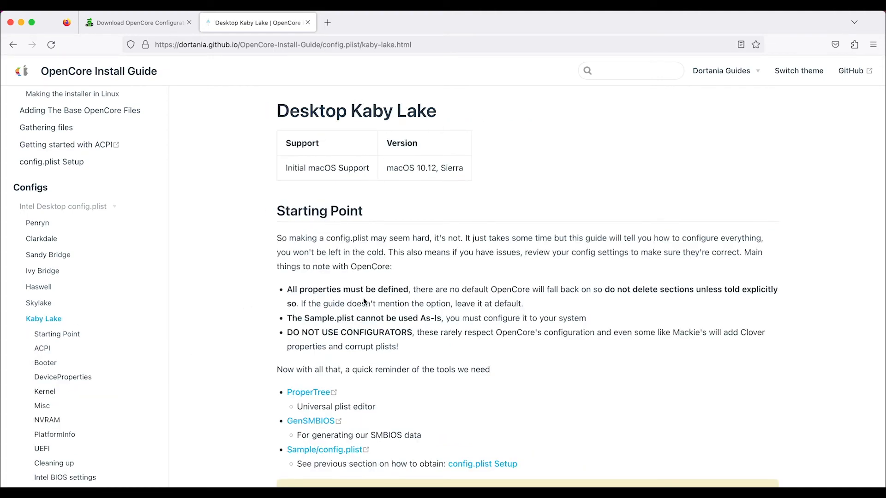
scroll(down, 3)
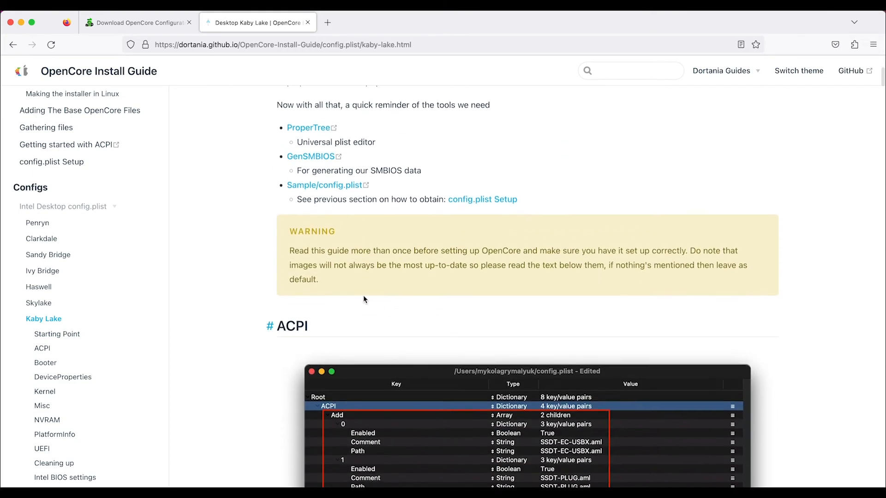
click(56, 334)
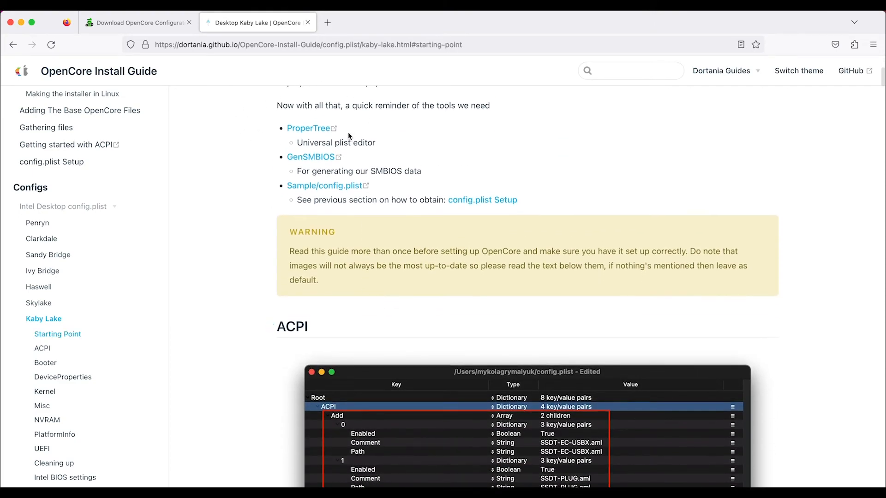
mouse_move(282, 137)
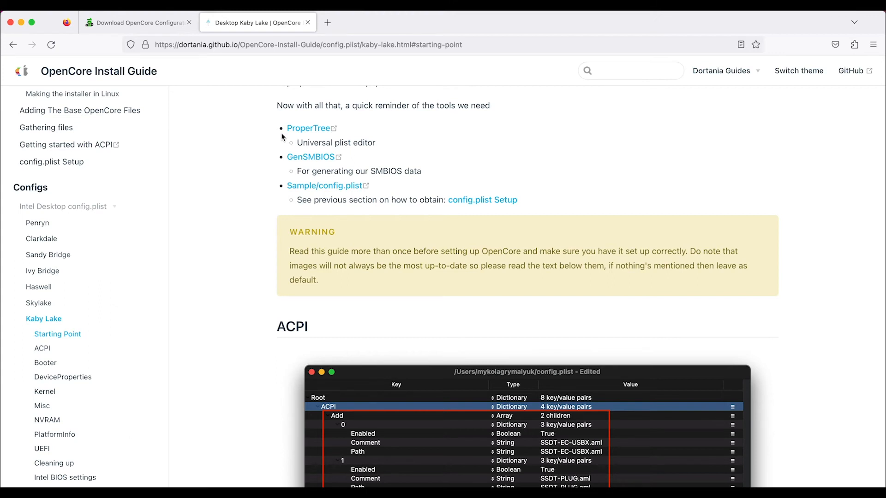
scroll(down, 3)
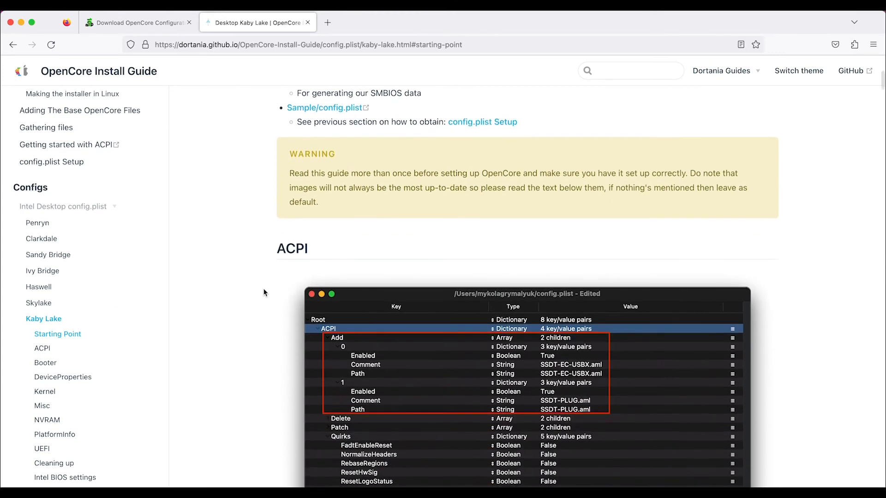
scroll(down, 3)
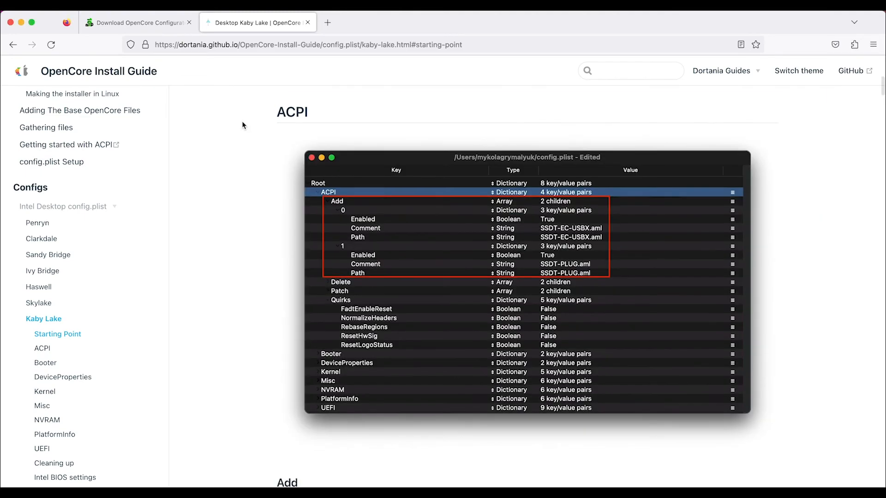
Read from the ACPI section through Booter down to the DeviceProperties iGPU guidance
click(42, 348)
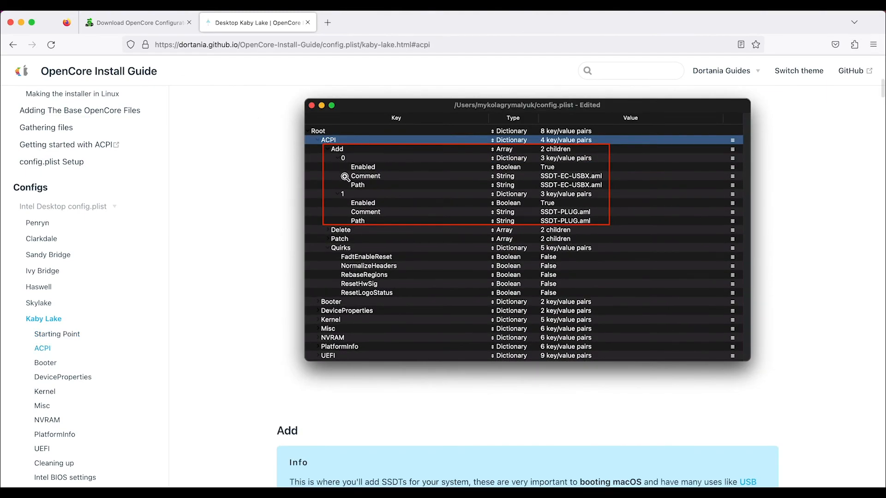
scroll(down, 3)
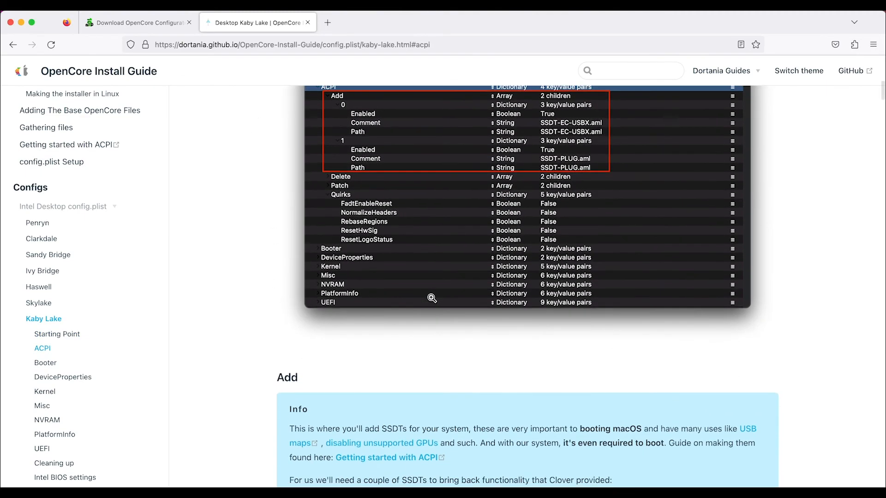
scroll(down, 3)
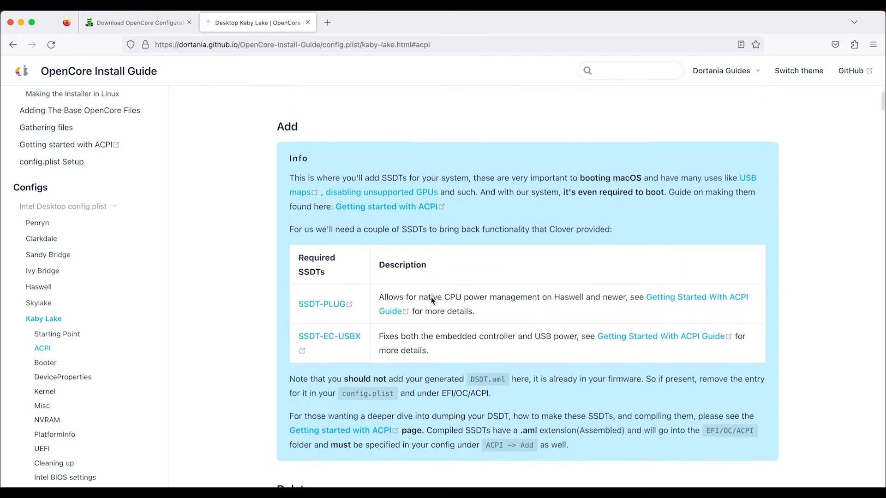
scroll(down, 3)
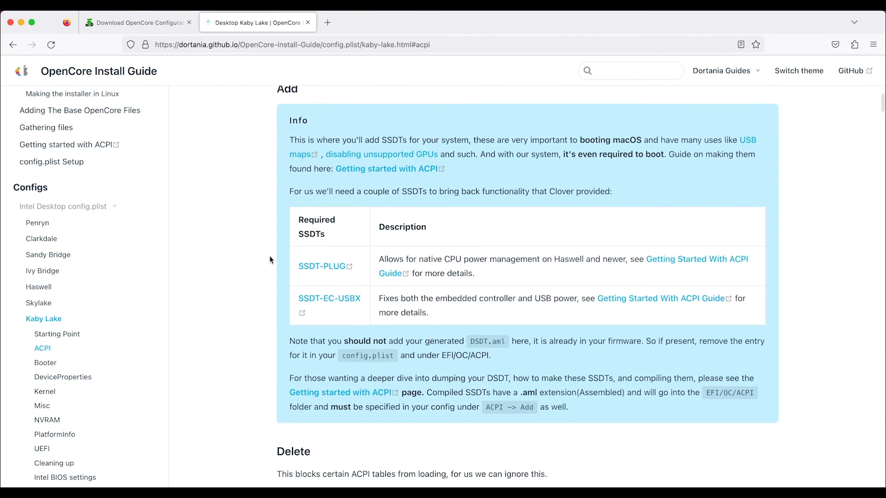
mouse_move(332, 271)
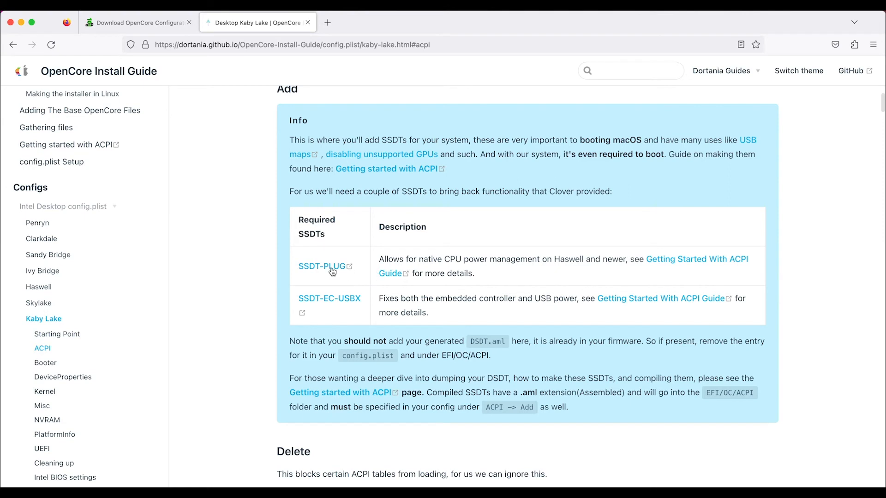
mouse_move(384, 307)
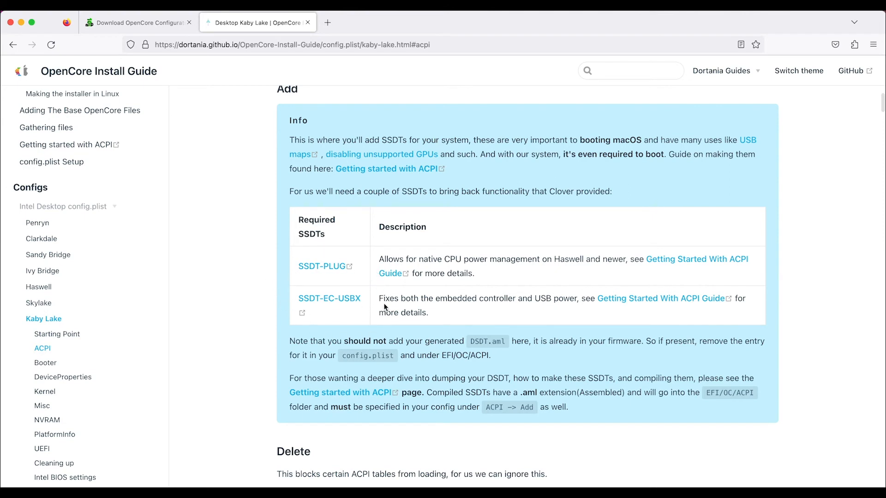
scroll(down, 3)
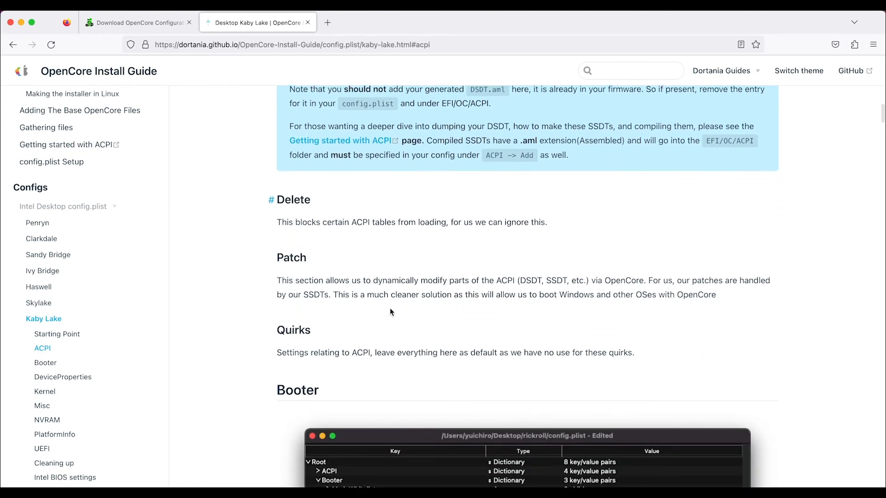
scroll(down, 3)
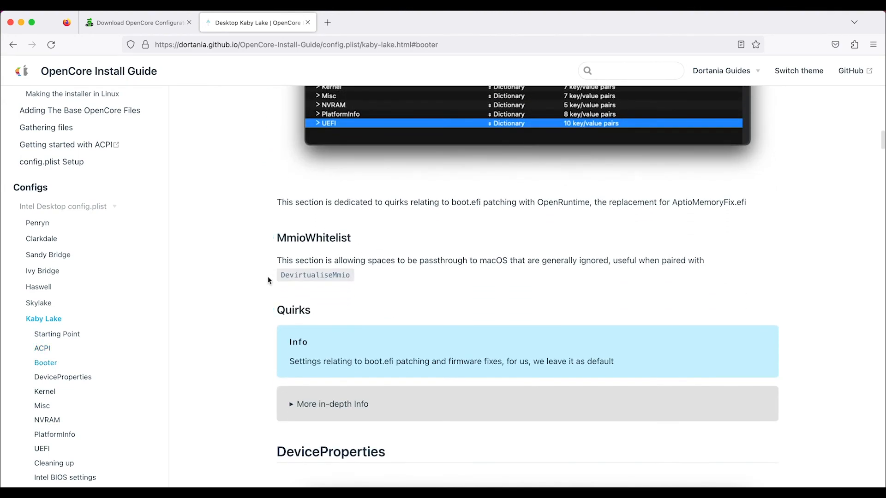
scroll(down, 3)
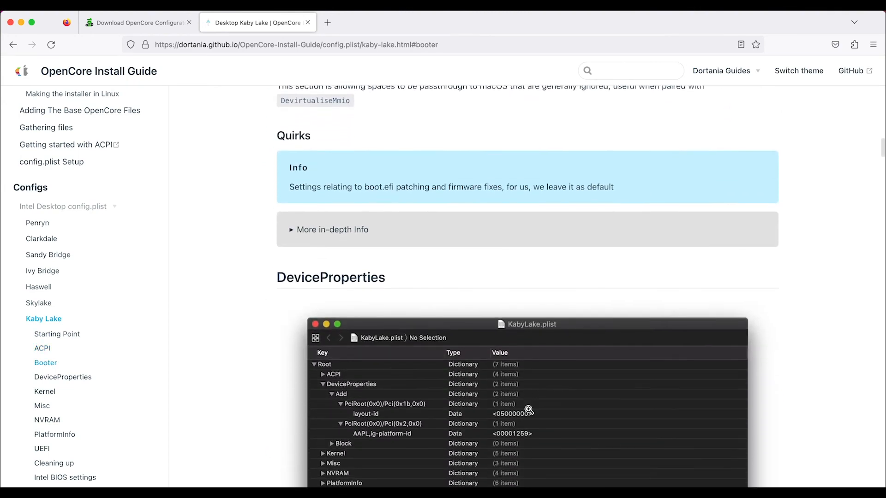
scroll(up, 3)
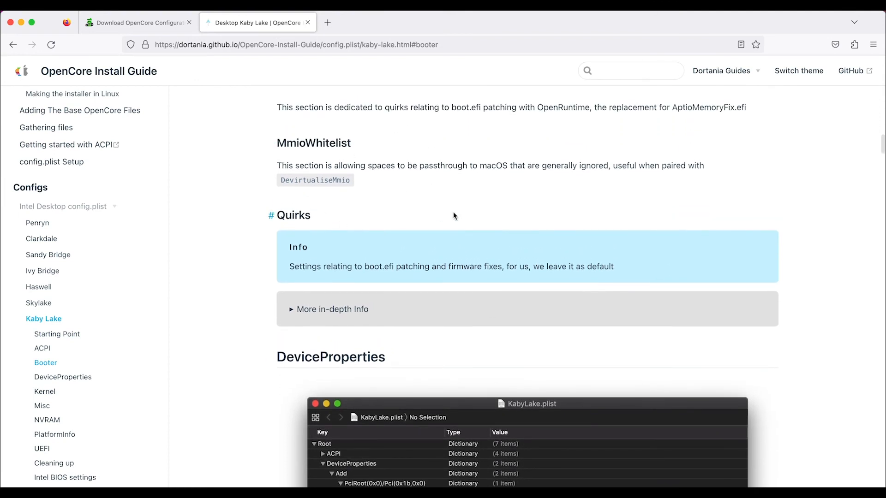
Continue past the DeviceProperties iGPU table to the Kernel quirks example screenshot
scroll(down, 3)
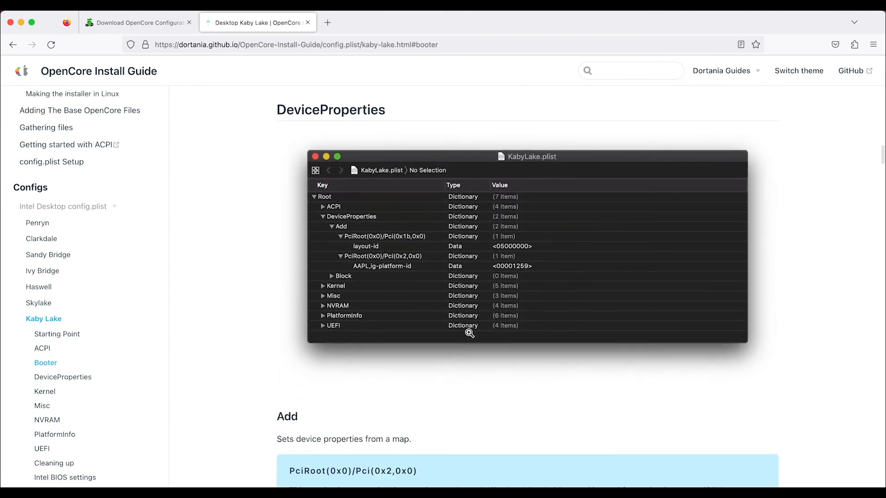
scroll(down, 3)
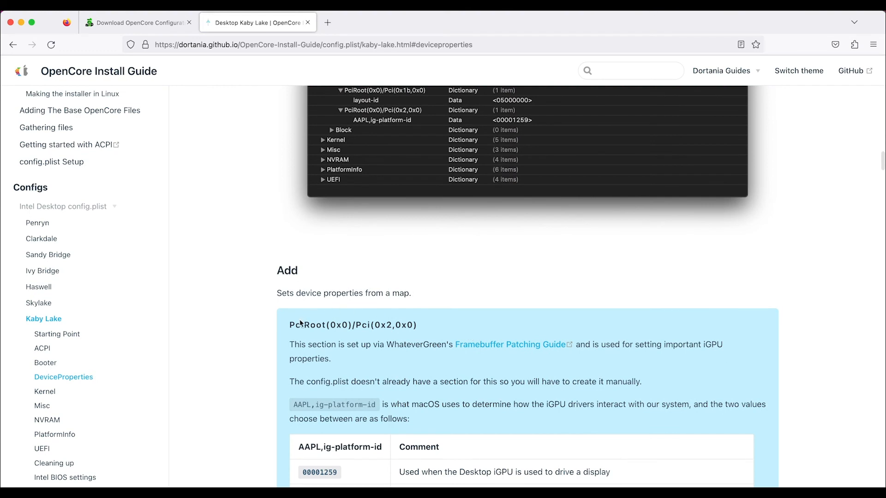
mouse_move(369, 309)
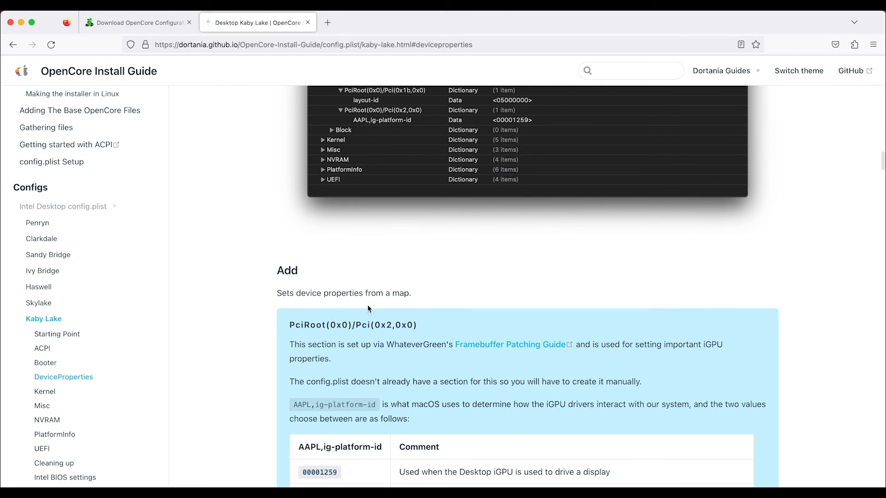
scroll(down, 3)
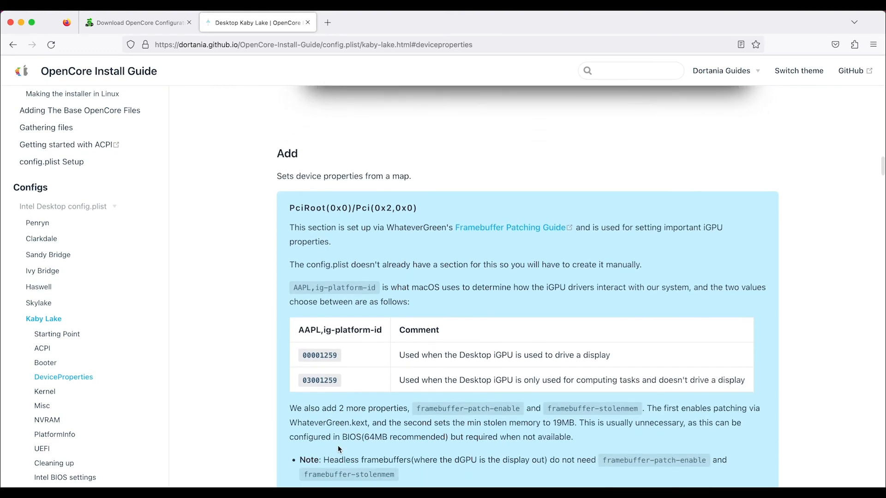
scroll(down, 3)
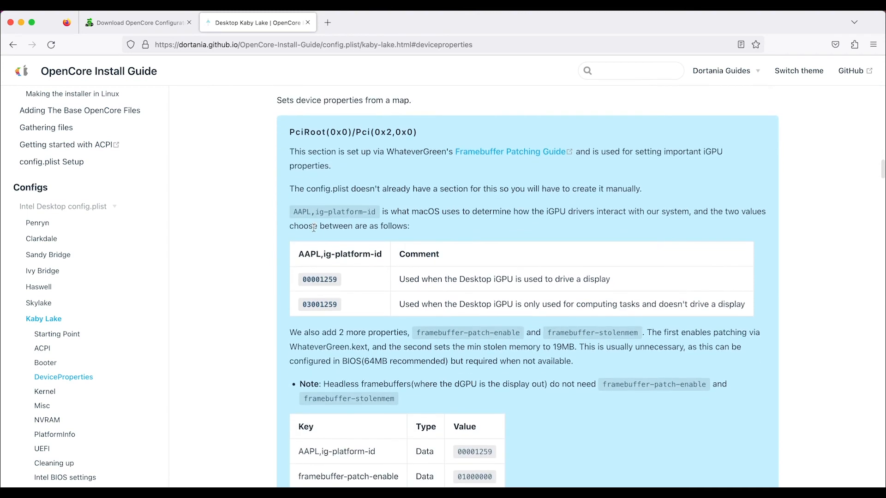
scroll(down, 3)
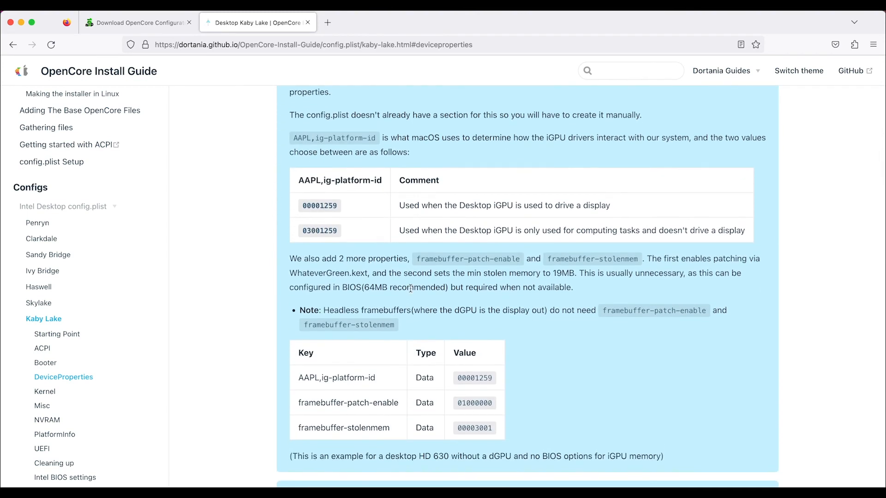
scroll(down, 3)
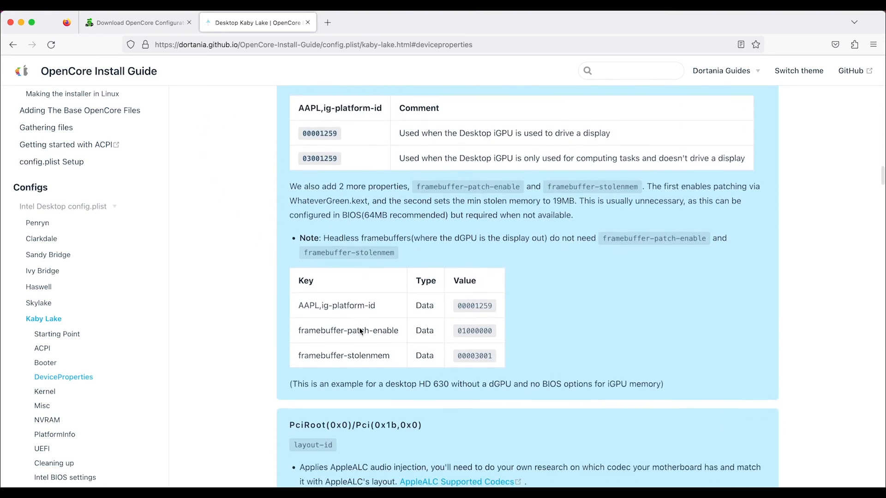
scroll(down, 3)
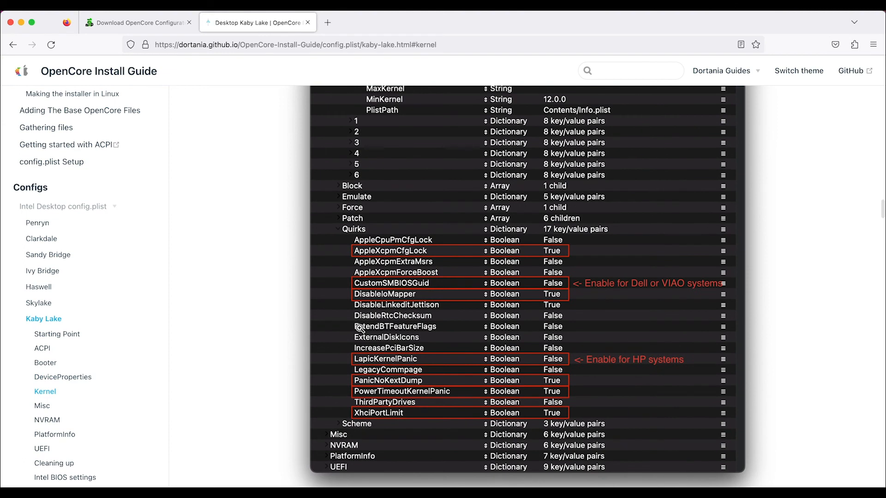
mouse_move(573, 311)
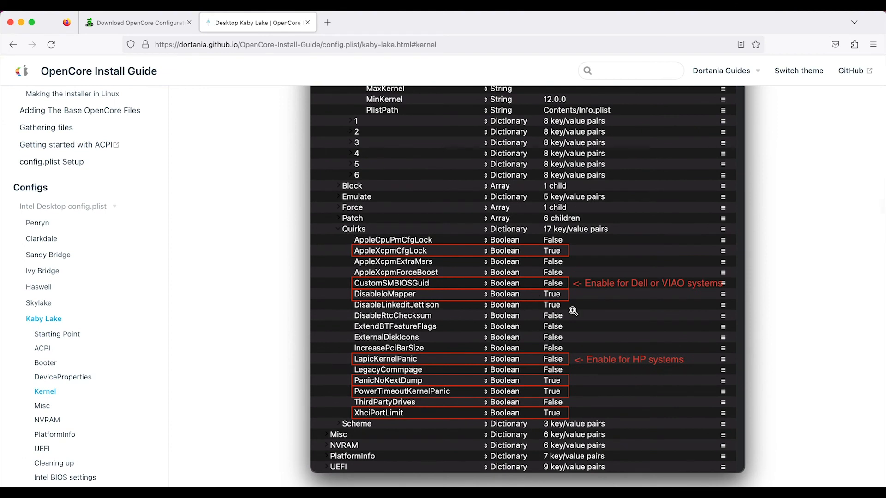
mouse_move(364, 286)
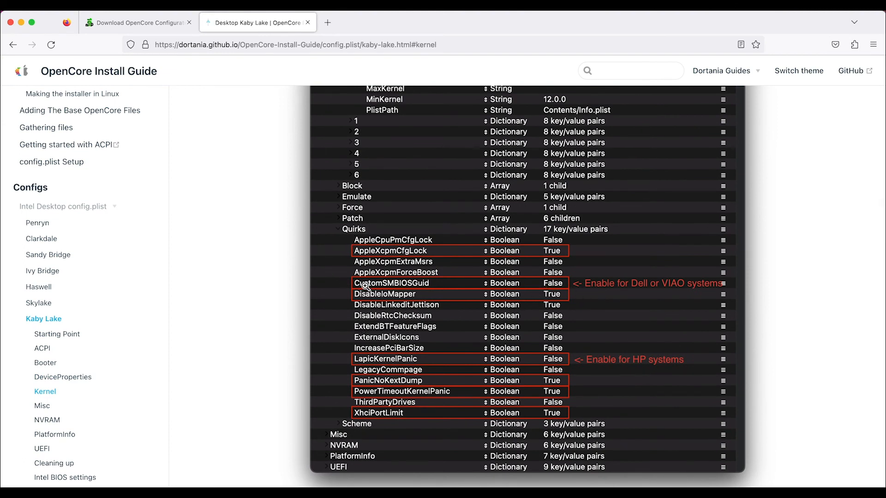
mouse_move(693, 290)
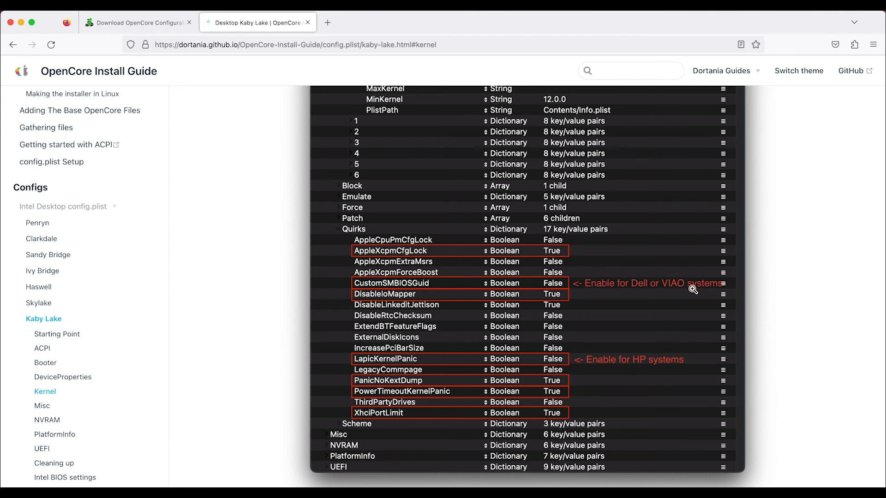
mouse_move(676, 290)
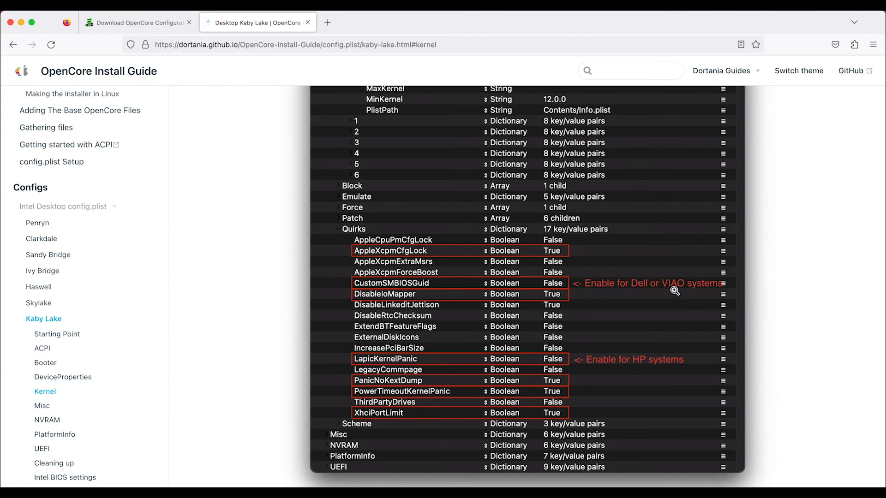
mouse_move(693, 318)
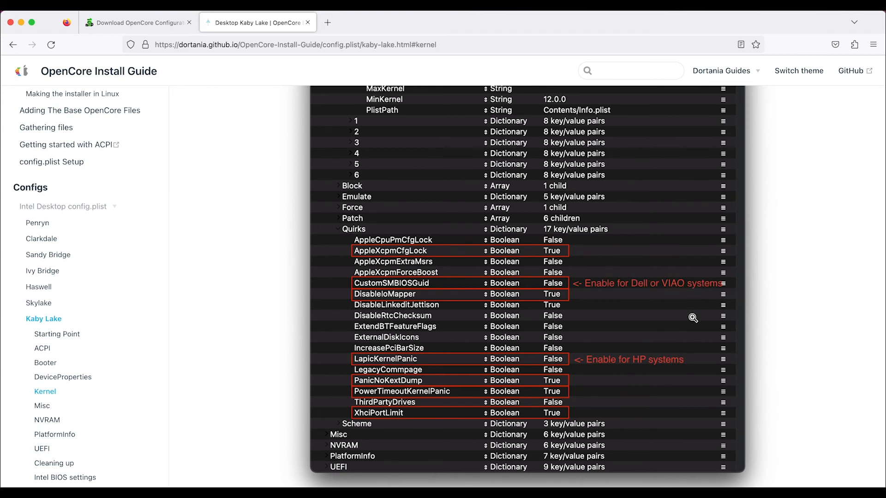
mouse_move(537, 361)
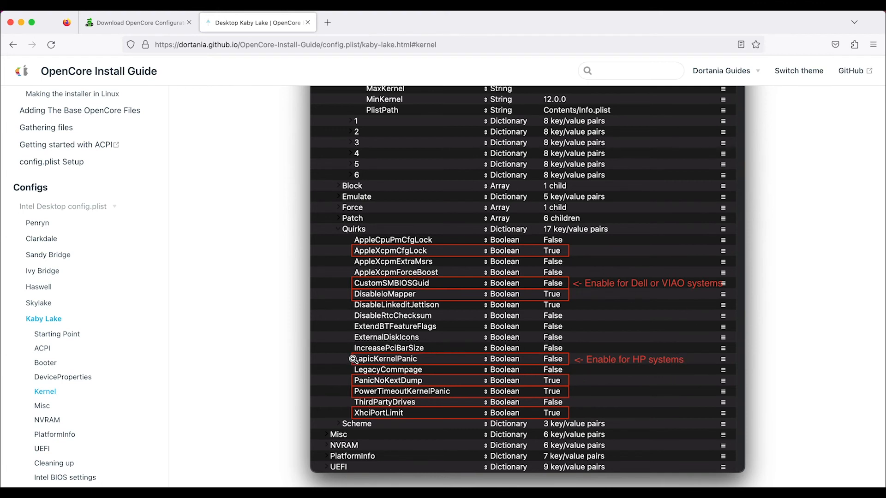
mouse_move(544, 280)
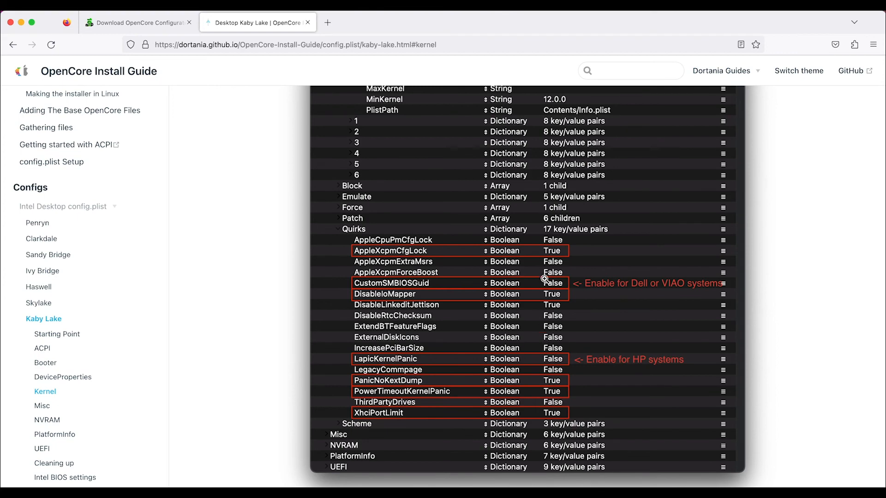
Scroll the Kaby Lake guide from Kernel quirks past Misc Security and Boot to the NVRAM boot-args table
scroll(down, 3)
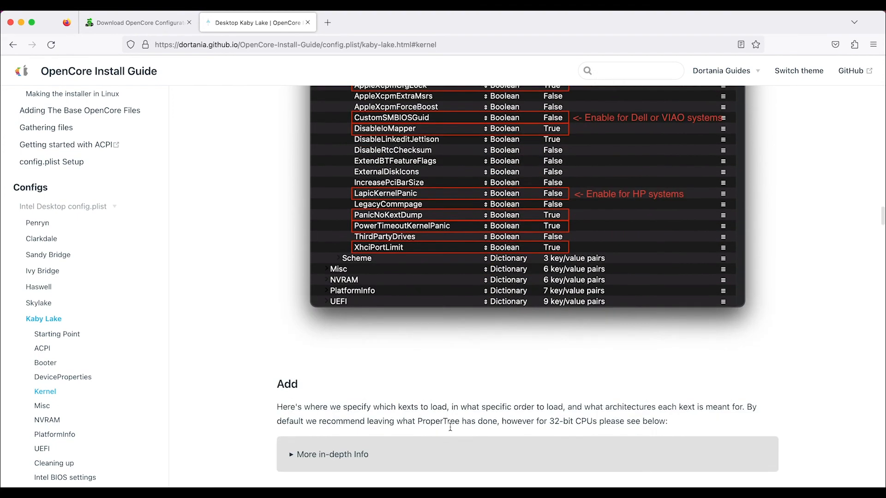
scroll(down, 3)
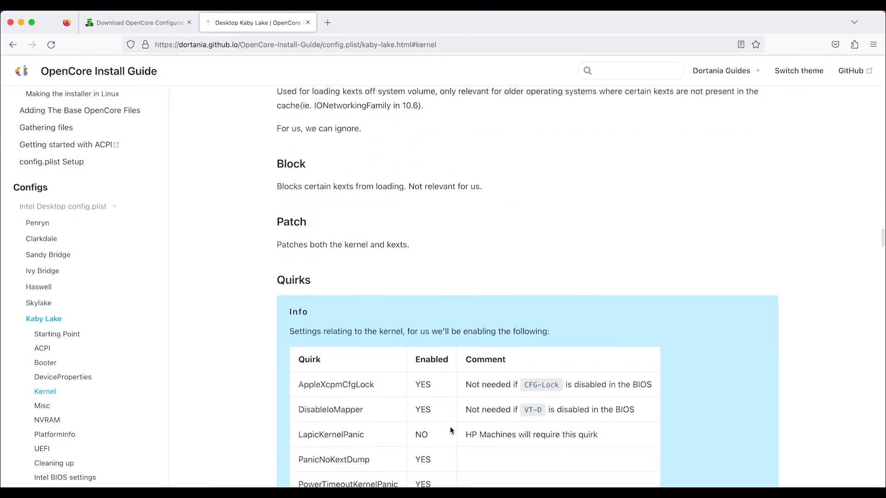
scroll(down, 3)
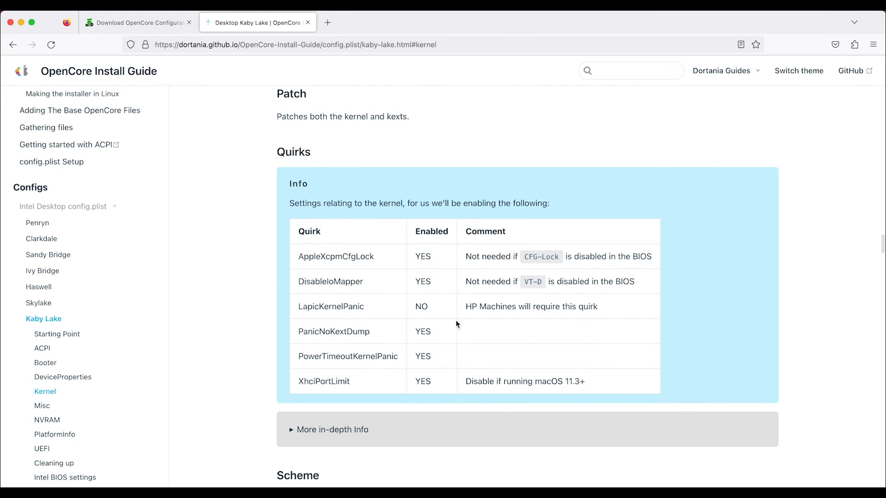
mouse_move(331, 303)
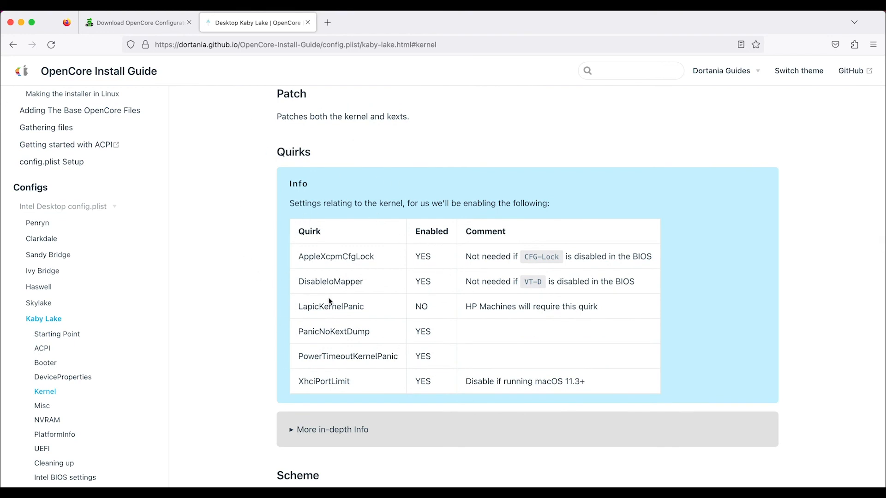
mouse_move(459, 250)
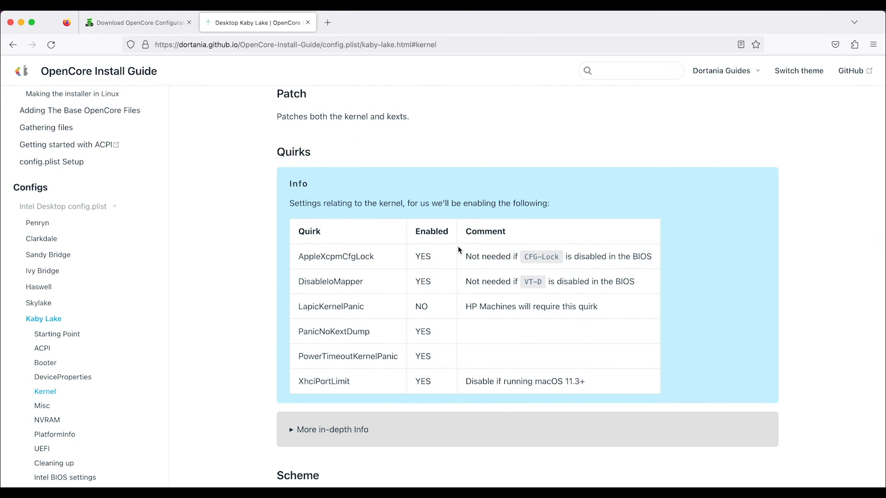
mouse_move(588, 260)
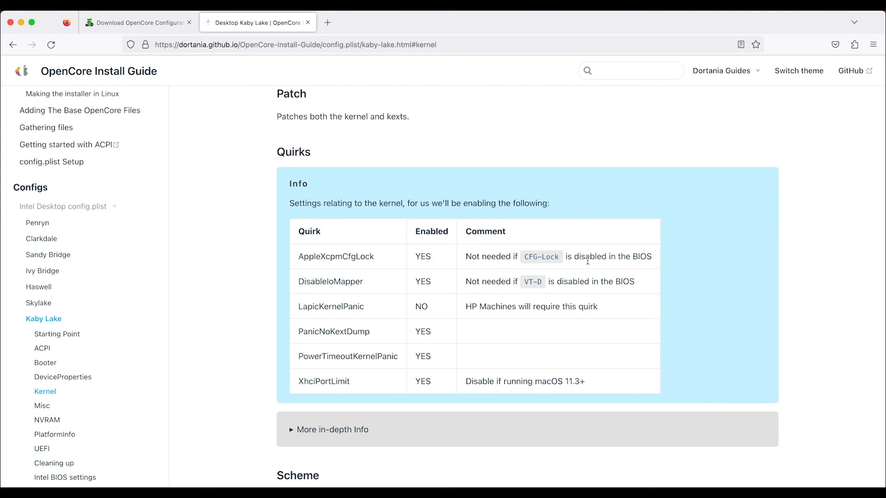
mouse_move(334, 255)
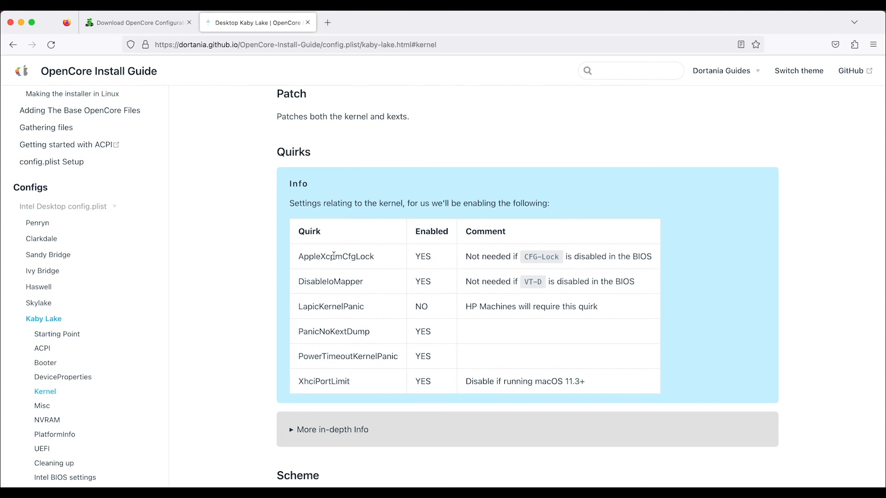
mouse_move(423, 261)
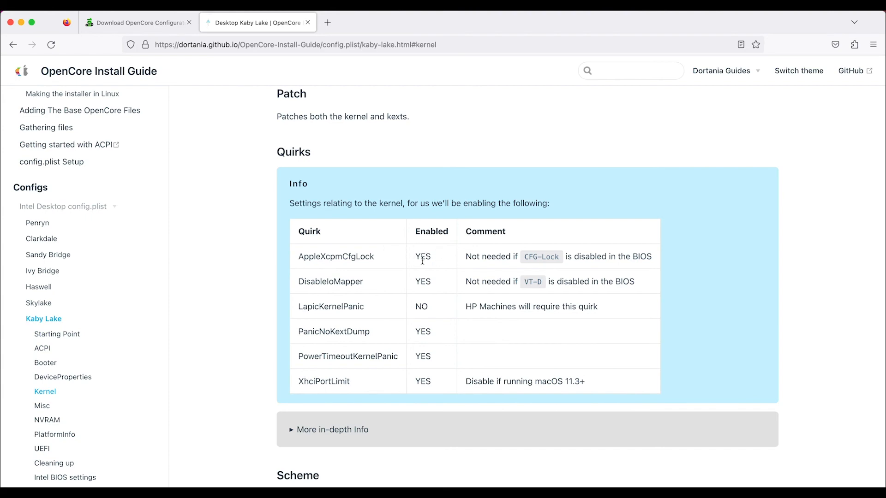
mouse_move(619, 261)
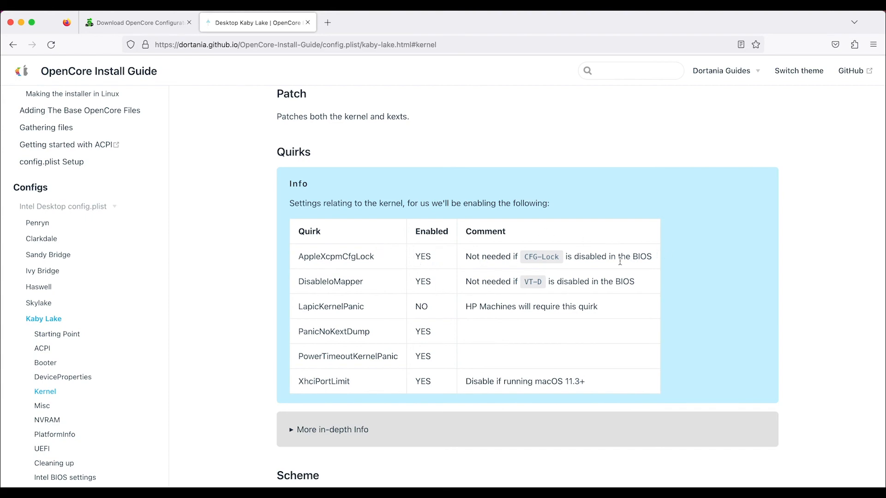
scroll(down, 3)
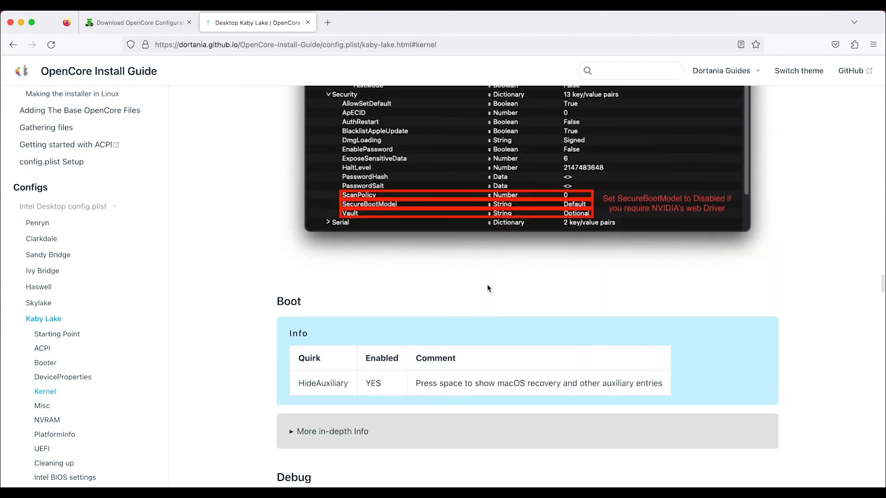
scroll(down, 3)
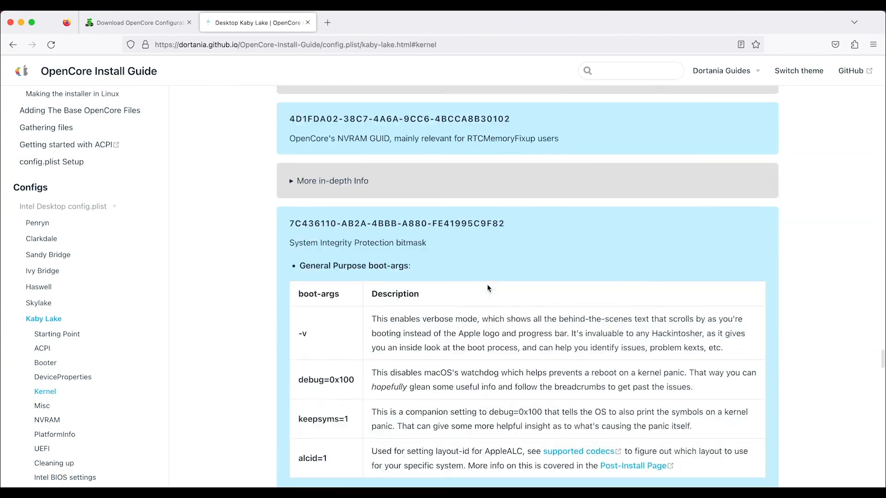
scroll(down, 3)
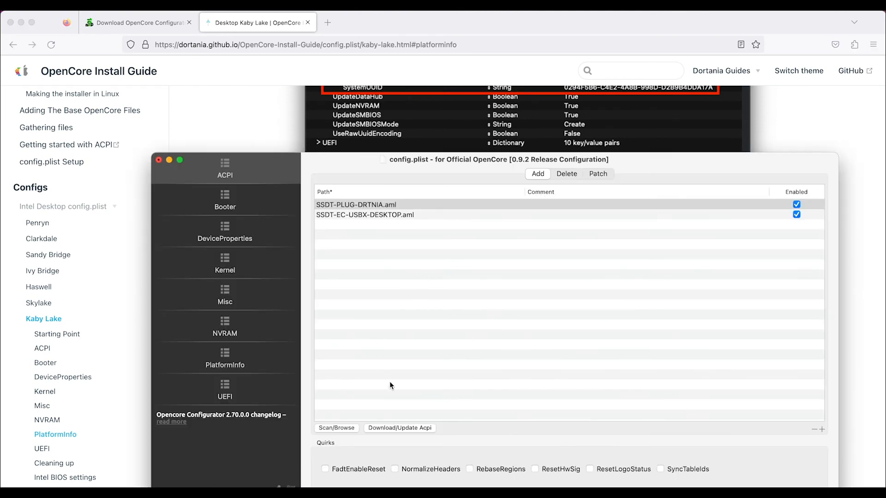
mouse_move(131, 15)
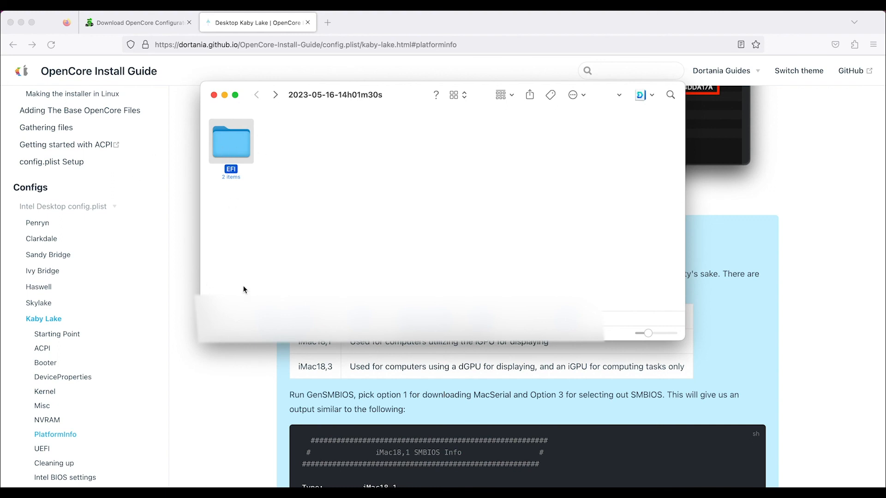
mouse_move(271, 221)
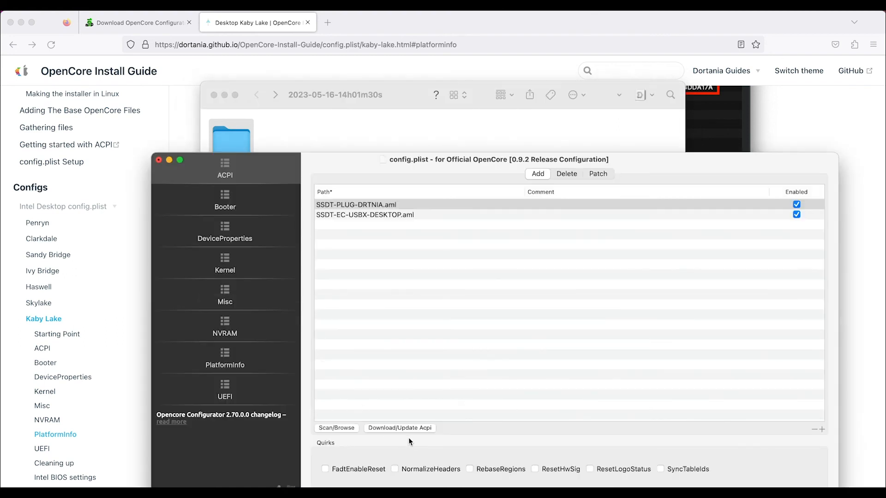
mouse_move(416, 400)
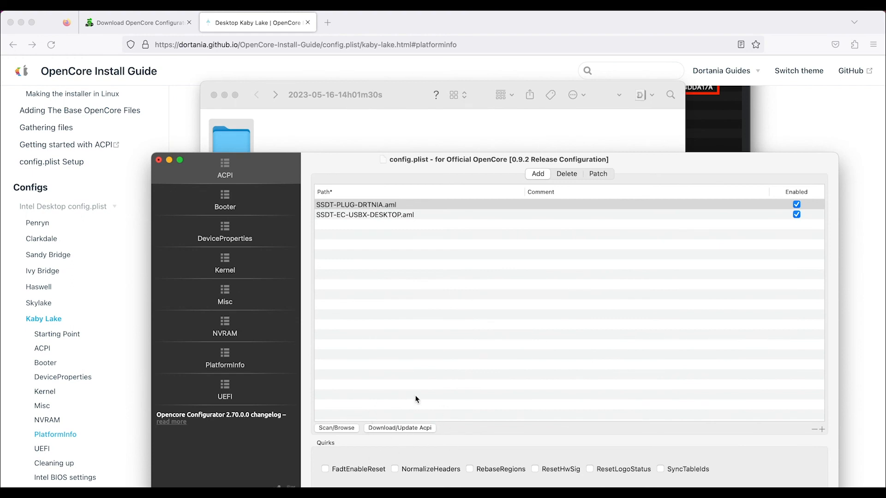
mouse_move(379, 462)
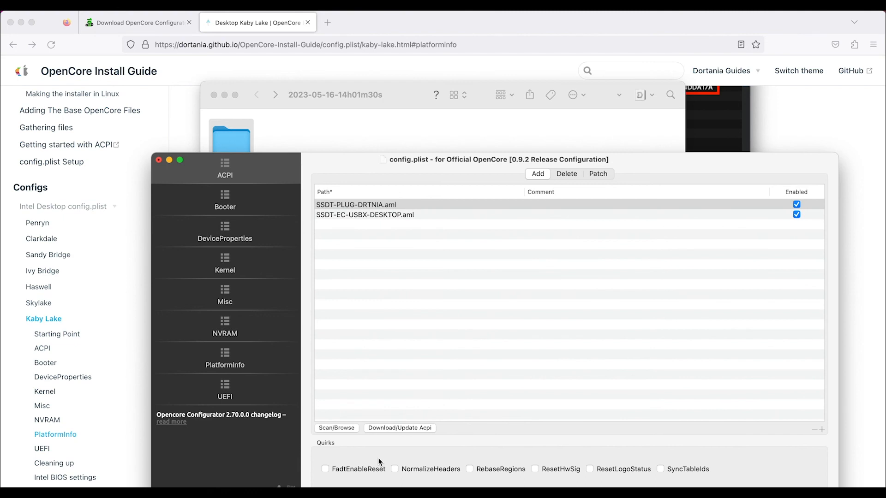
Review the Misc, Kernel, PlatformInfo, UEFI and NVRAM sections of the config.plist
click(226, 326)
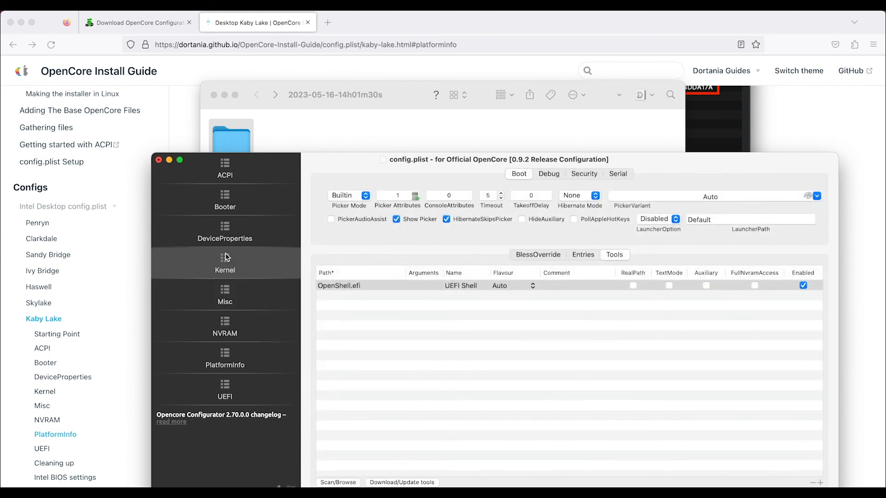
click(225, 263)
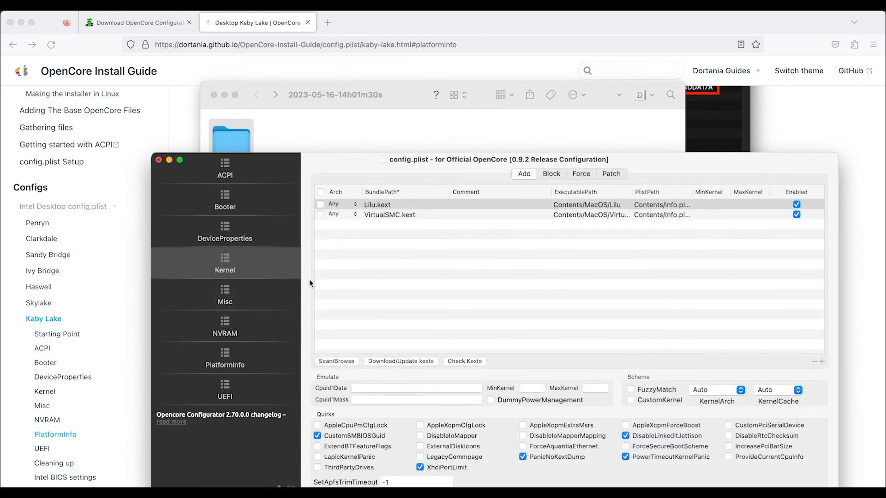
click(225, 357)
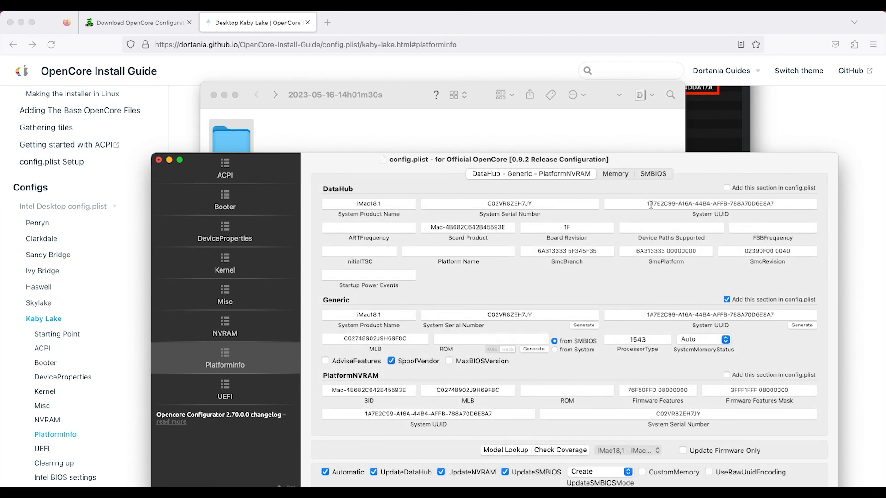
mouse_move(417, 182)
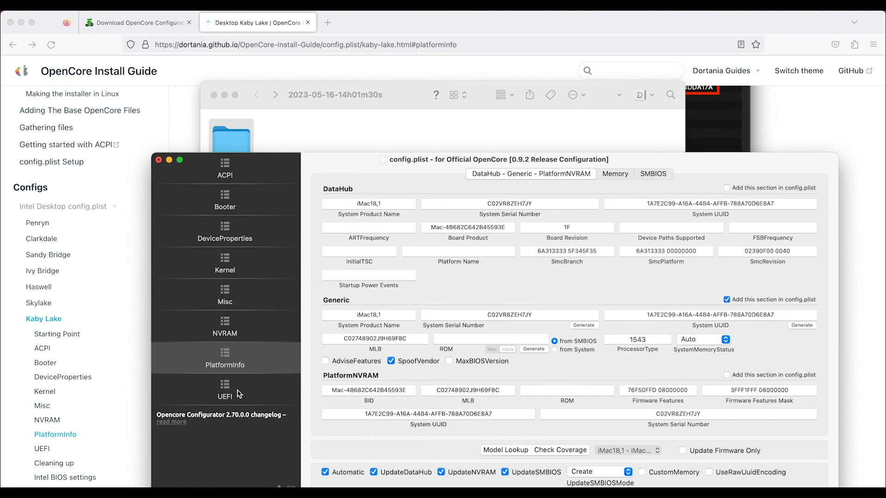
click(224, 389)
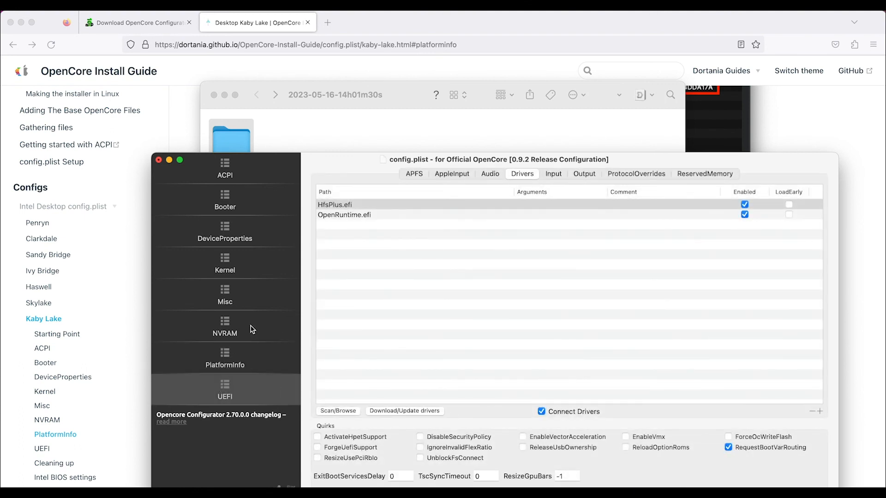
click(224, 327)
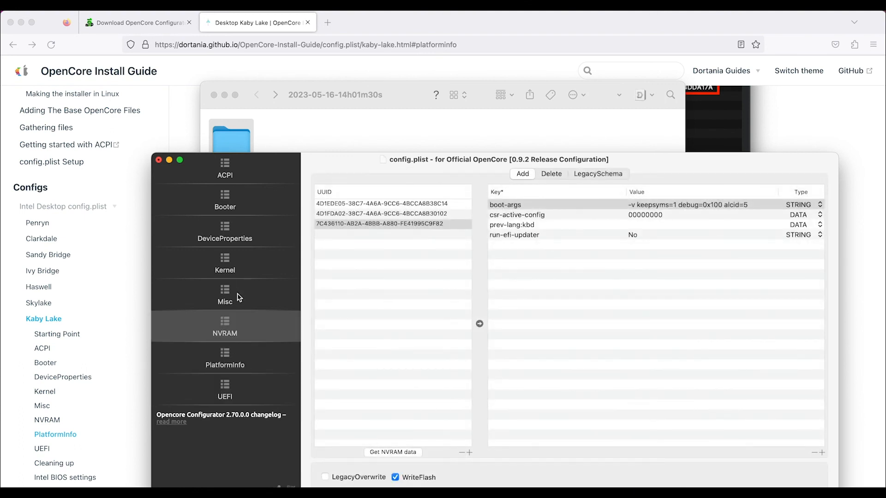
Revisit Kernel, DeviceProperties and UEFI, ending on Misc's boot and tools settings
click(225, 263)
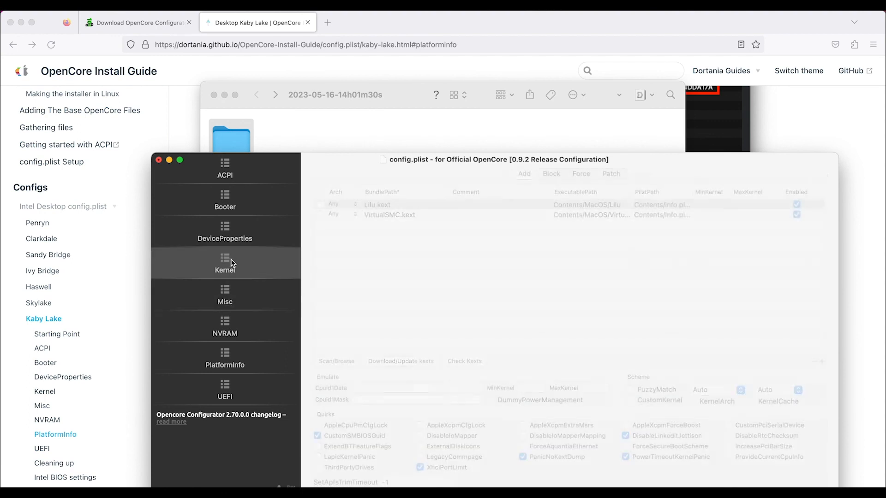
click(225, 263)
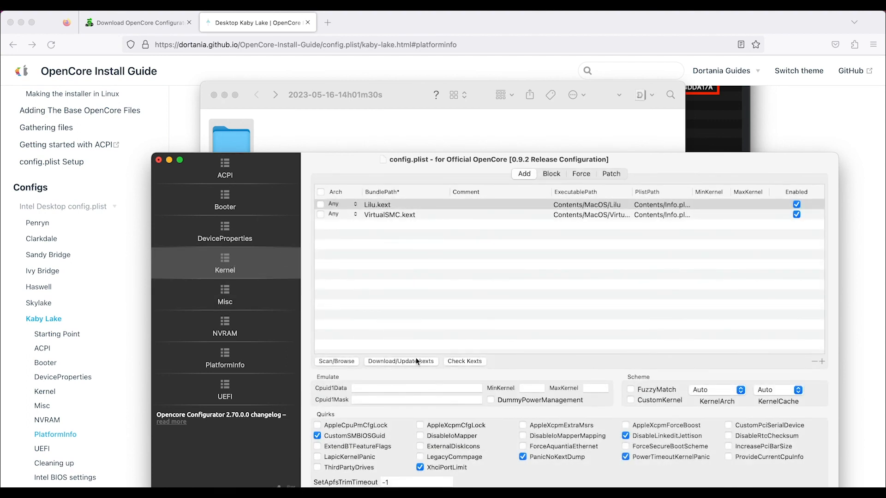
mouse_move(458, 450)
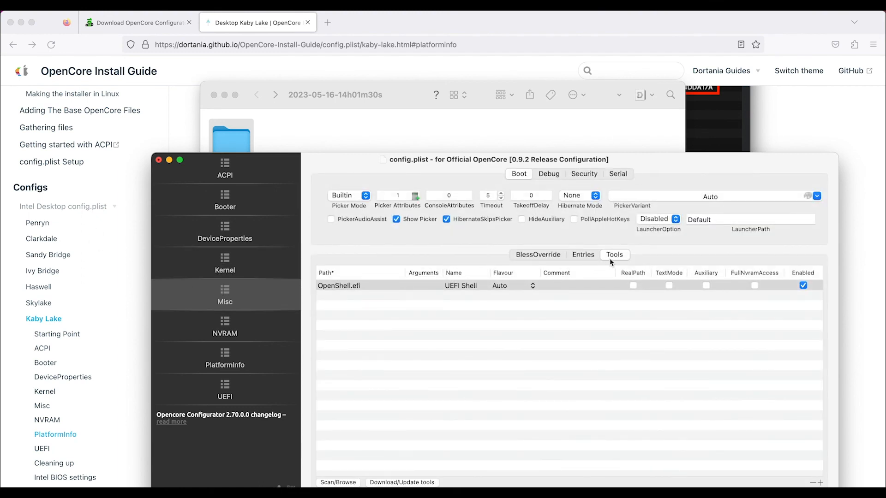
mouse_move(245, 345)
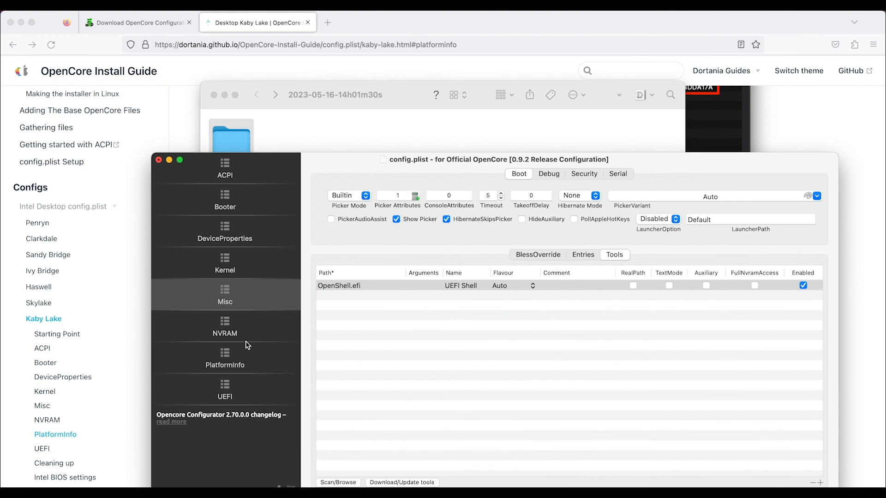
mouse_move(225, 264)
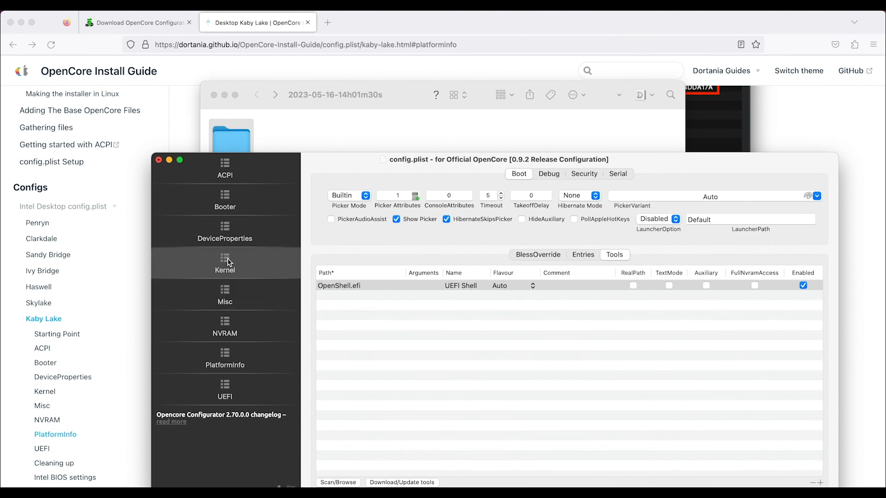
click(226, 231)
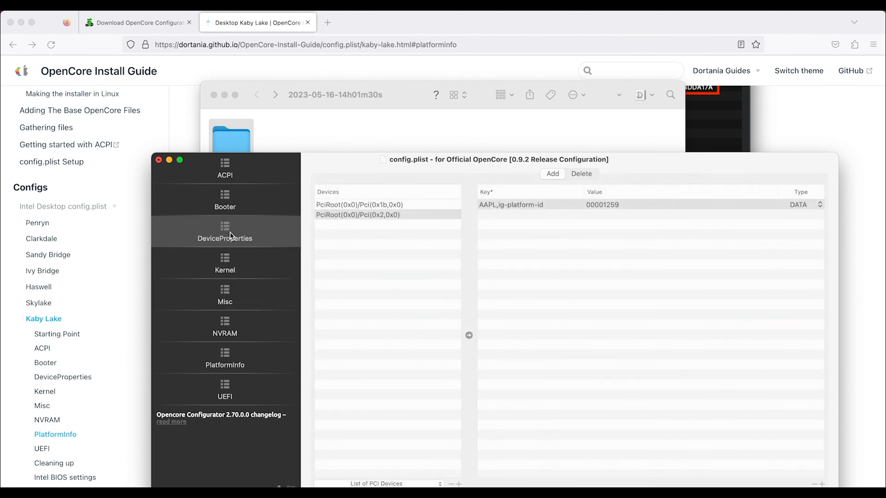
click(225, 387)
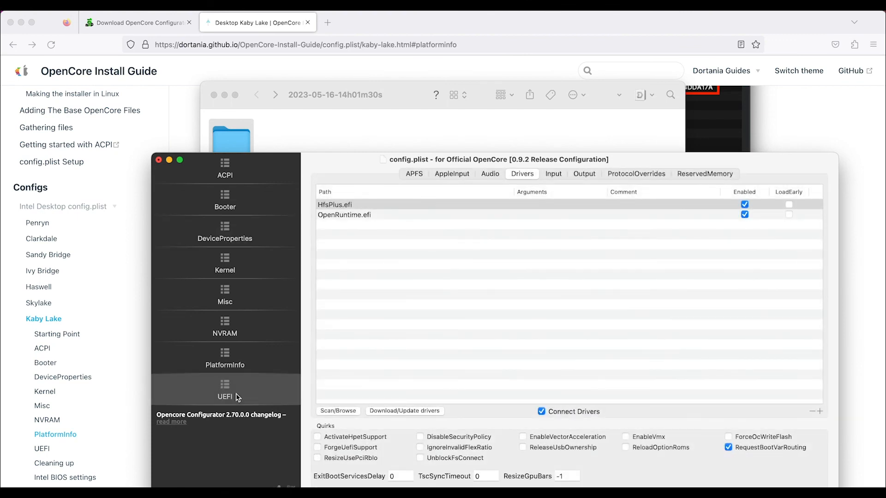
click(225, 294)
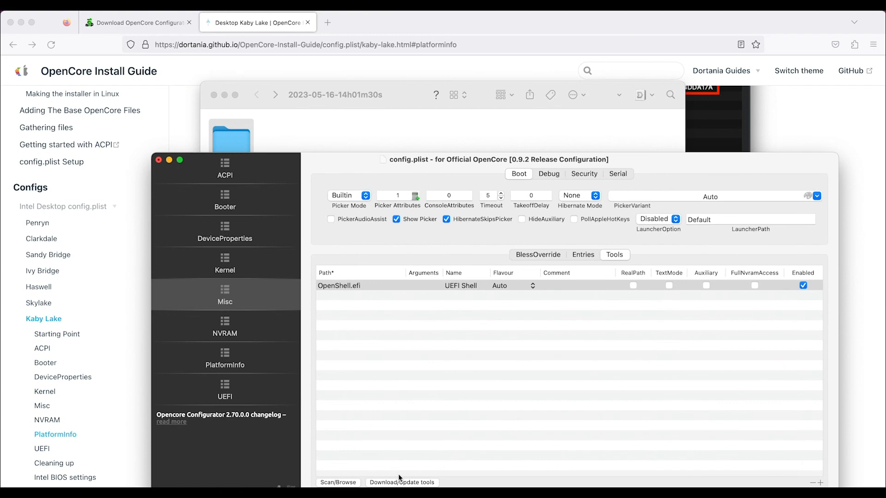
Show the installable OpenCore tools list, then close config.plist to trigger the save-changes prompt
click(401, 481)
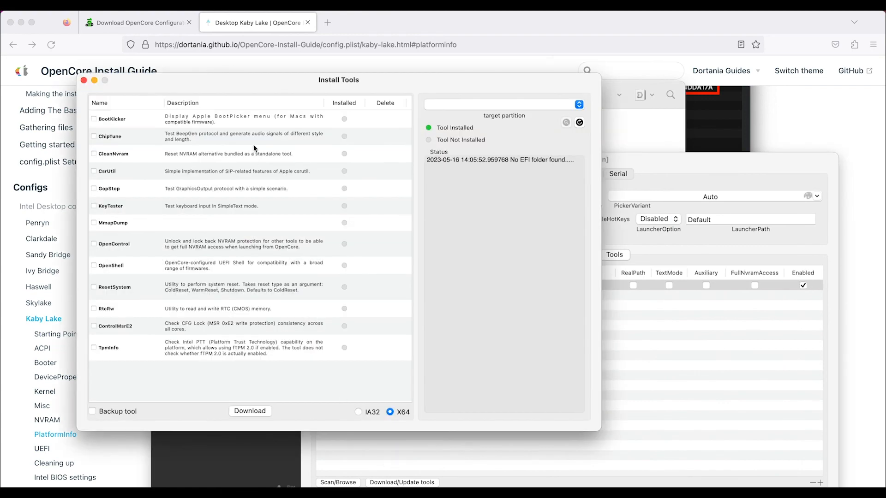
mouse_move(83, 80)
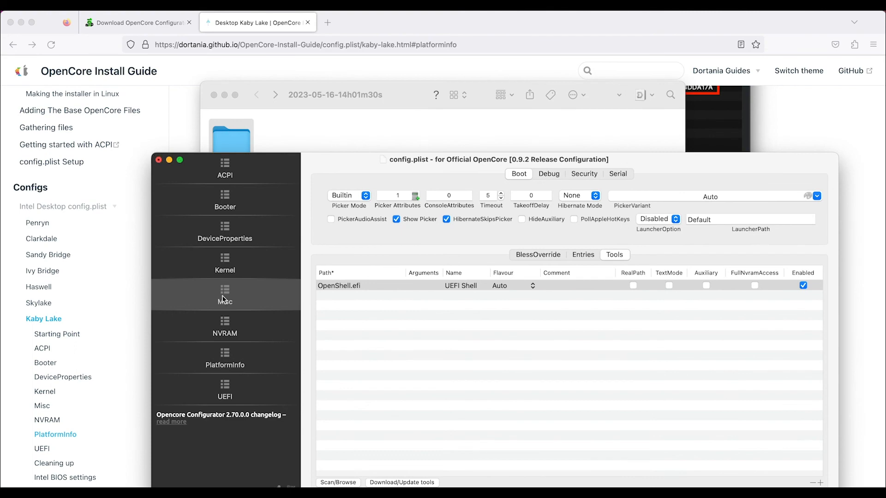
click(159, 160)
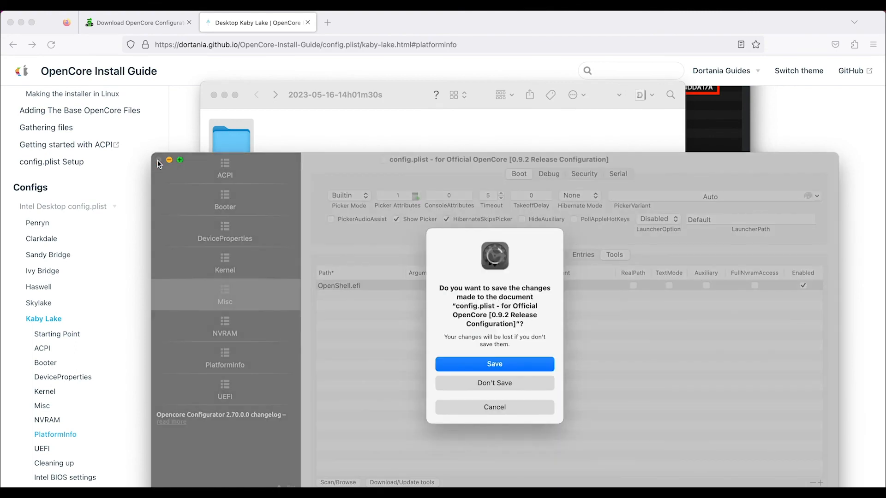